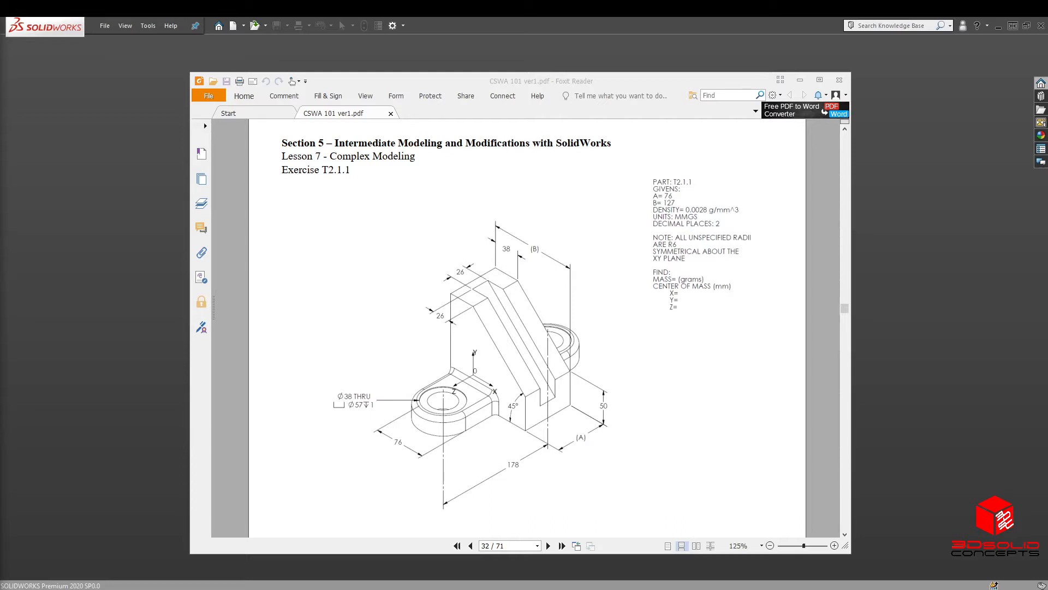
mouse_move(751, 274)
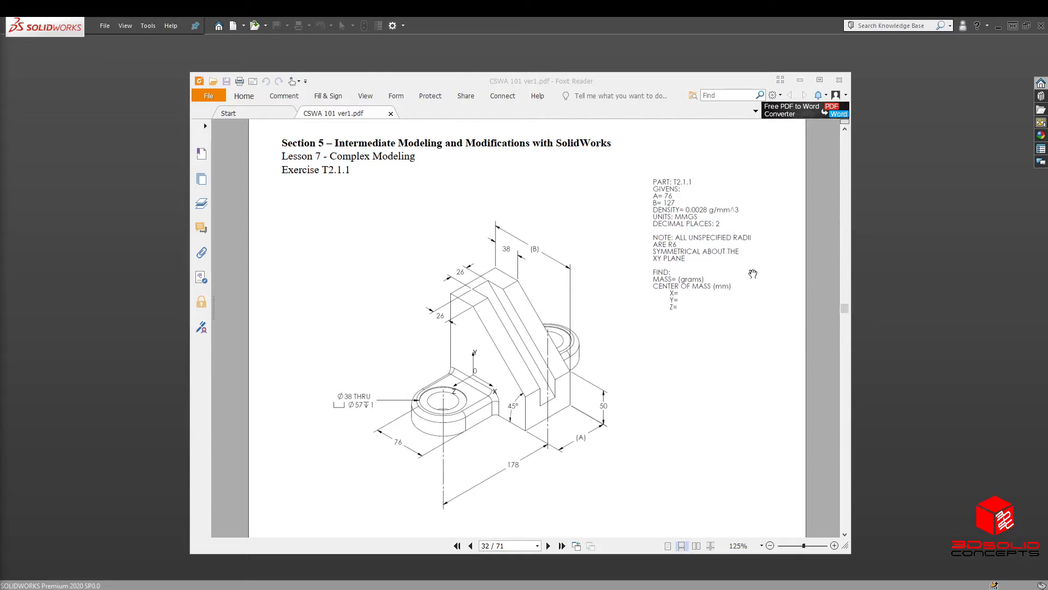
mouse_move(341, 182)
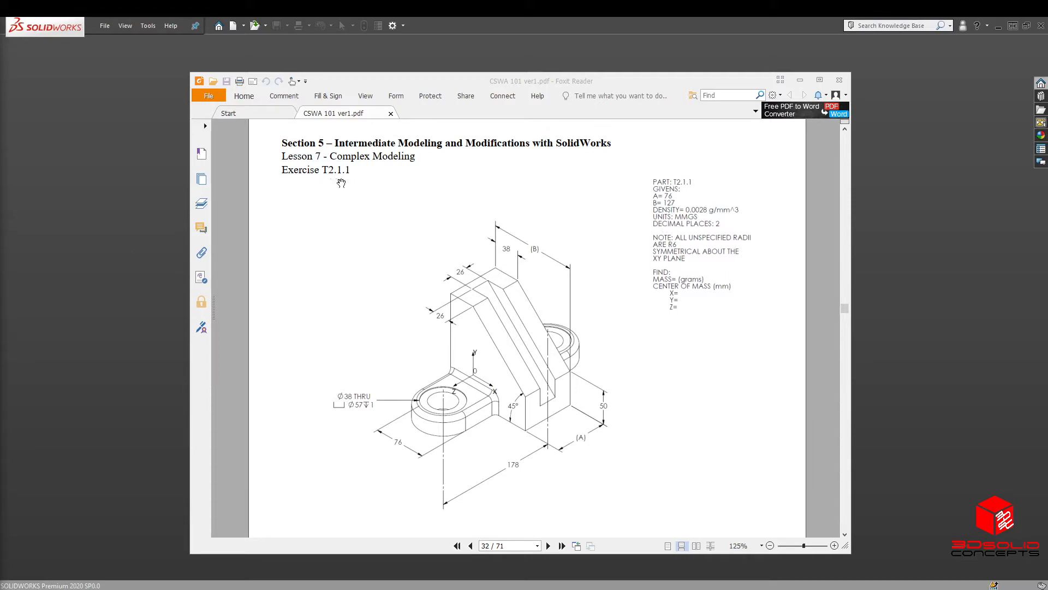
mouse_move(740, 190)
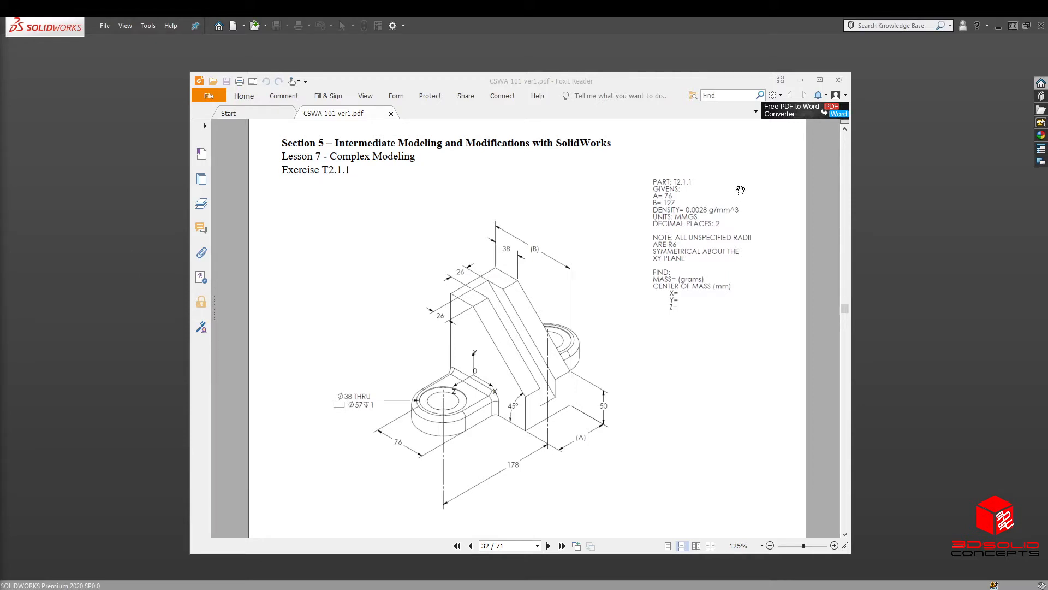
mouse_move(681, 211)
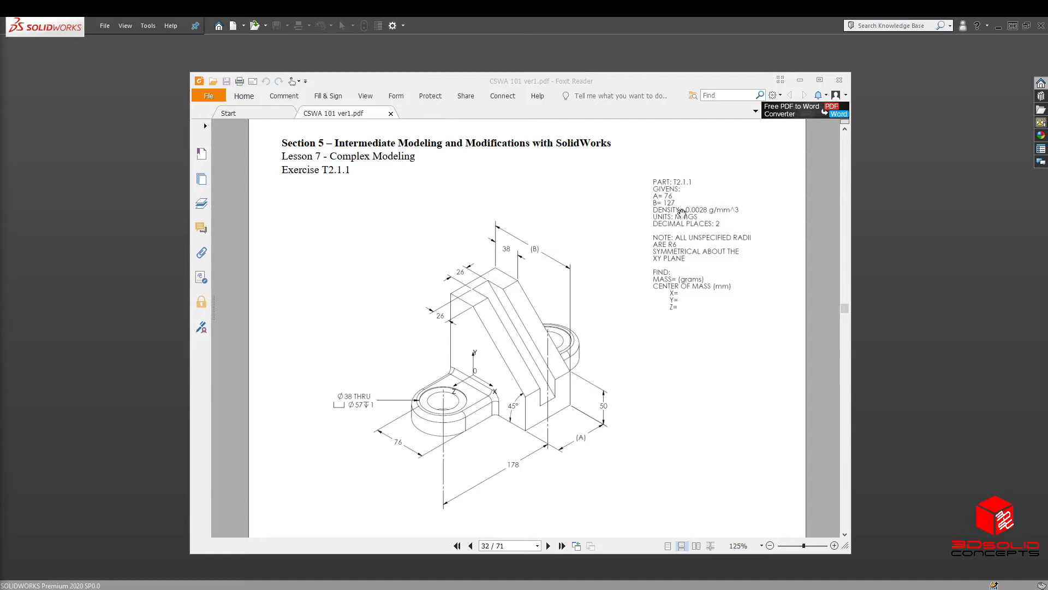
mouse_move(721, 216)
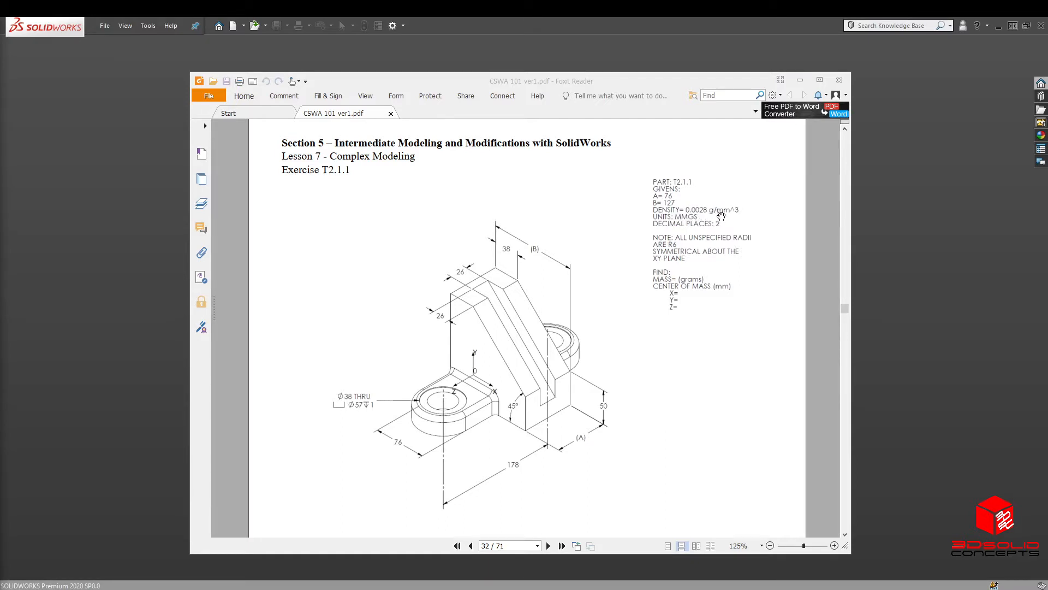
mouse_move(709, 221)
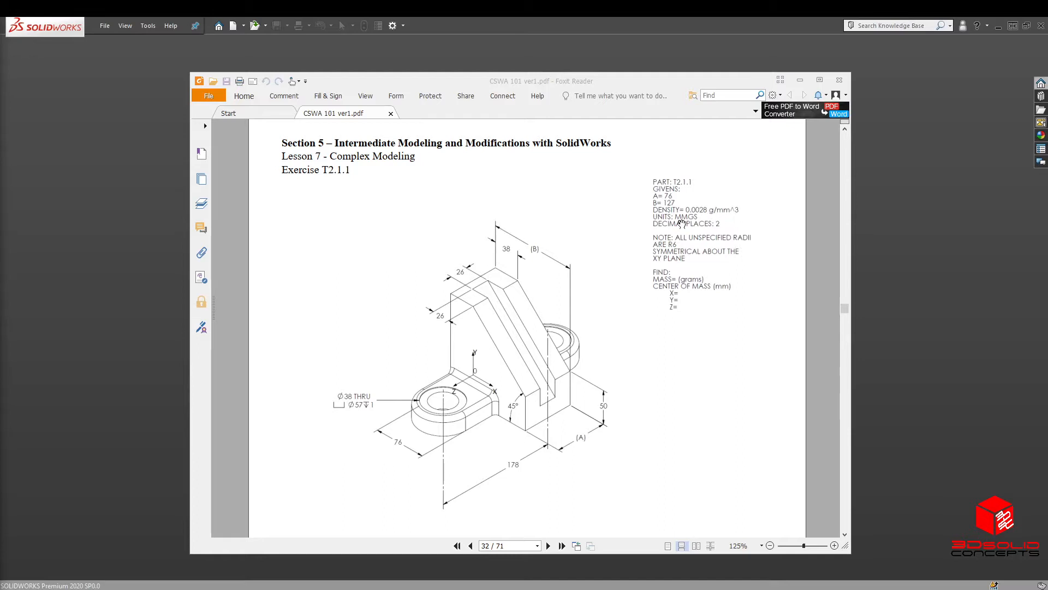
mouse_move(687, 228)
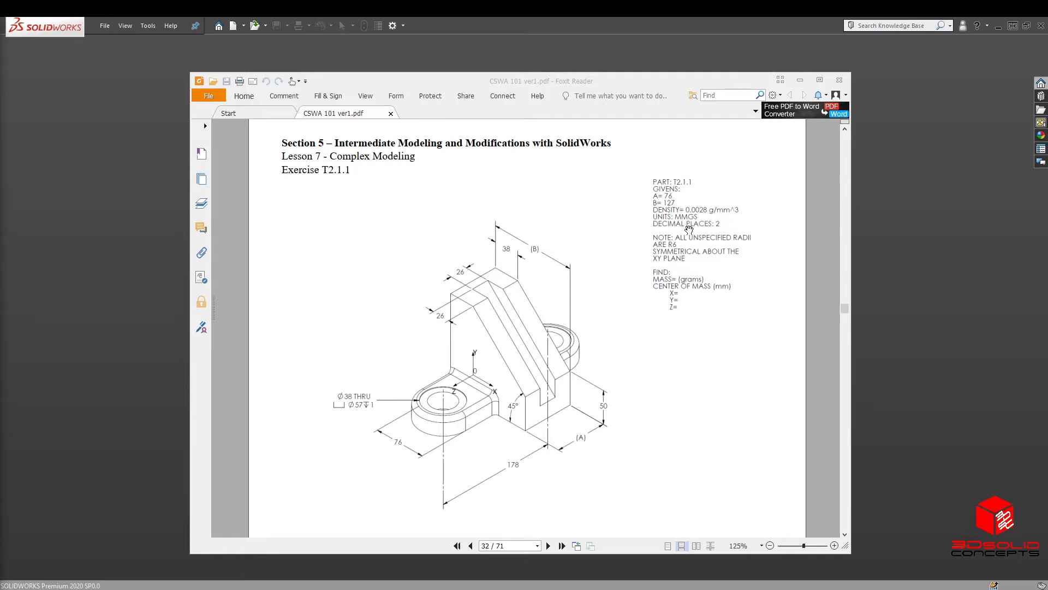
mouse_move(680, 246)
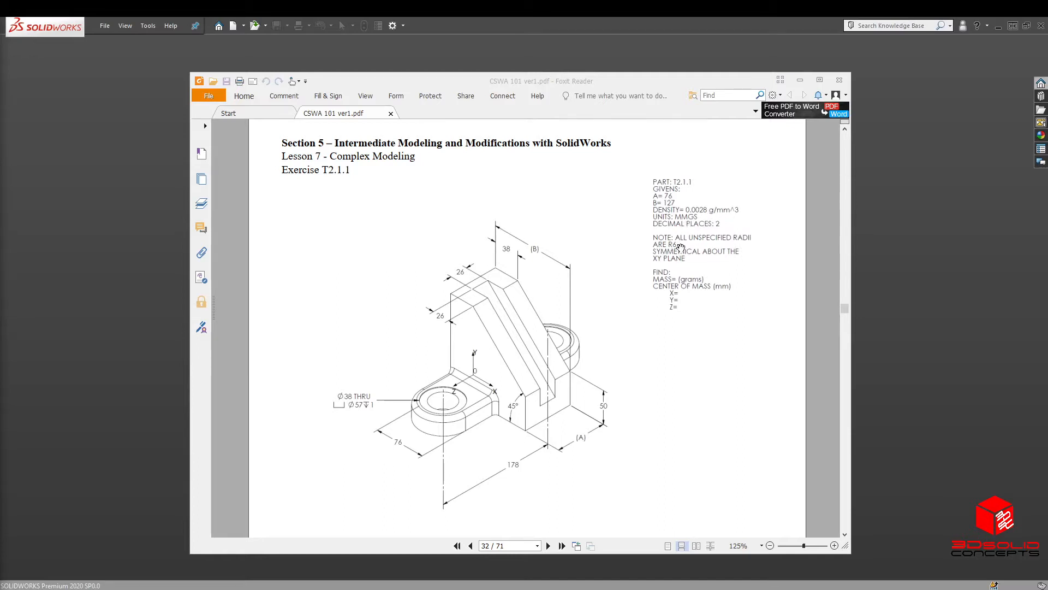
mouse_move(748, 246)
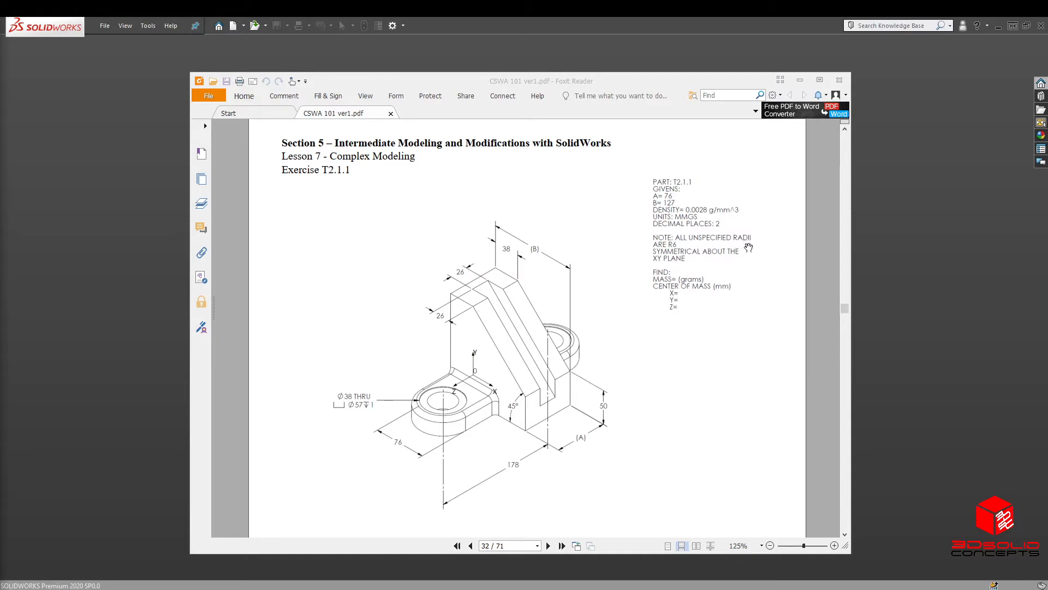
mouse_move(539, 418)
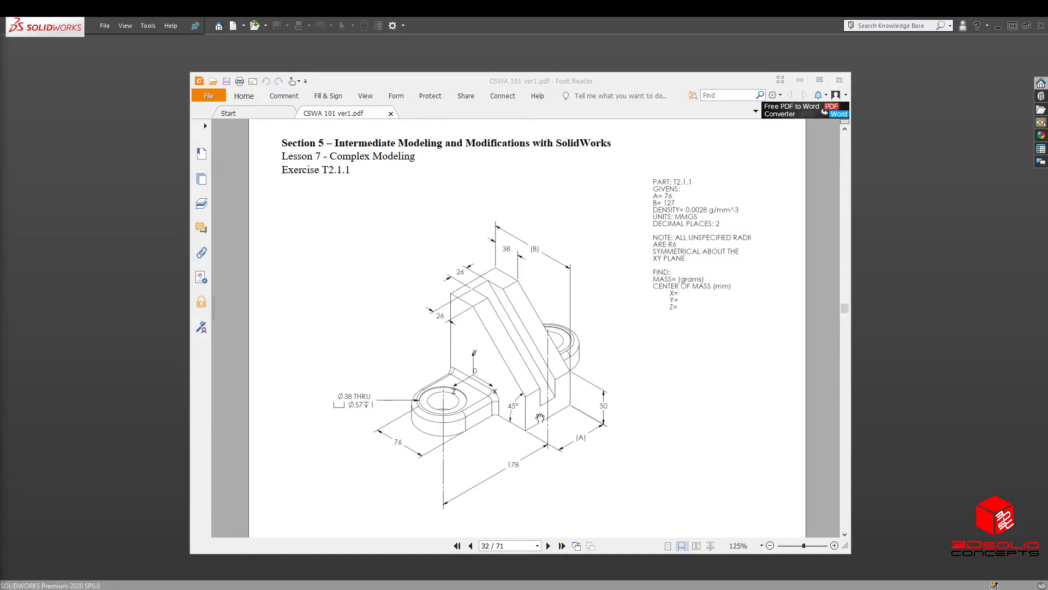
mouse_move(440, 384)
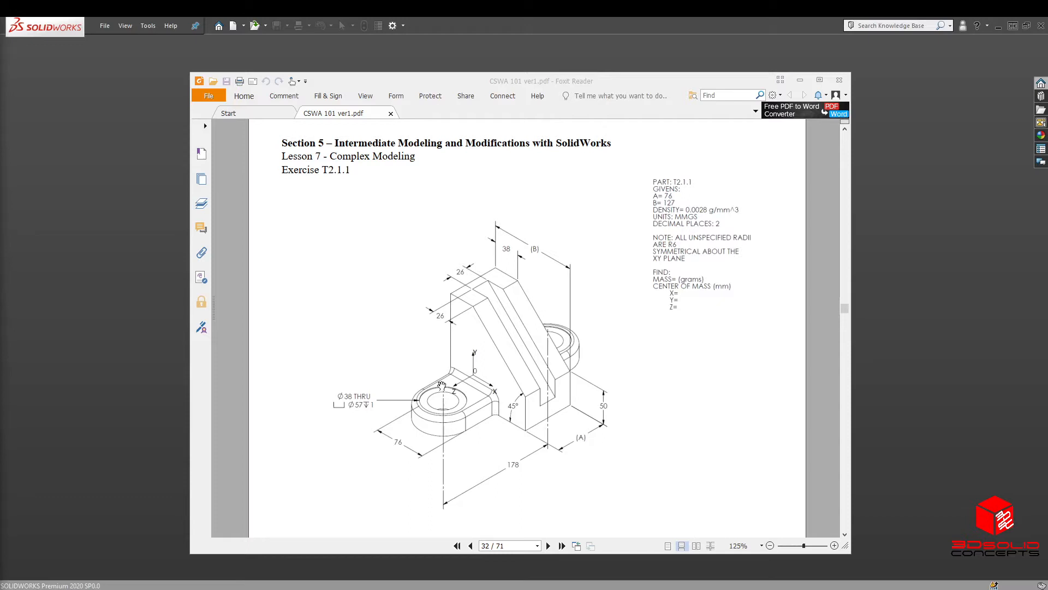
mouse_move(490, 401)
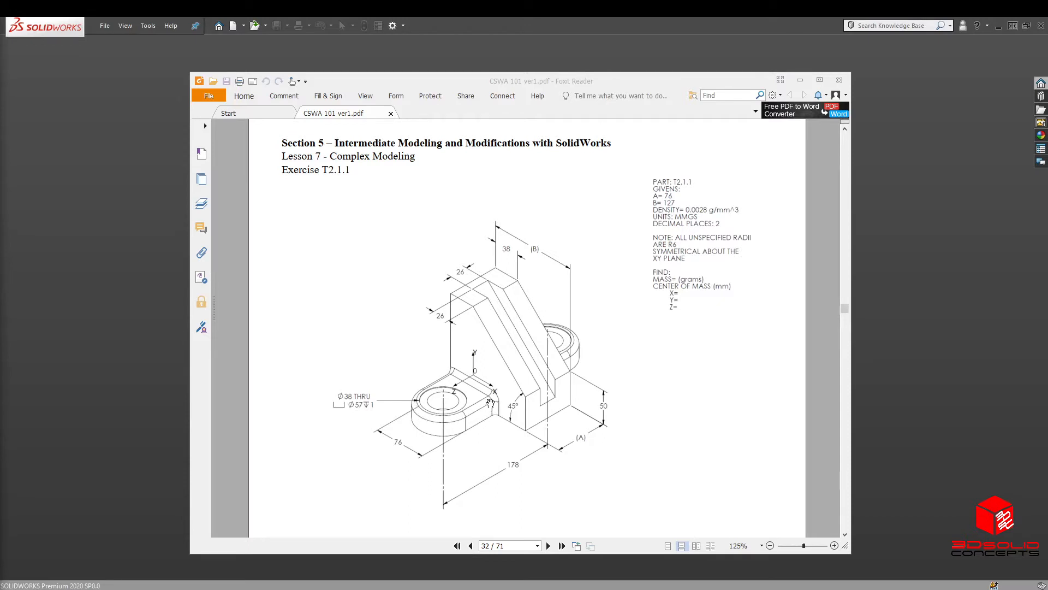
mouse_move(726, 282)
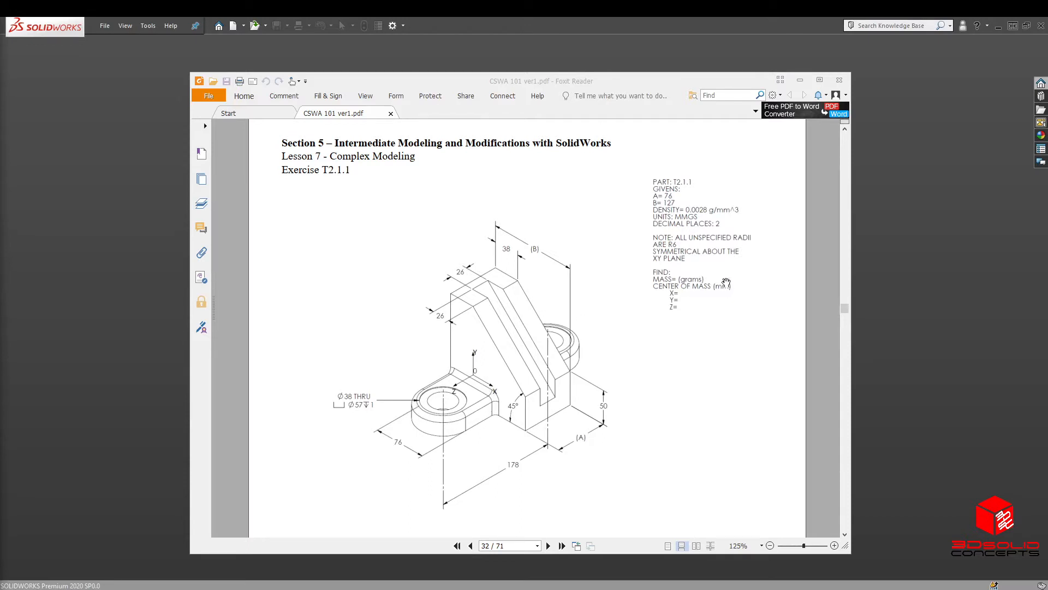
mouse_move(654, 384)
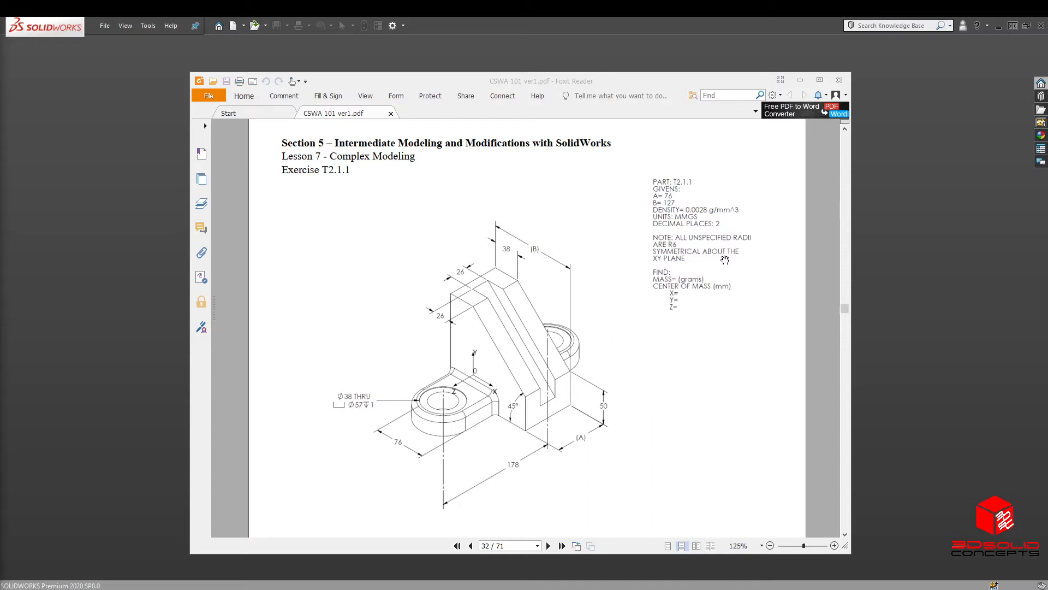
mouse_move(472, 352)
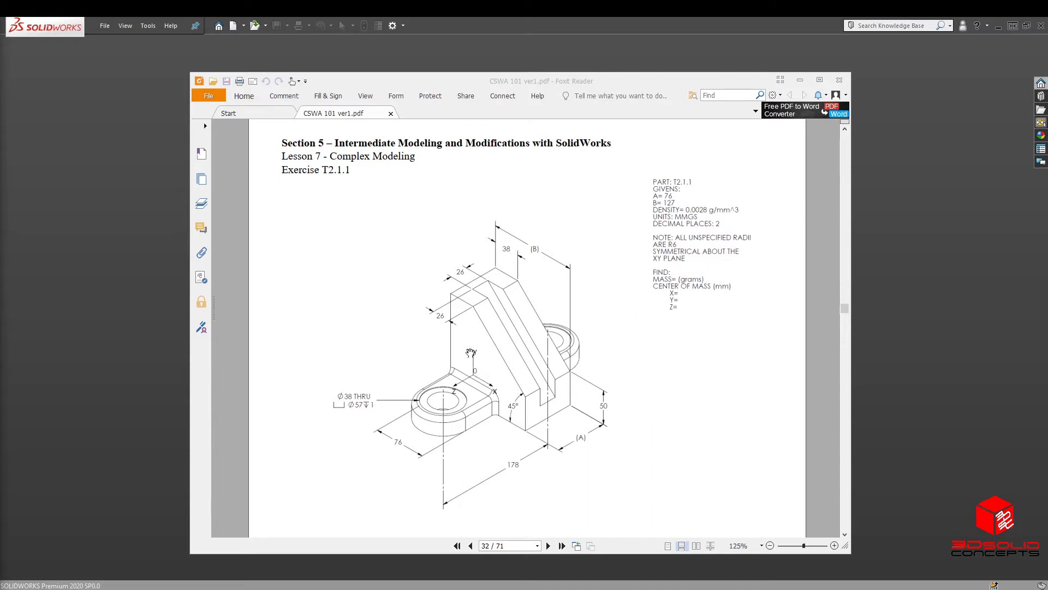
mouse_move(603, 415)
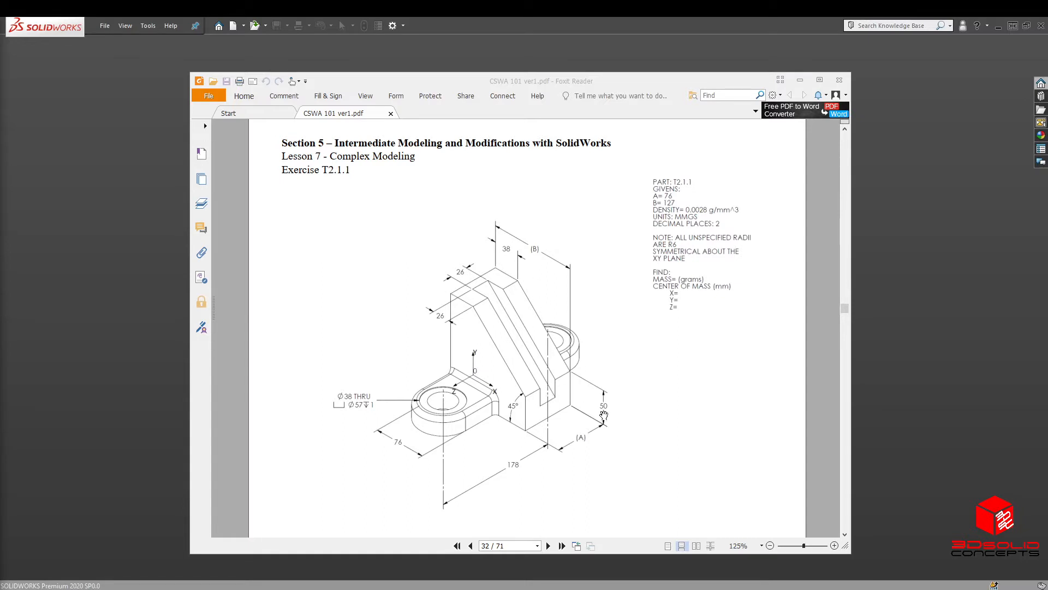
mouse_move(514, 371)
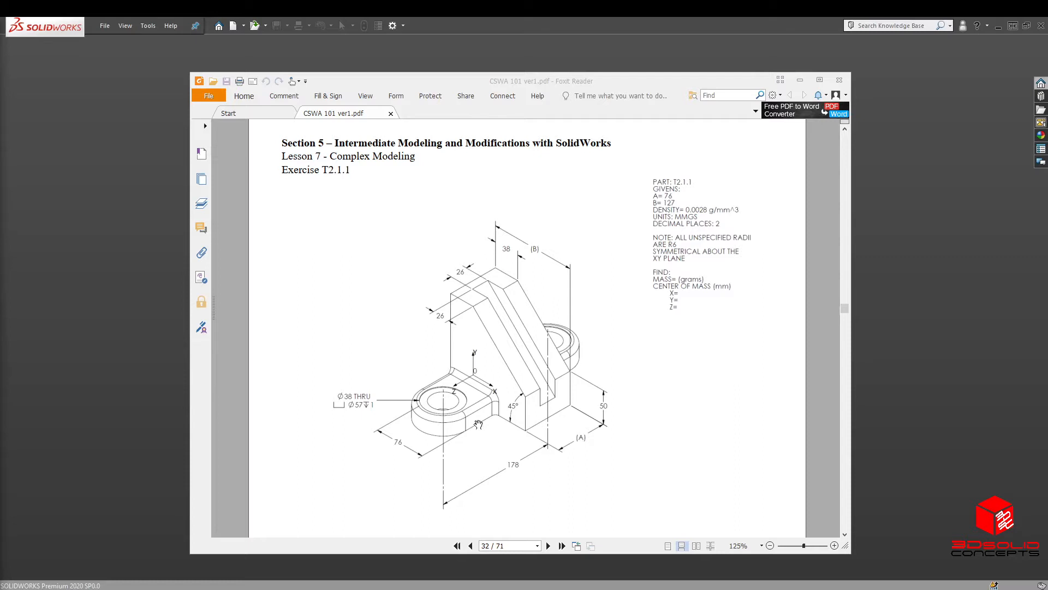
mouse_move(461, 406)
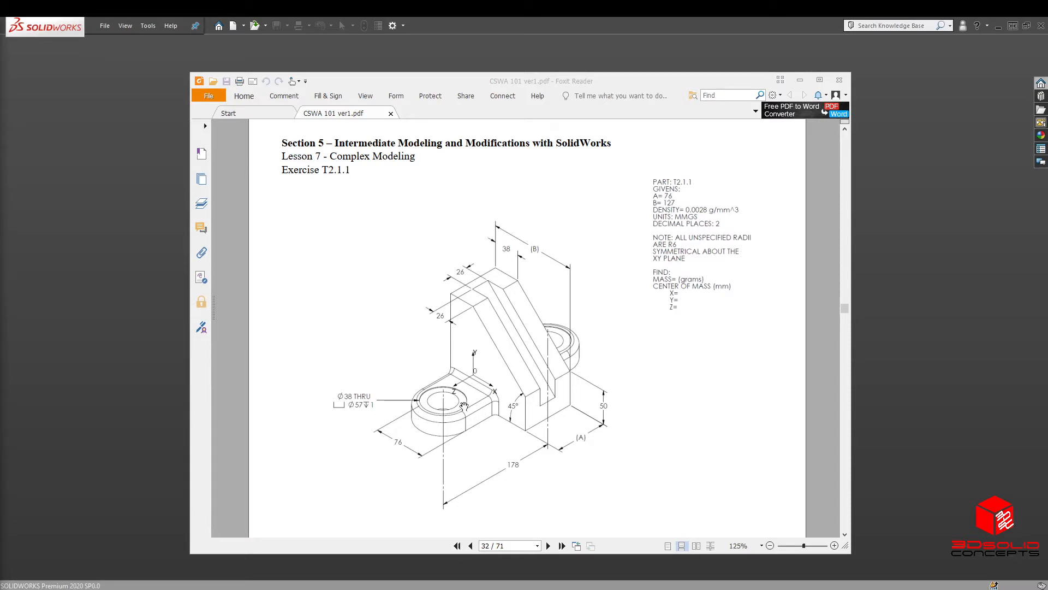
mouse_move(388, 482)
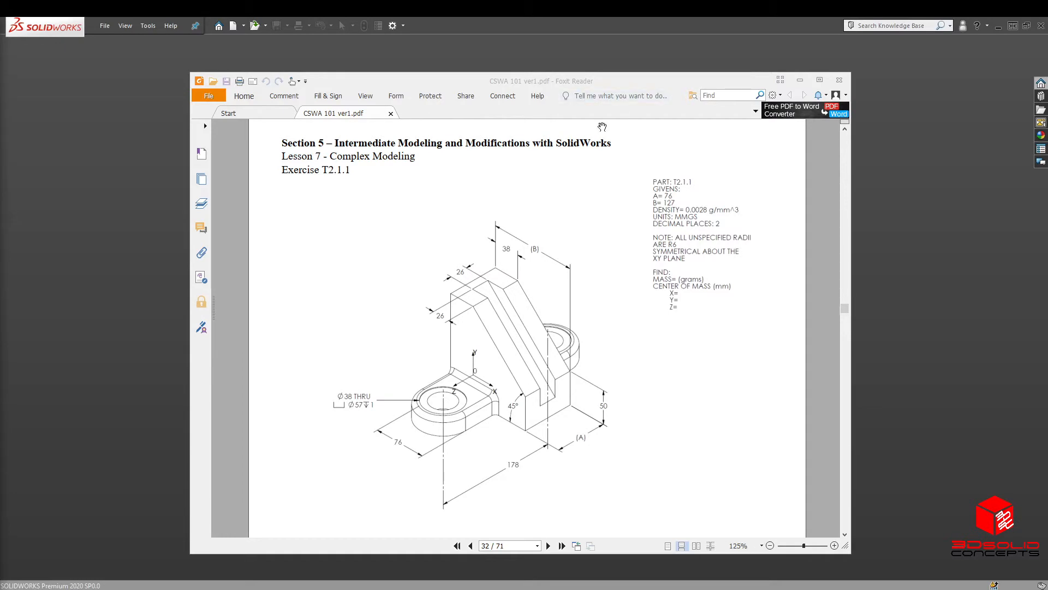
- Create a new part from the PartMM millimetre template
click(839, 81)
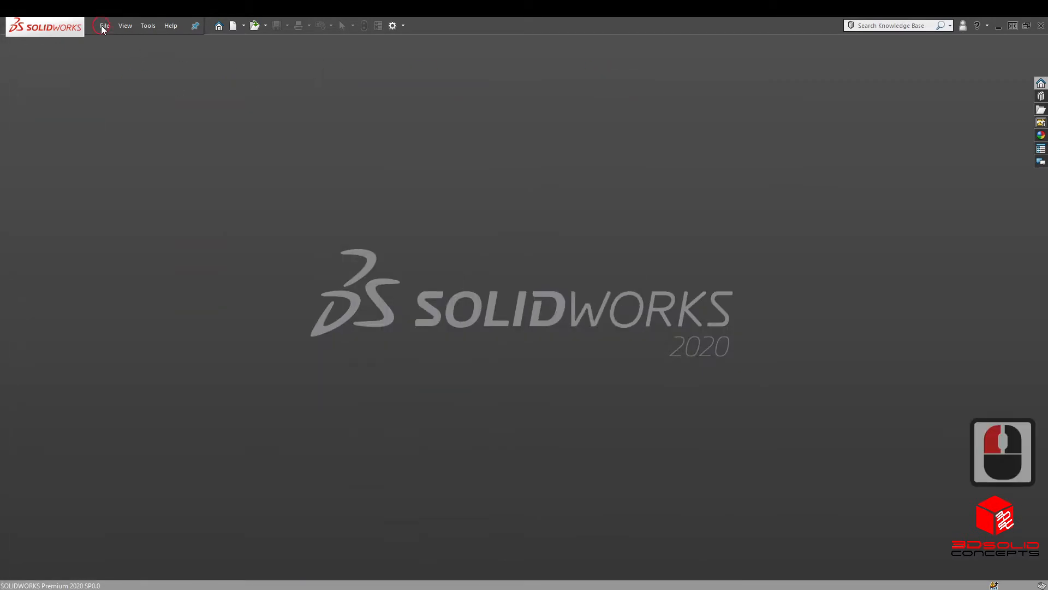
click(105, 25)
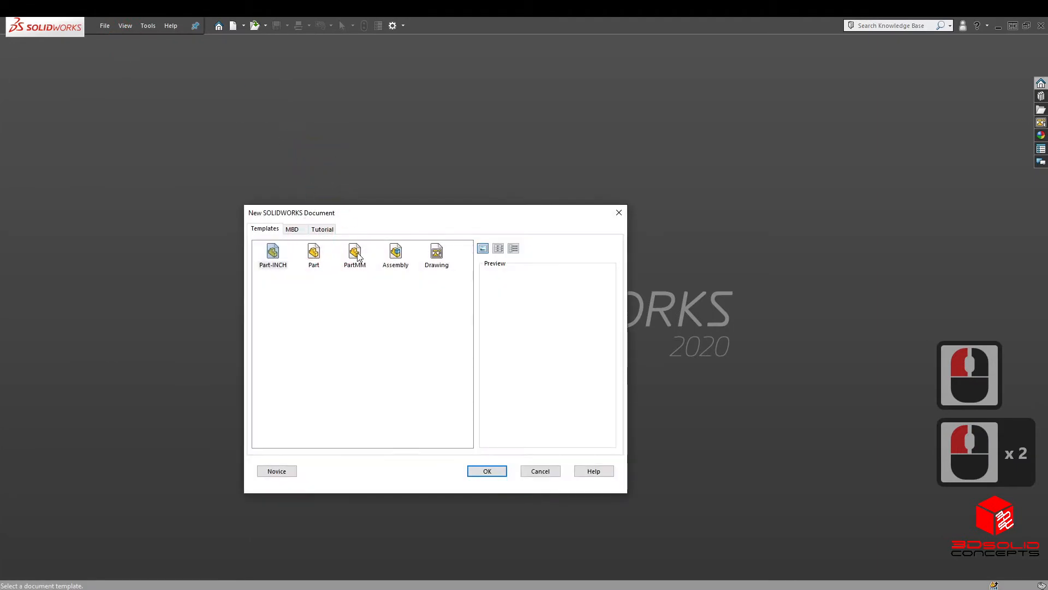
click(487, 470)
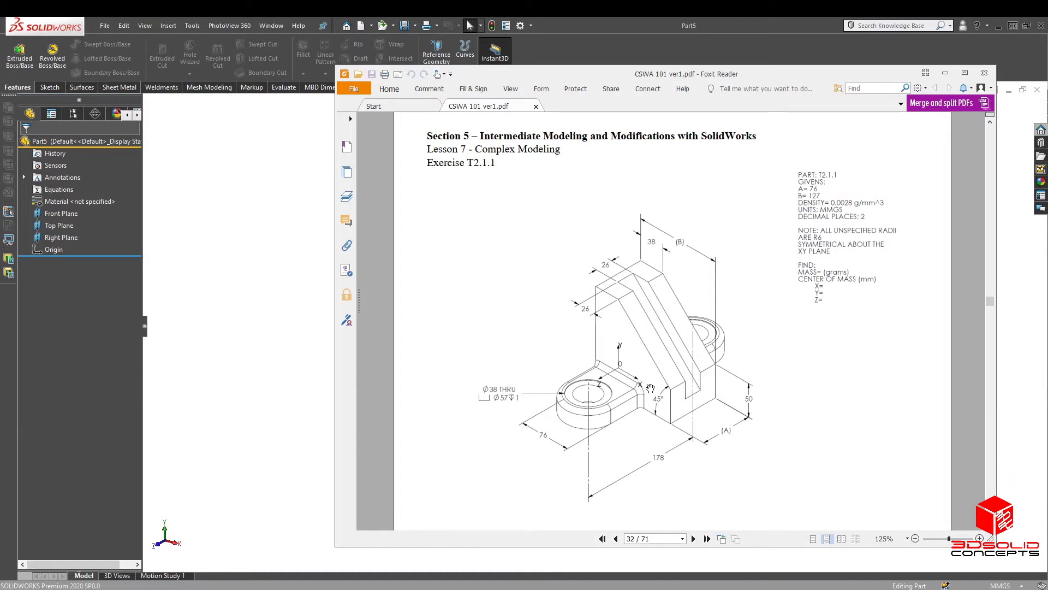
mouse_move(240, 531)
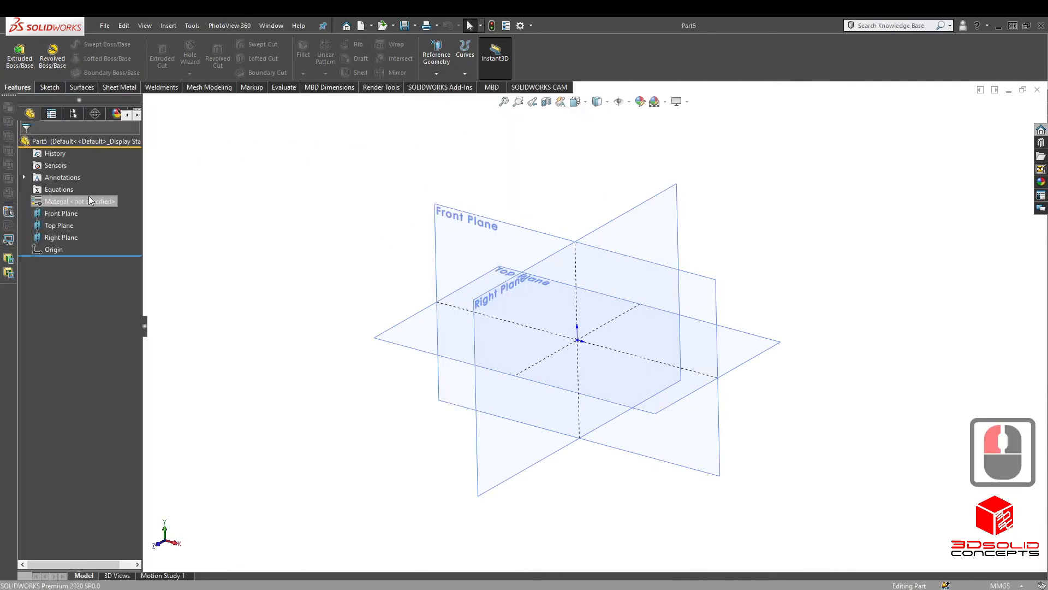
- Add global variables A=76, B=127 and R=6 in the Equations dialog and accept them
double_click(58, 189)
text("a")
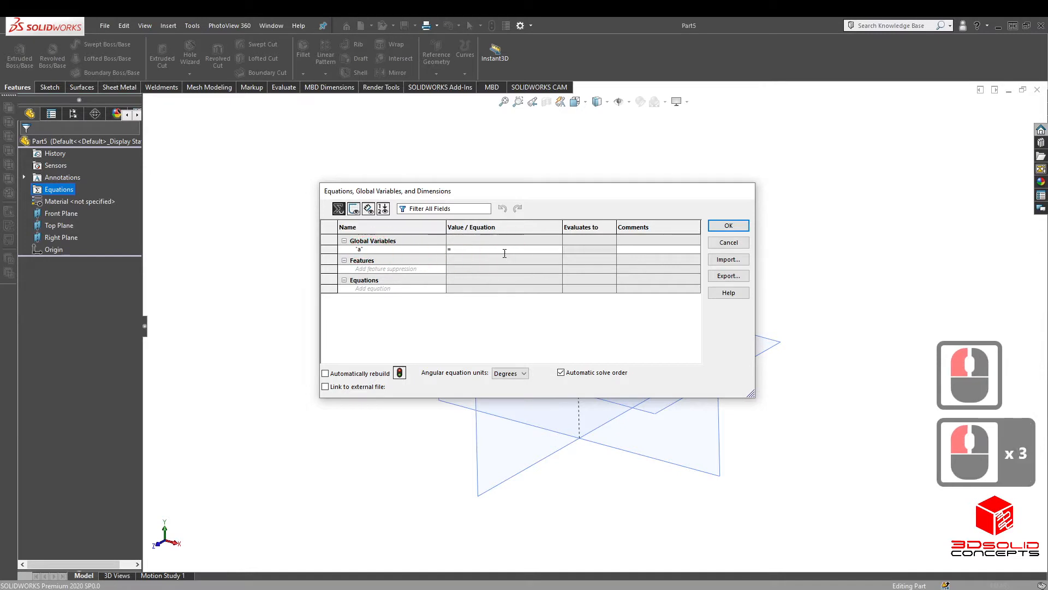
click(503, 249)
text( 76)
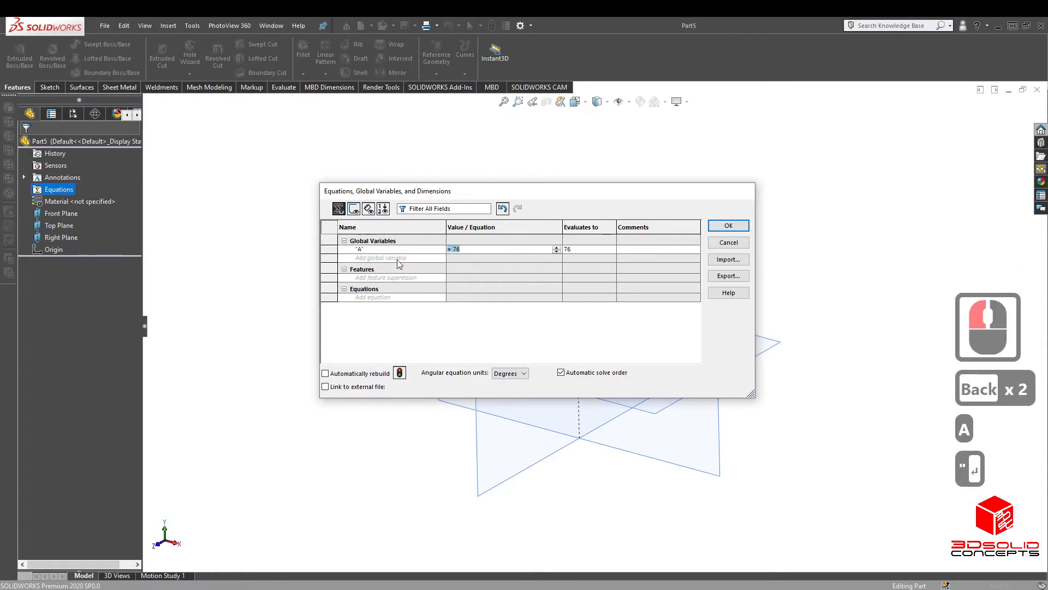
text(B")
click(504, 258)
text(=1)
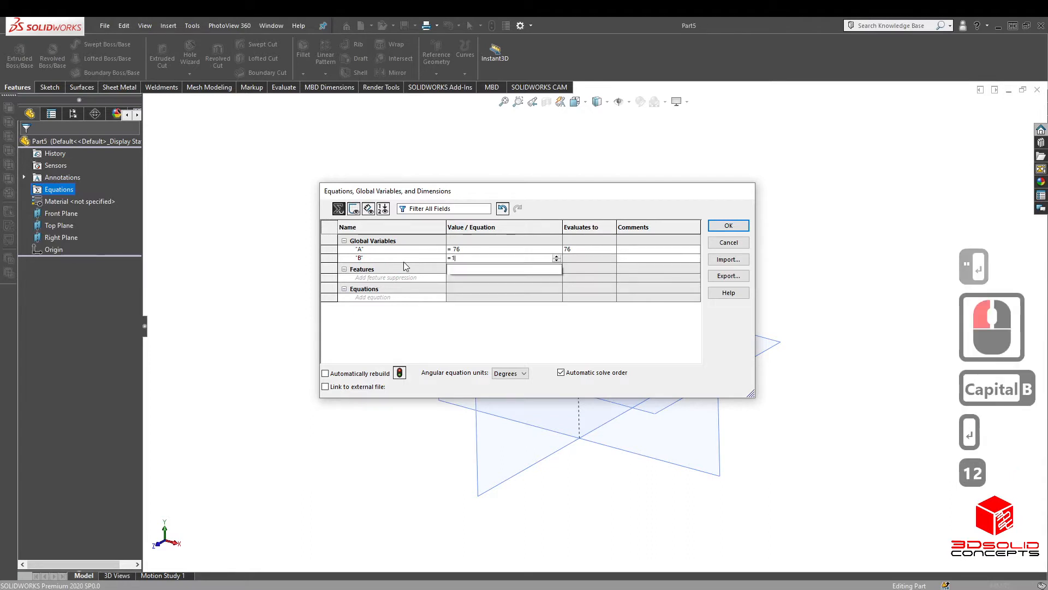
text(27)
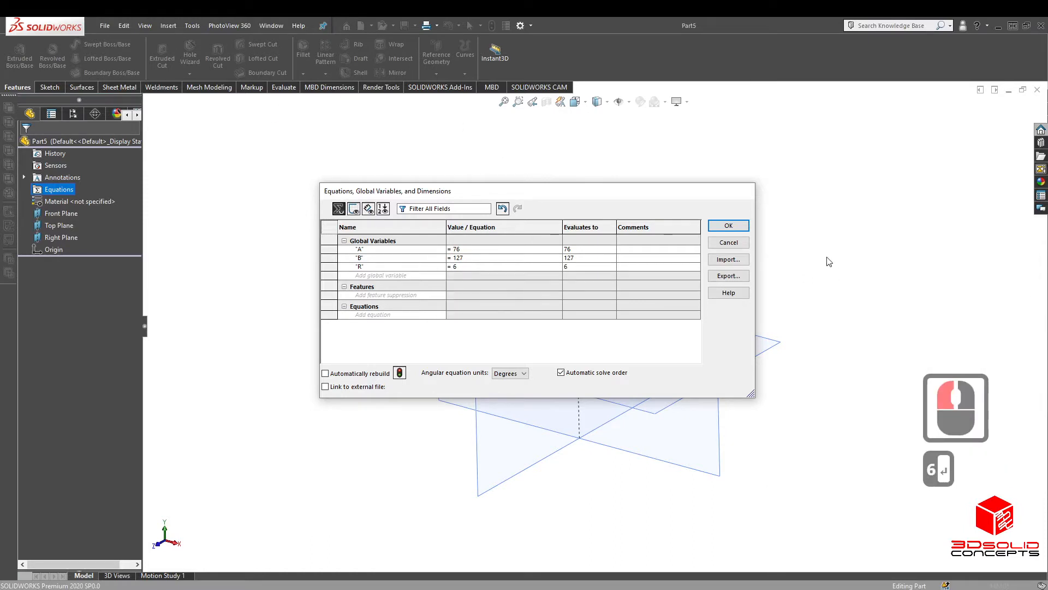
click(728, 225)
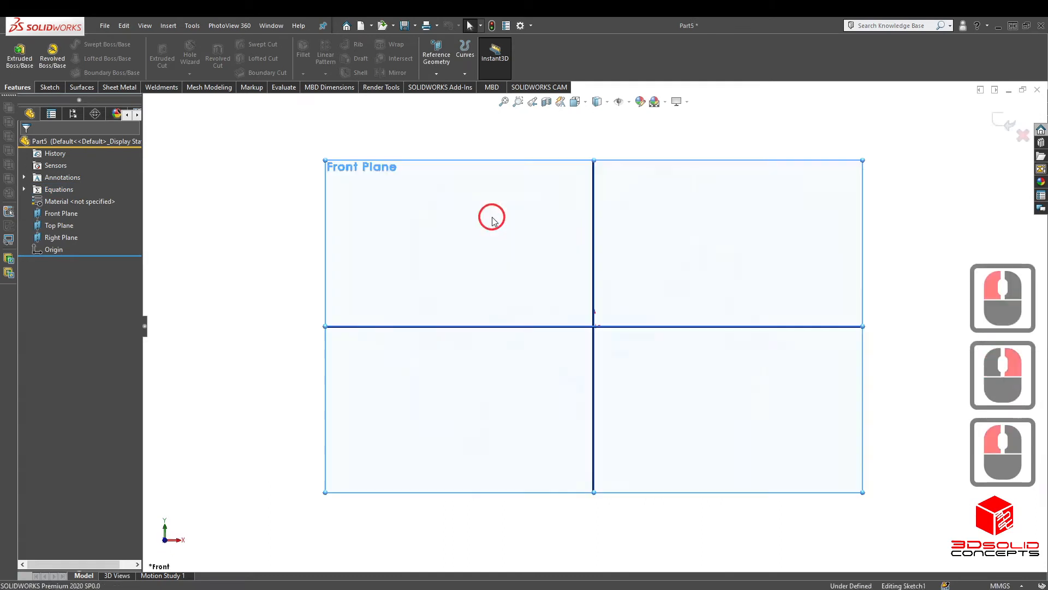
- Hide the reference plane and finish the closed five-sided profile with a sloped edge
right_click(61, 213)
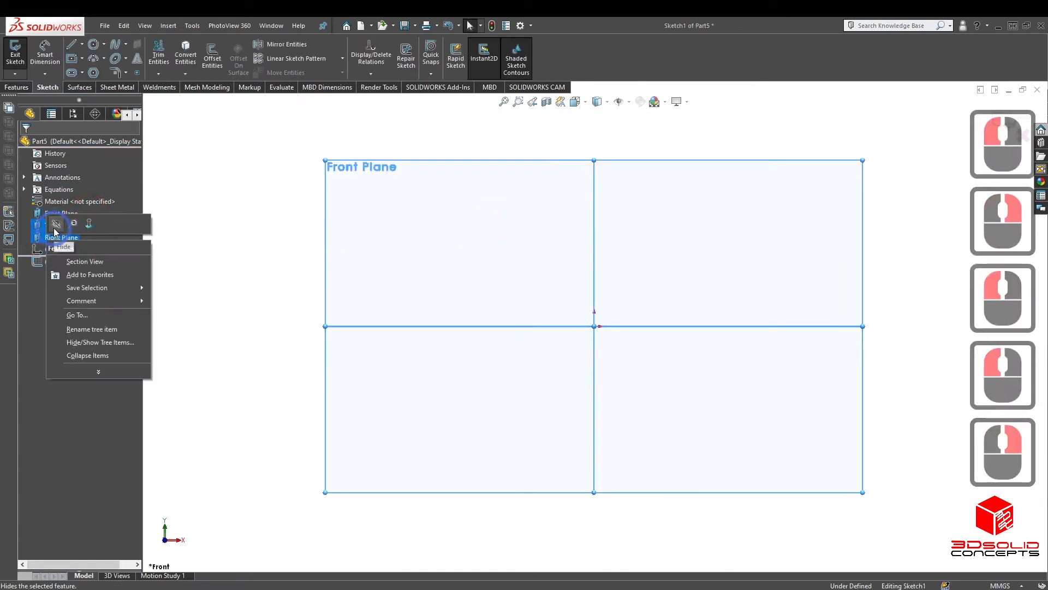
click(59, 247)
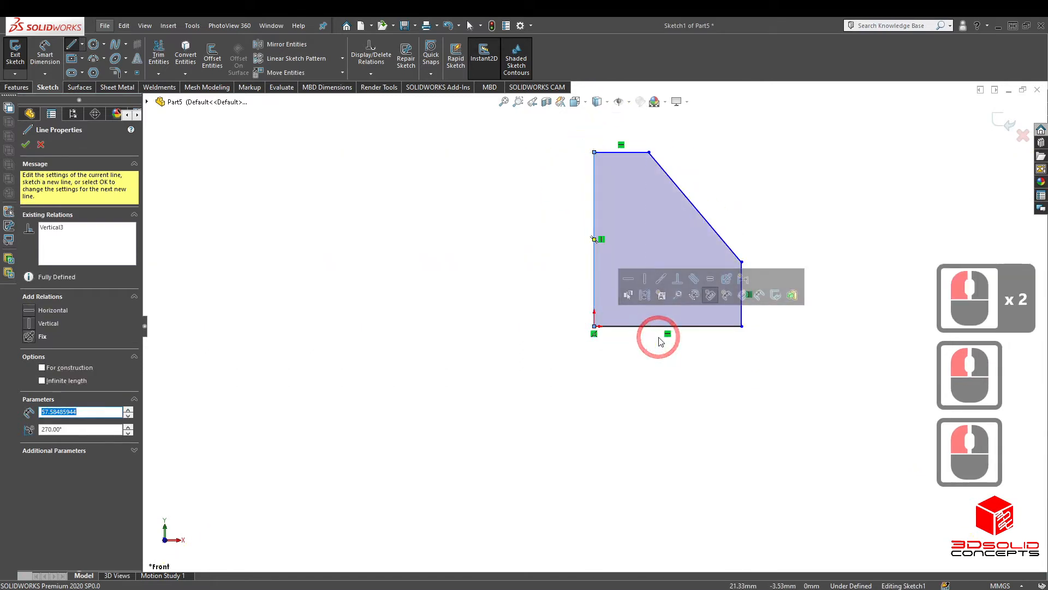
key(Escape)
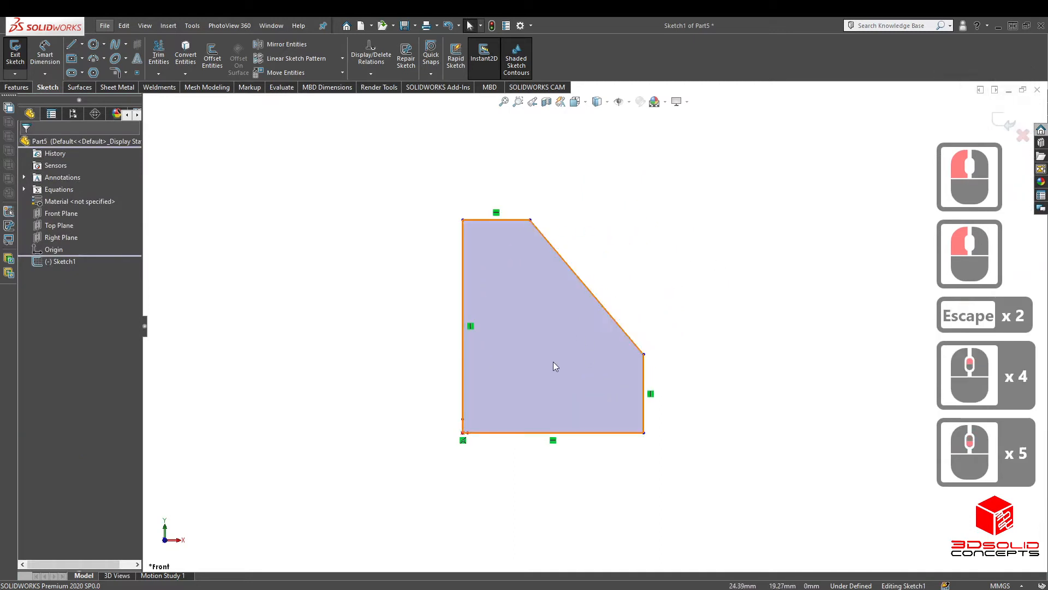
click(555, 367)
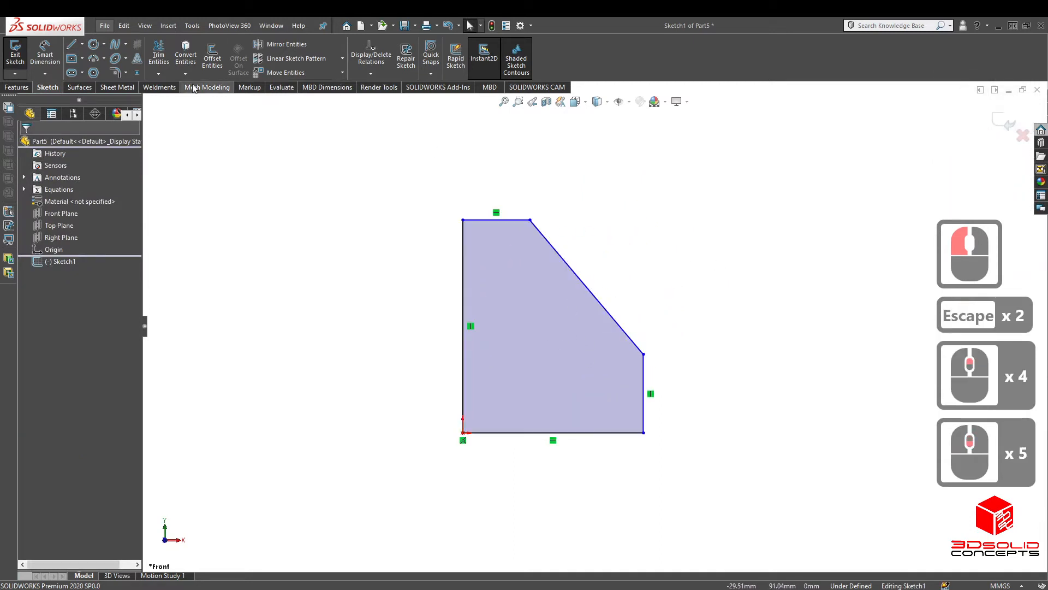
- Dimension the profile: width =B (127 mm), 38 mm top, 50 mm right side, 45° slope
click(643, 395)
text(=B)
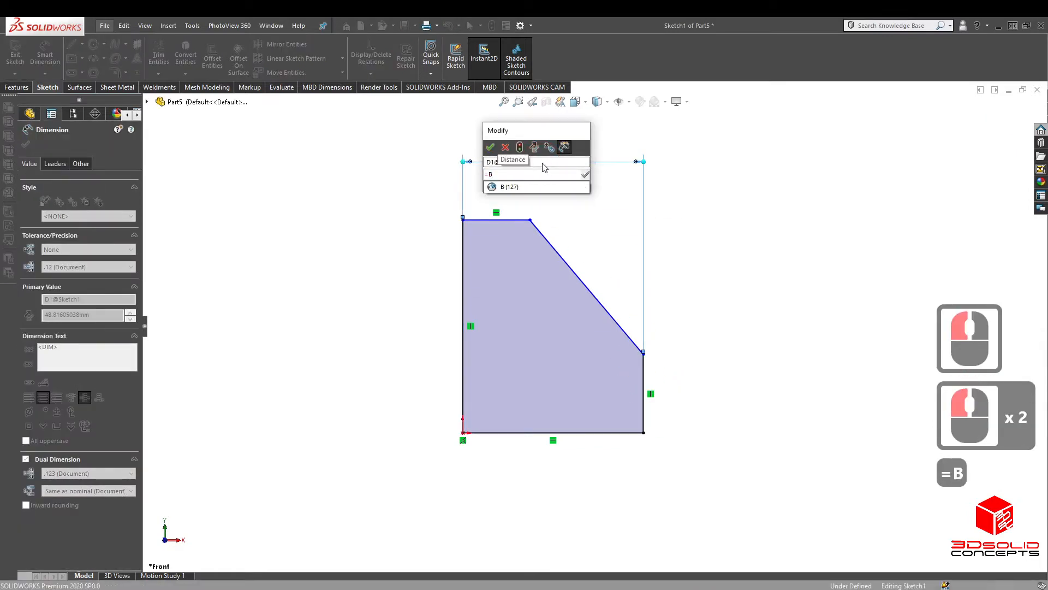
click(490, 148)
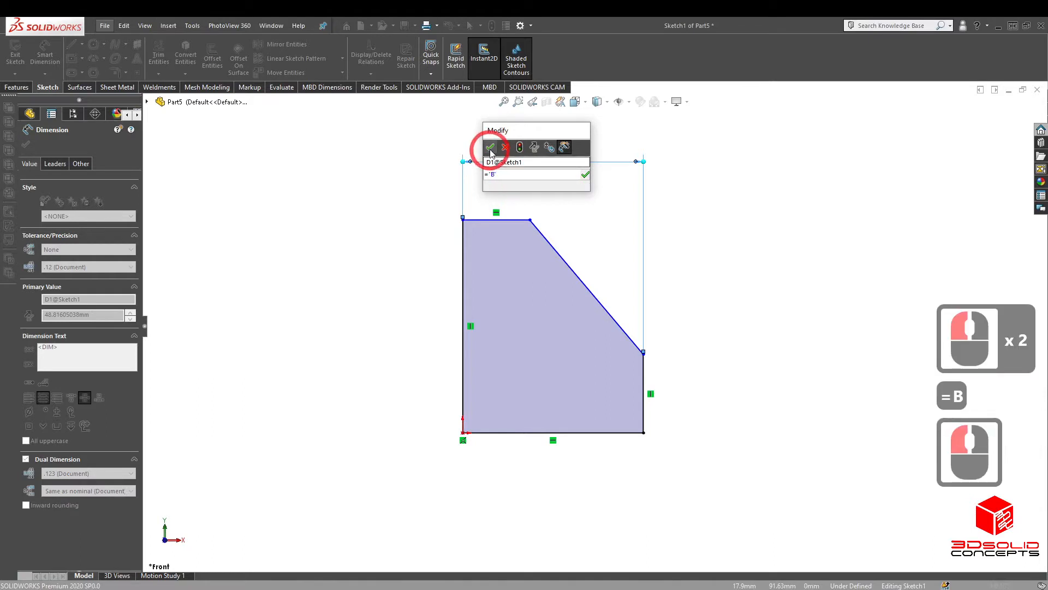
click(491, 148)
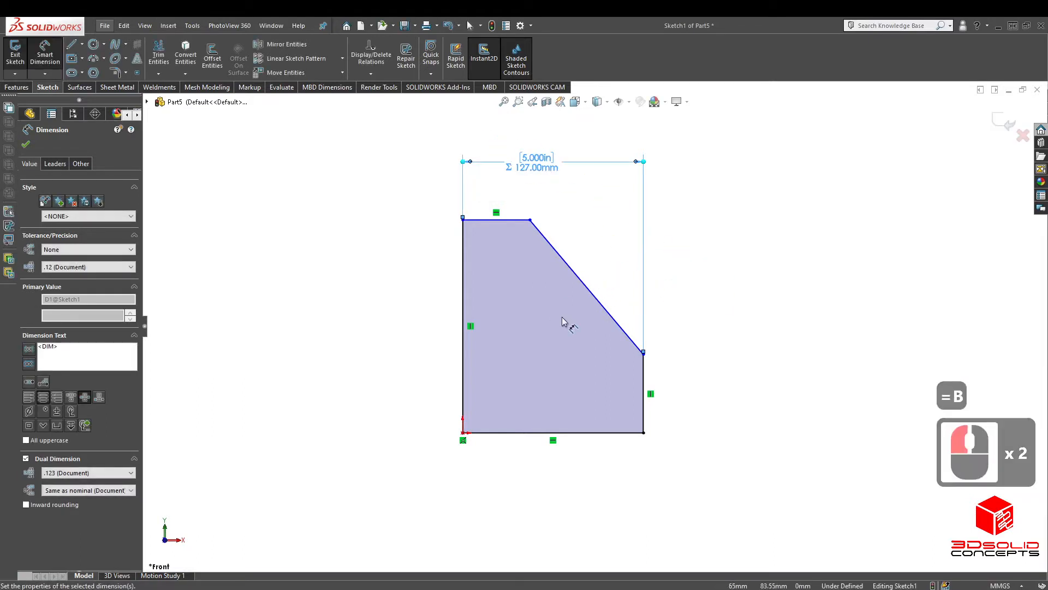
click(696, 394)
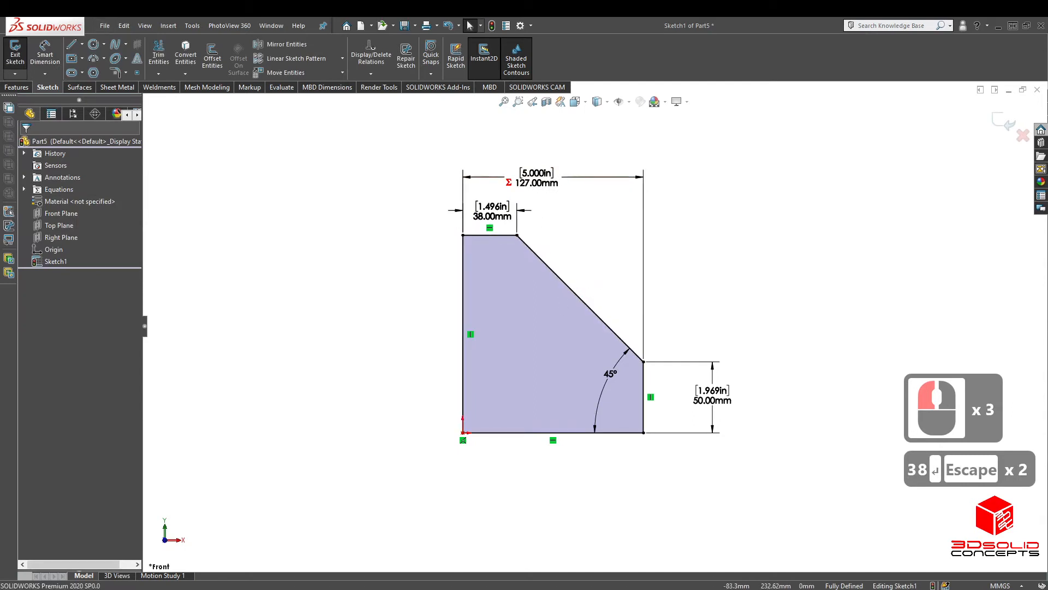
- Extrude Sketch1 as a Mid Plane boss with depth linked to A
click(18, 53)
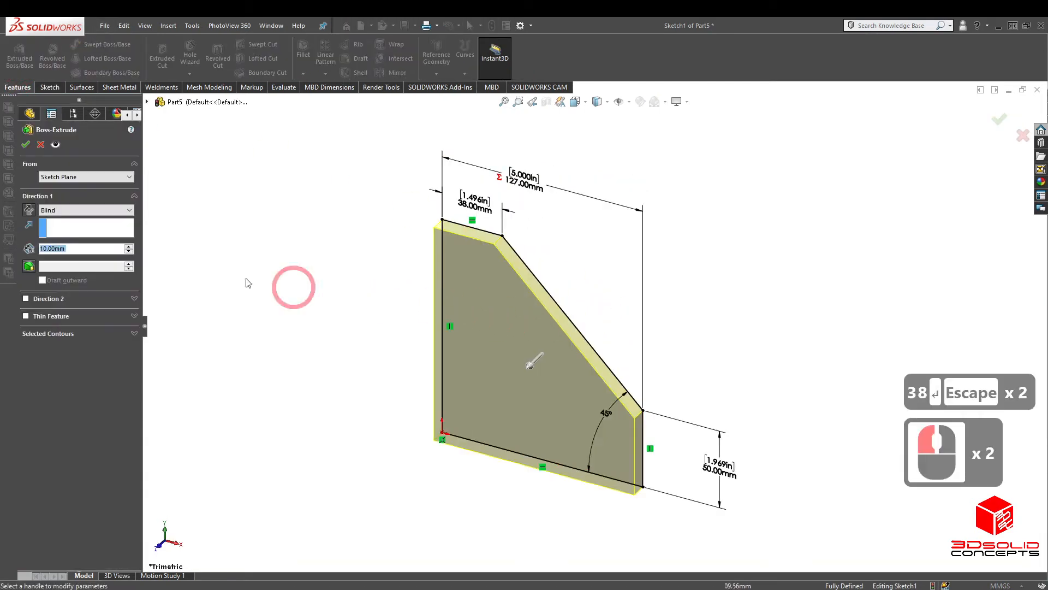
click(85, 208)
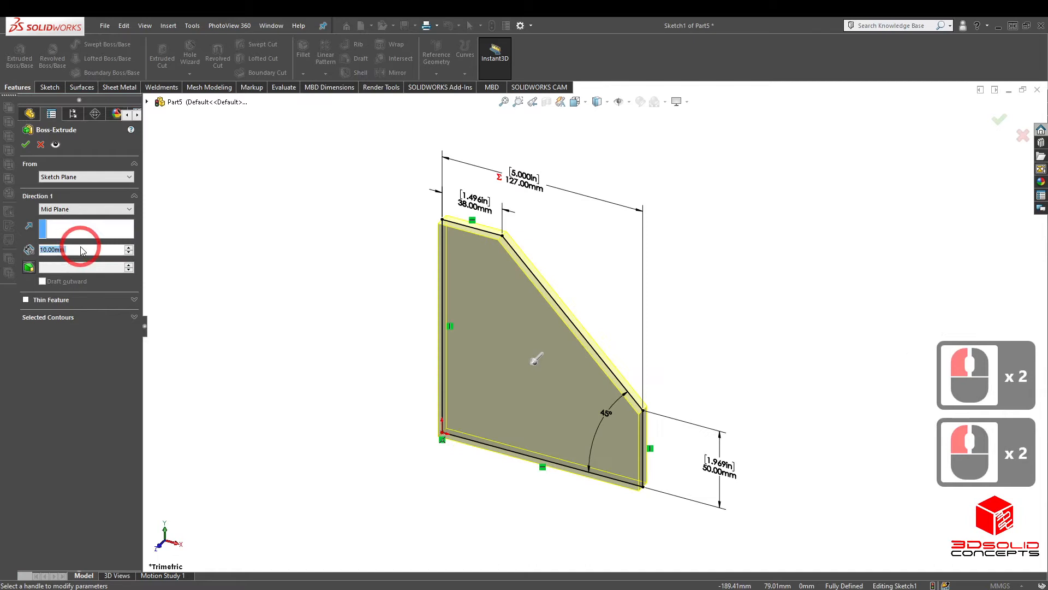
mouse_move(80, 250)
text(="A)
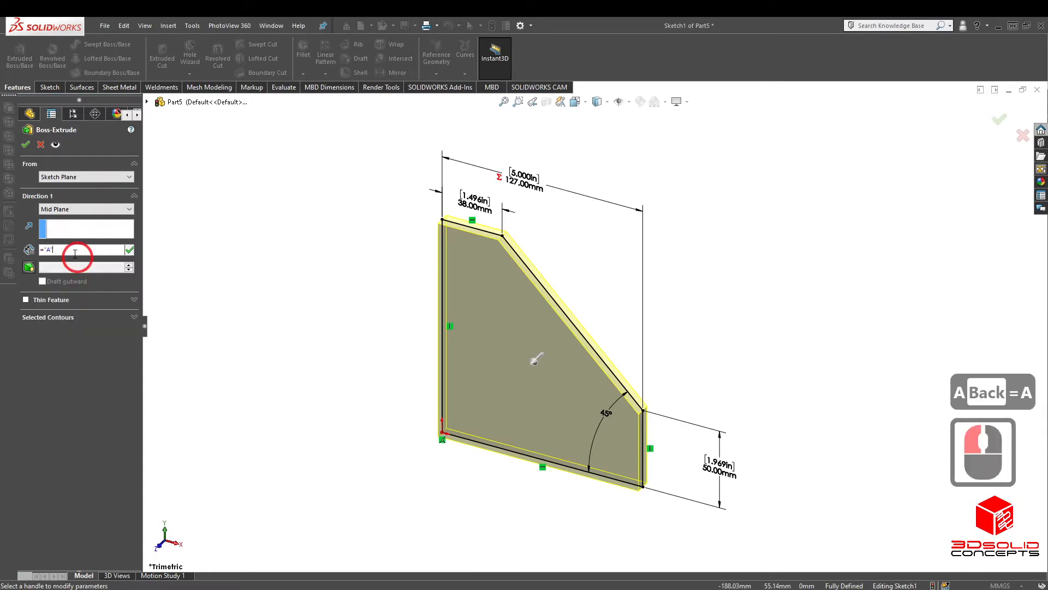
click(25, 144)
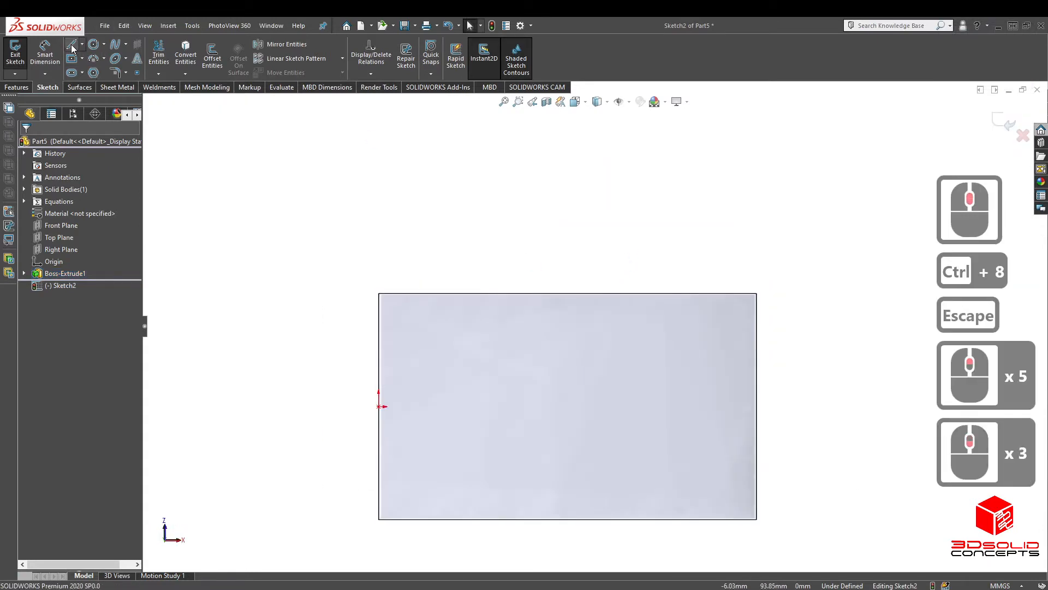
- Sketch the U-shaped flange outline with straight sides and a tangent-arc end on the block edge
click(72, 44)
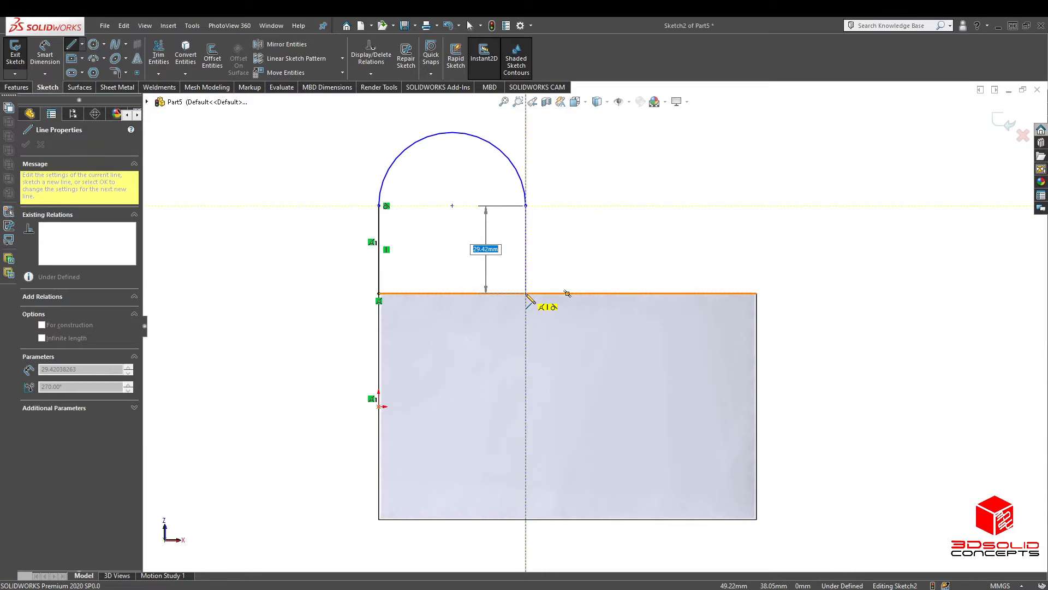
click(447, 293)
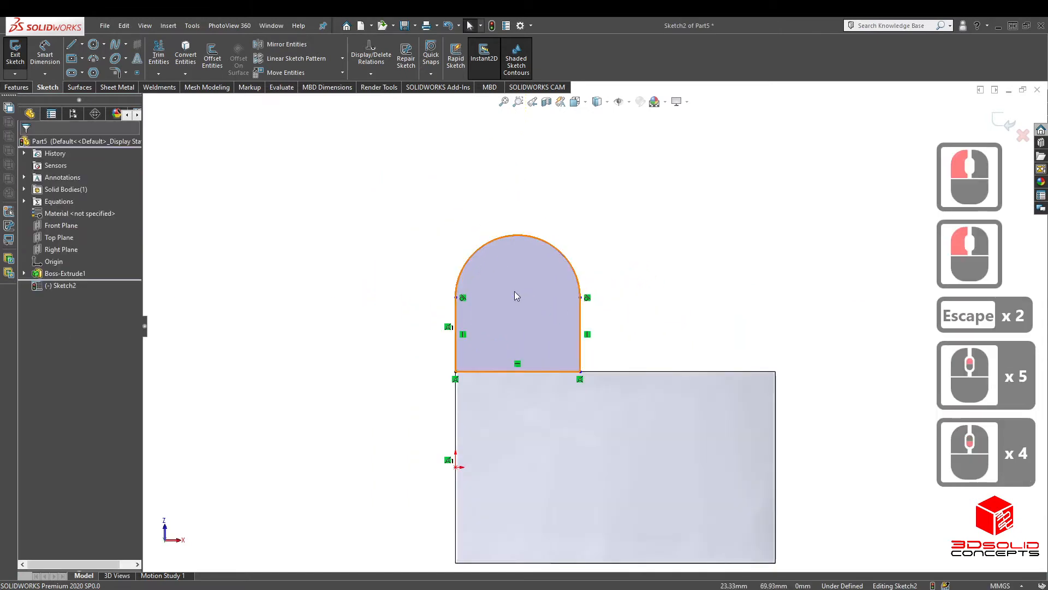
click(517, 278)
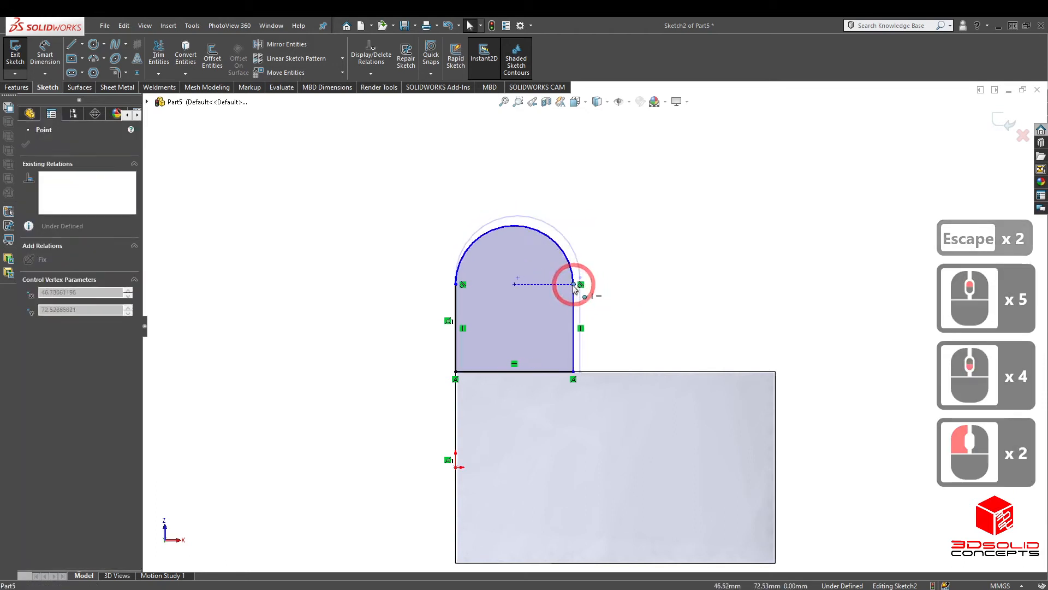
key(Escape)
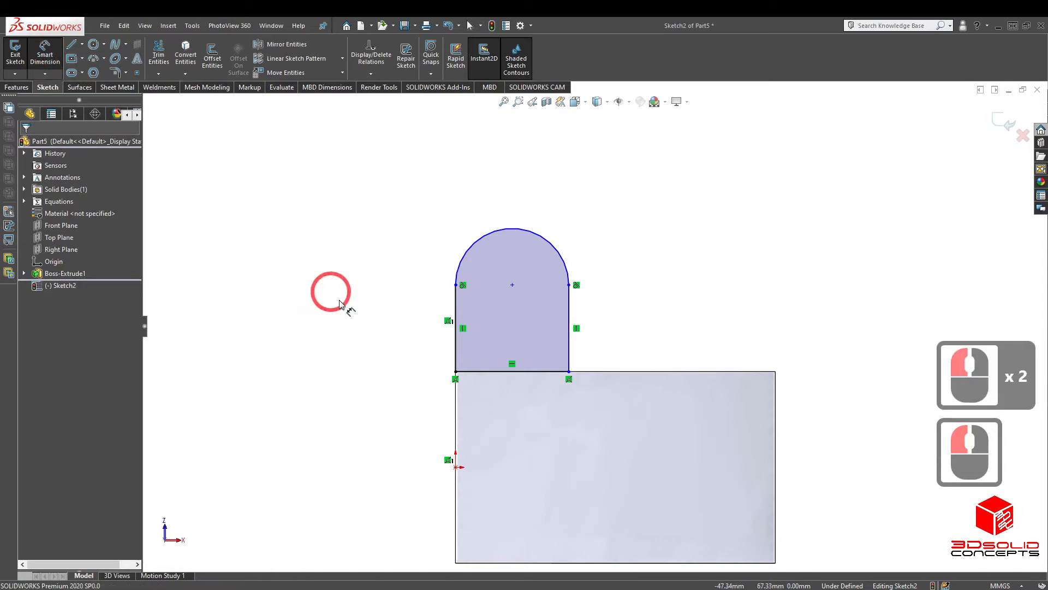
- Add a centreline from the origin and dimension the flange 178 mm high and 76 mm wide
click(81, 43)
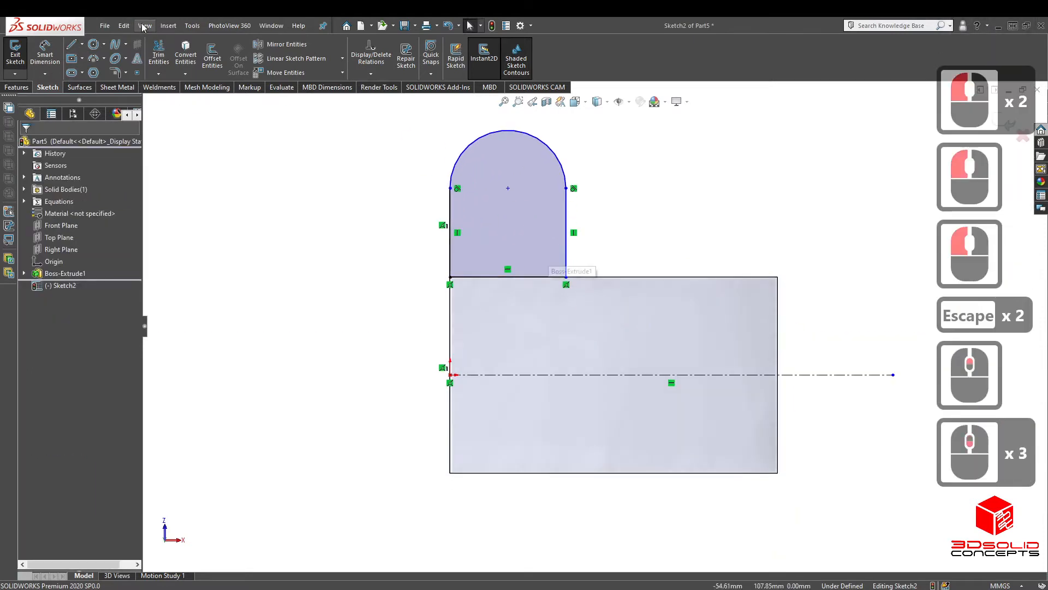
click(514, 328)
text(178)
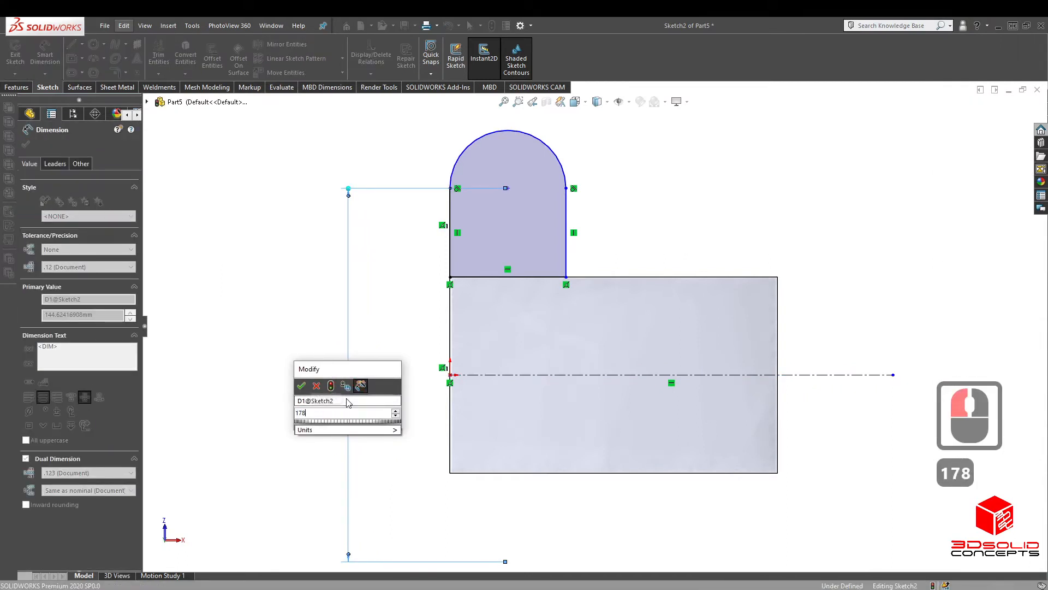
click(302, 386)
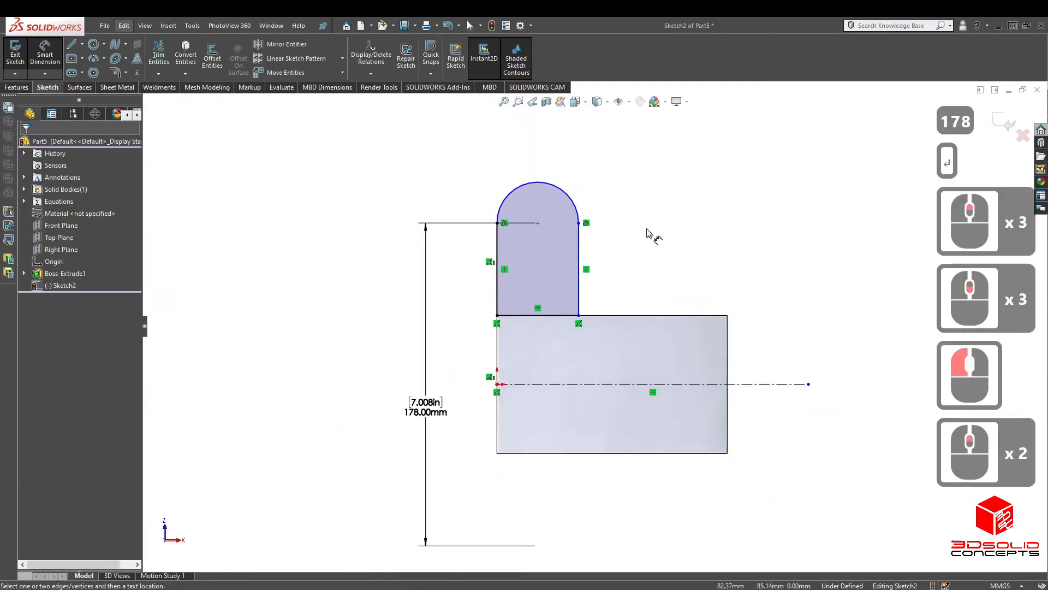
click(505, 268)
text(7)
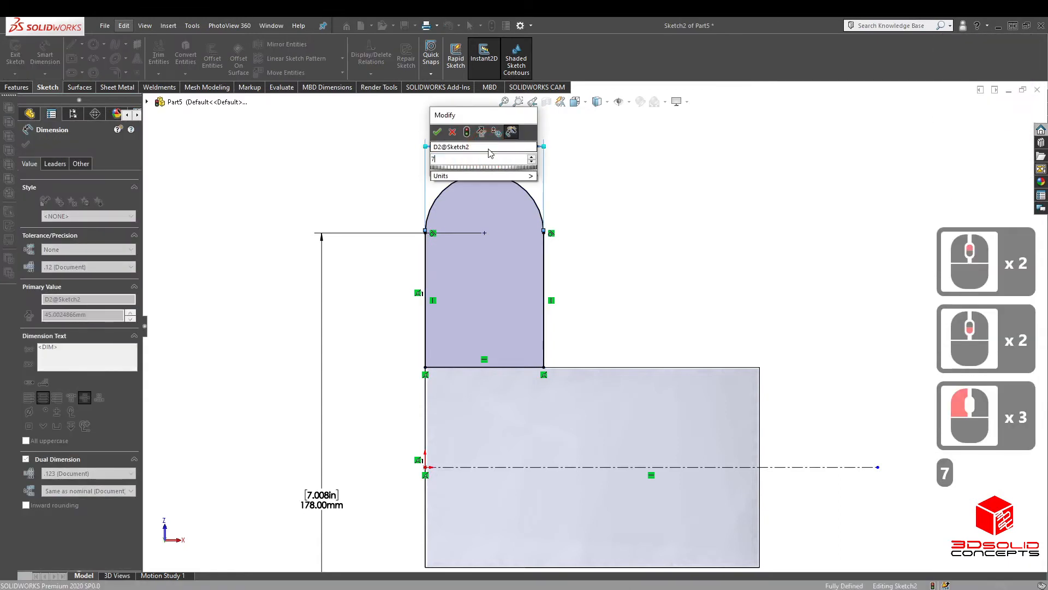
click(437, 132)
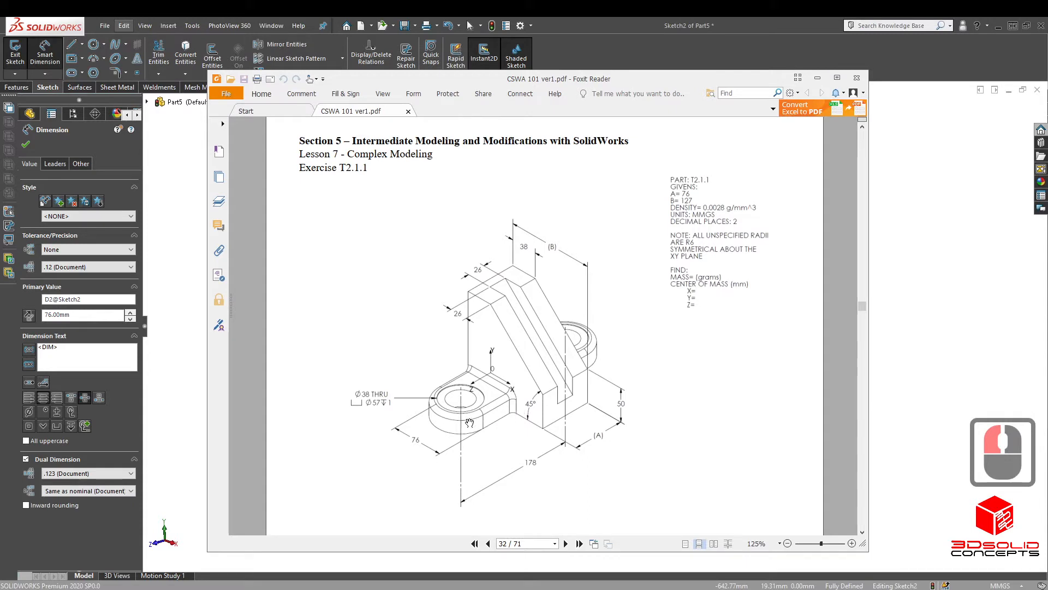
mouse_move(531, 417)
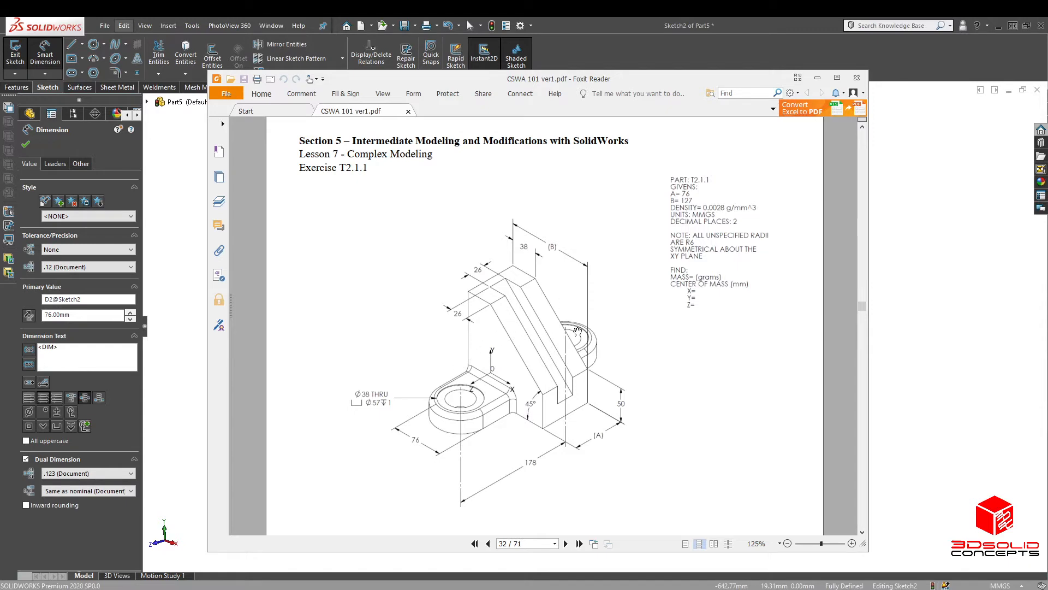
mouse_move(435, 418)
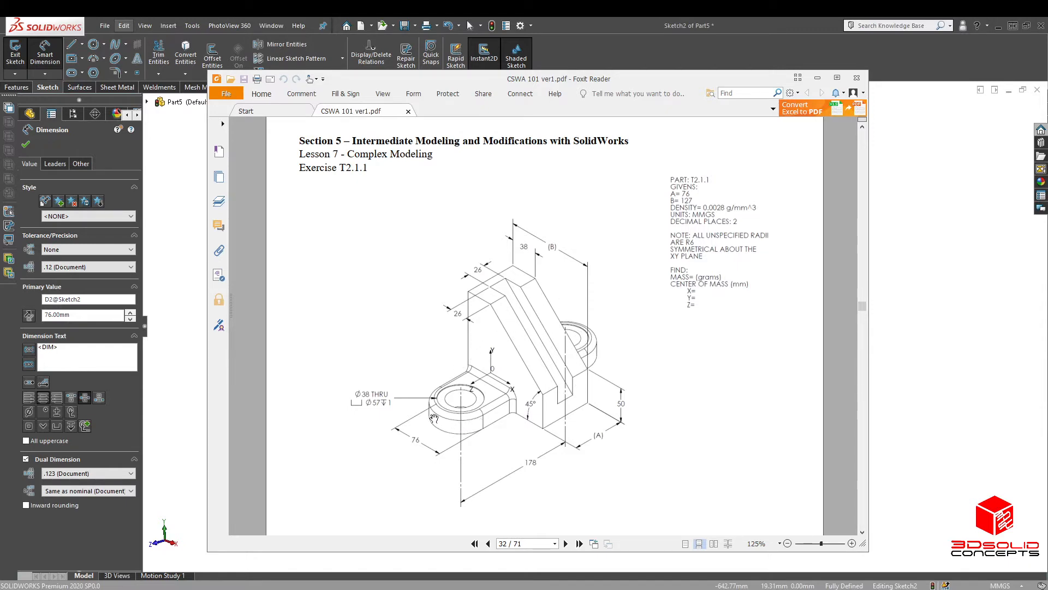
mouse_move(470, 419)
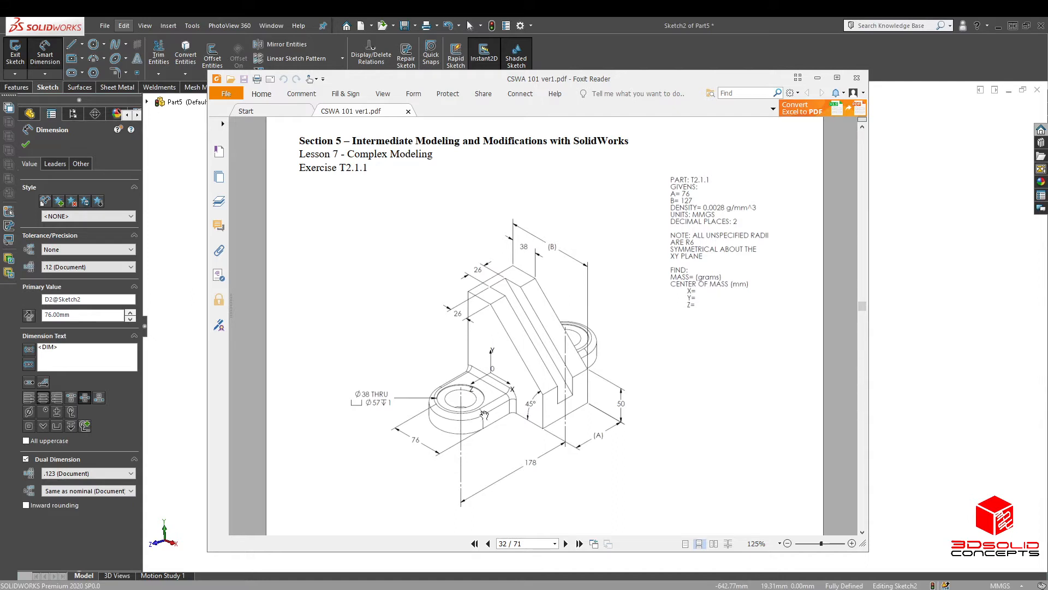
mouse_move(529, 372)
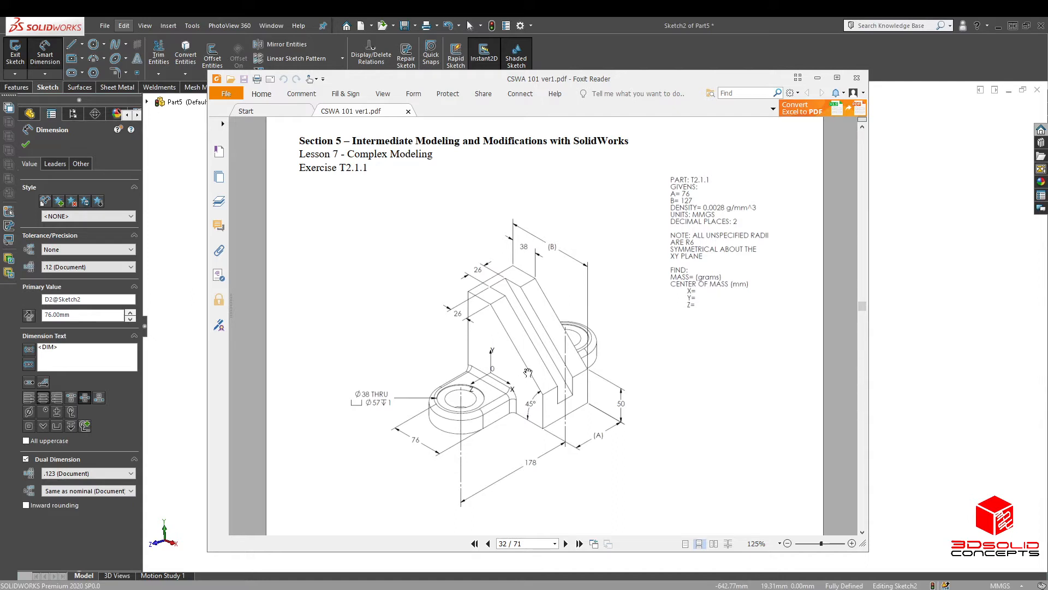
mouse_move(495, 418)
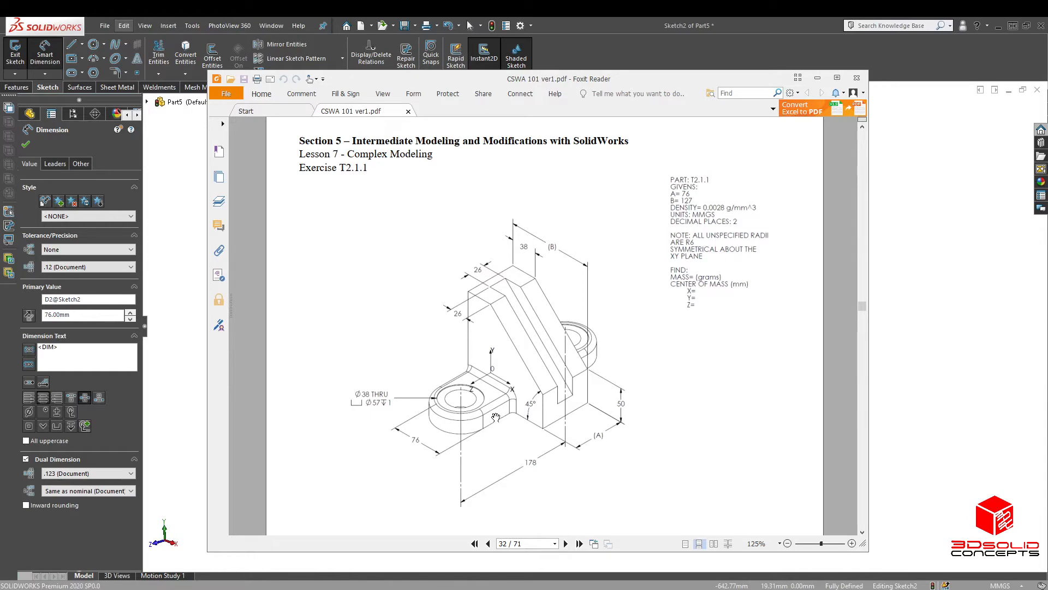
mouse_move(627, 83)
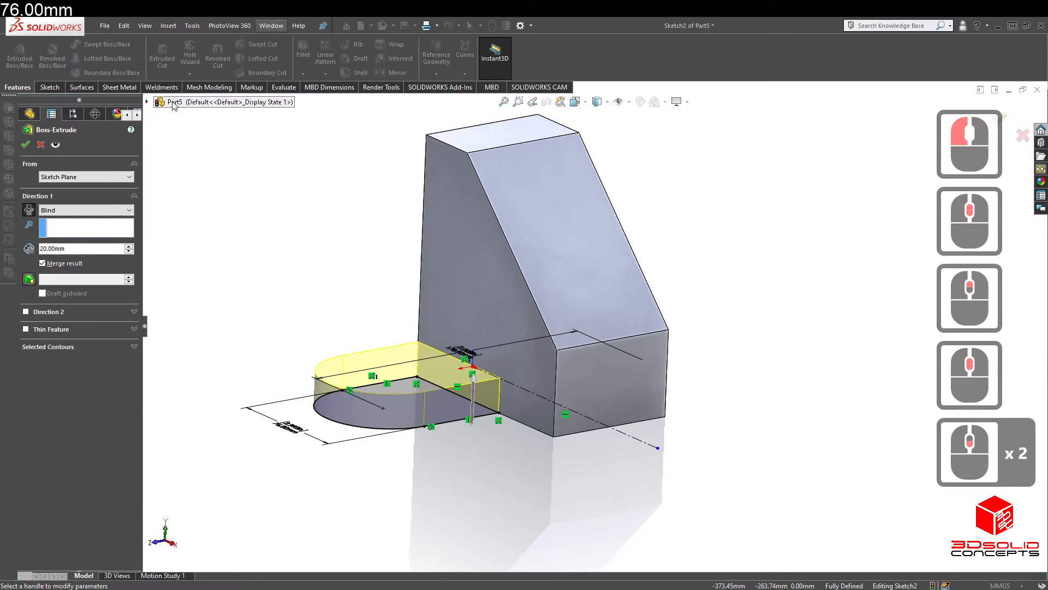
- Confirm Boss-Extrude2: Sketch2 extruded Blind 20 mm with Merge result
click(25, 145)
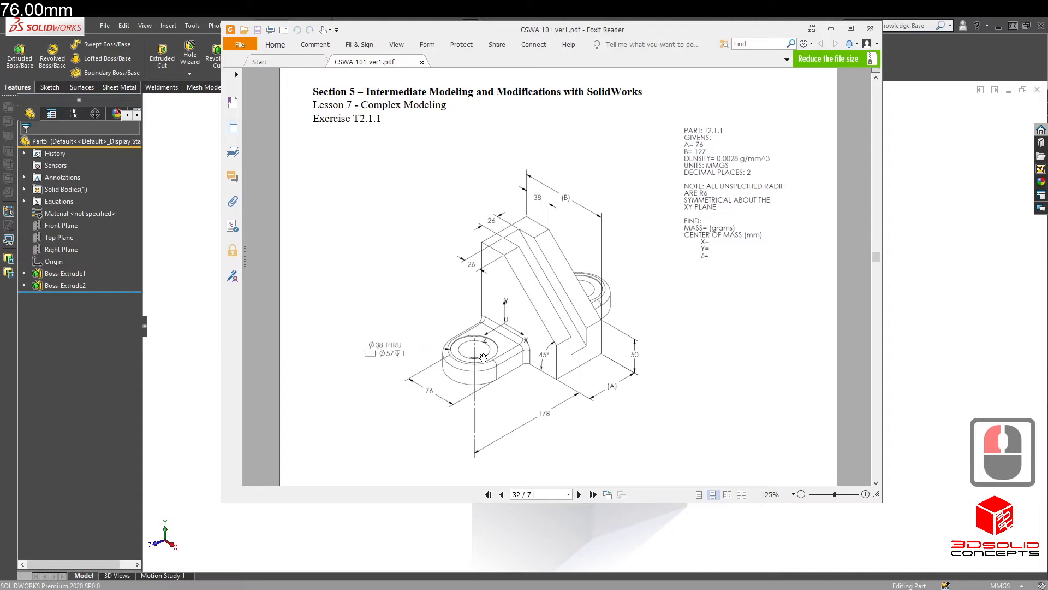
mouse_move(475, 347)
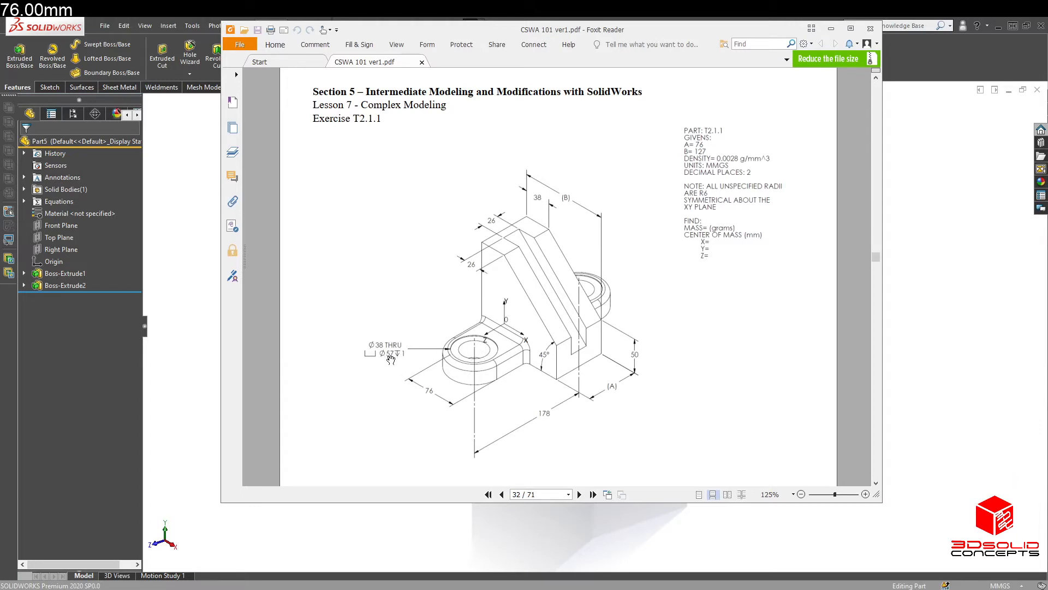
mouse_move(458, 348)
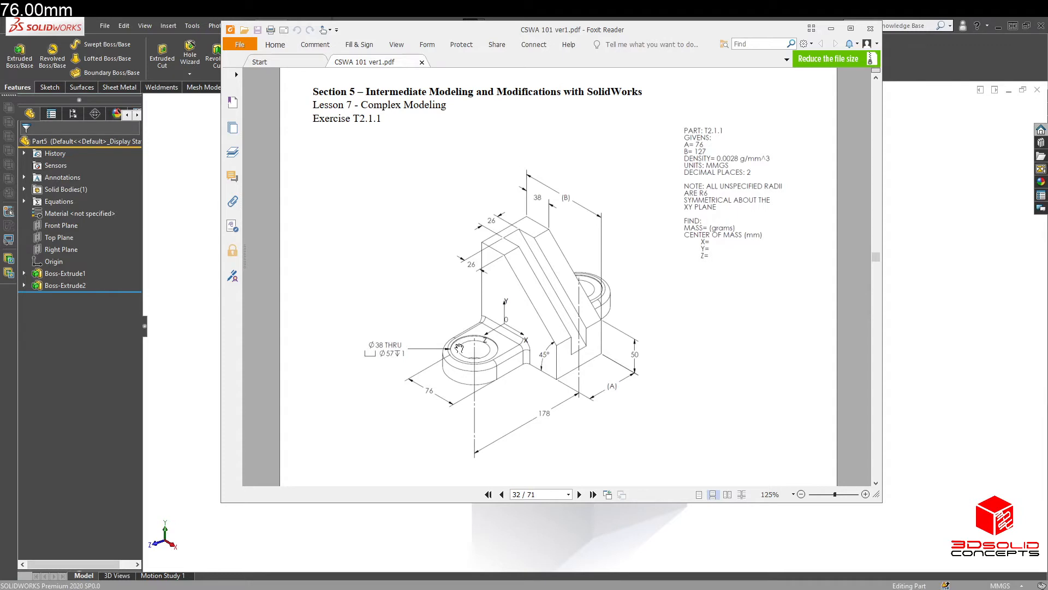
mouse_move(492, 356)
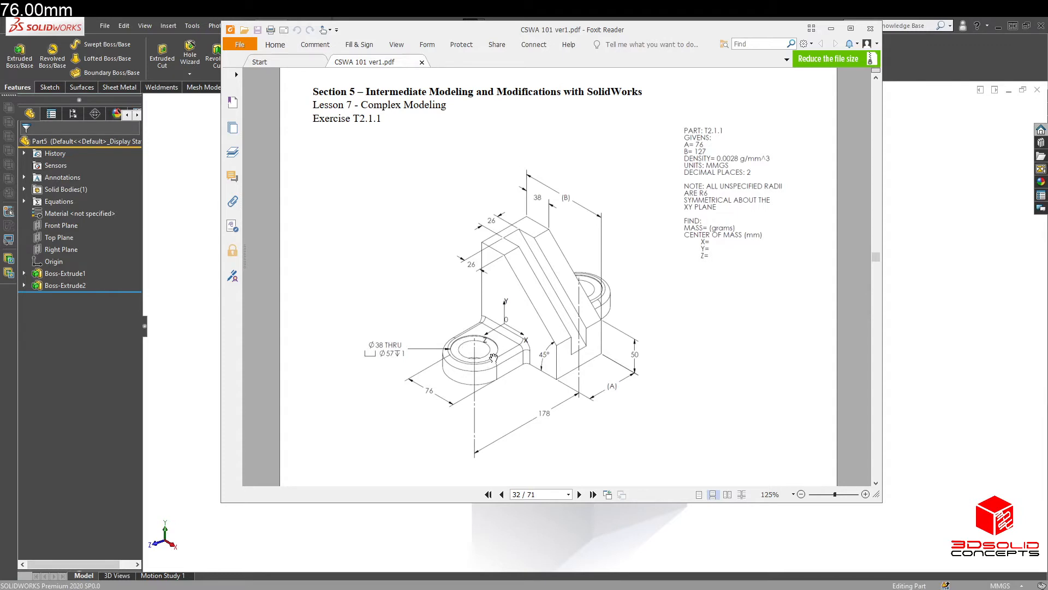
mouse_move(465, 367)
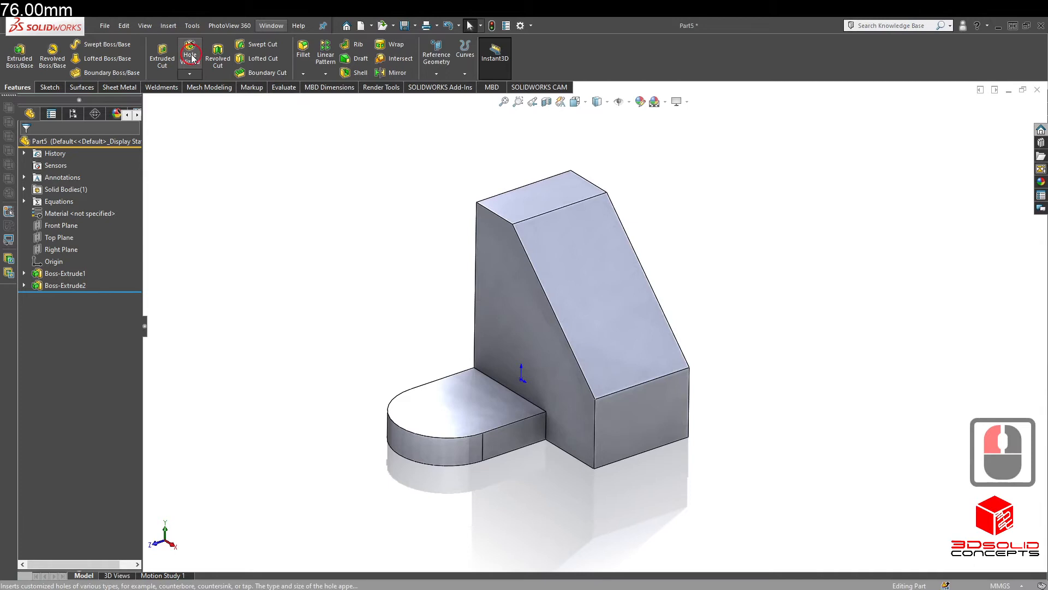
- Specify a counterbored drilled hole, Through All, with 38 mm diameter in Hole Wizard
click(190, 53)
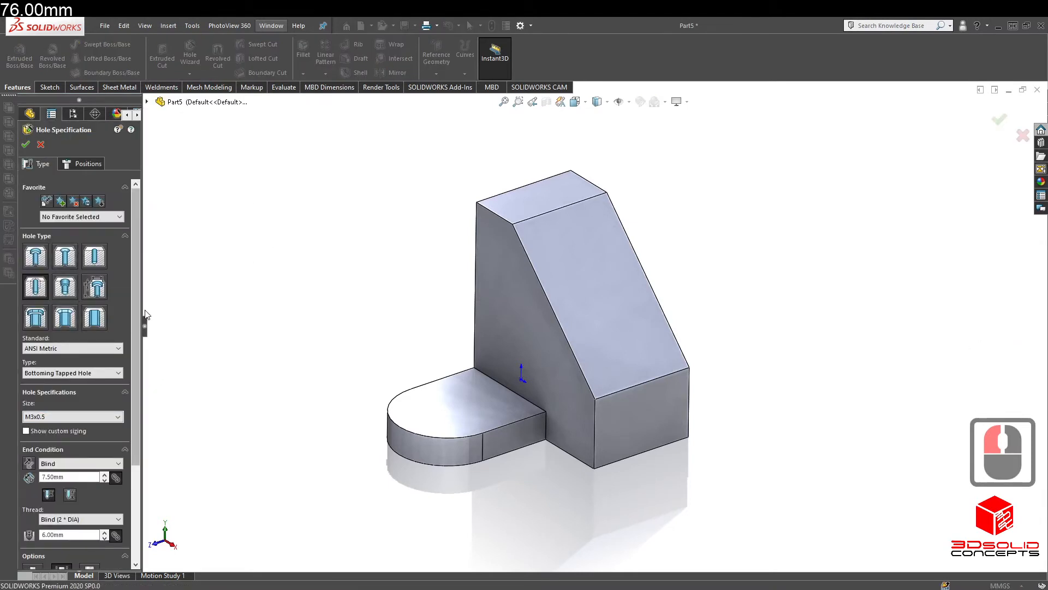
mouse_move(94, 286)
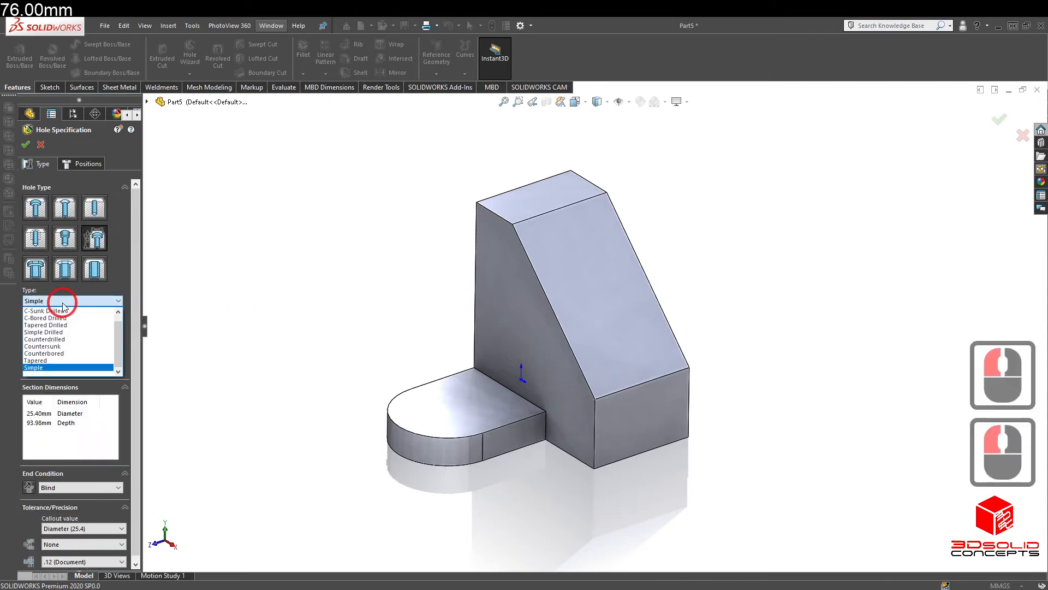
mouse_move(63, 352)
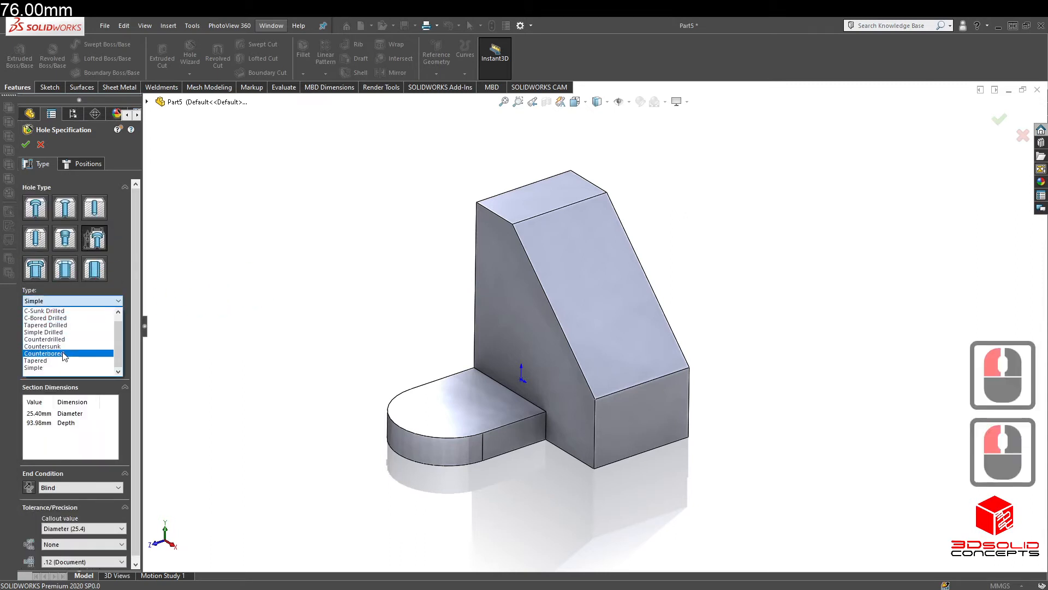
click(41, 353)
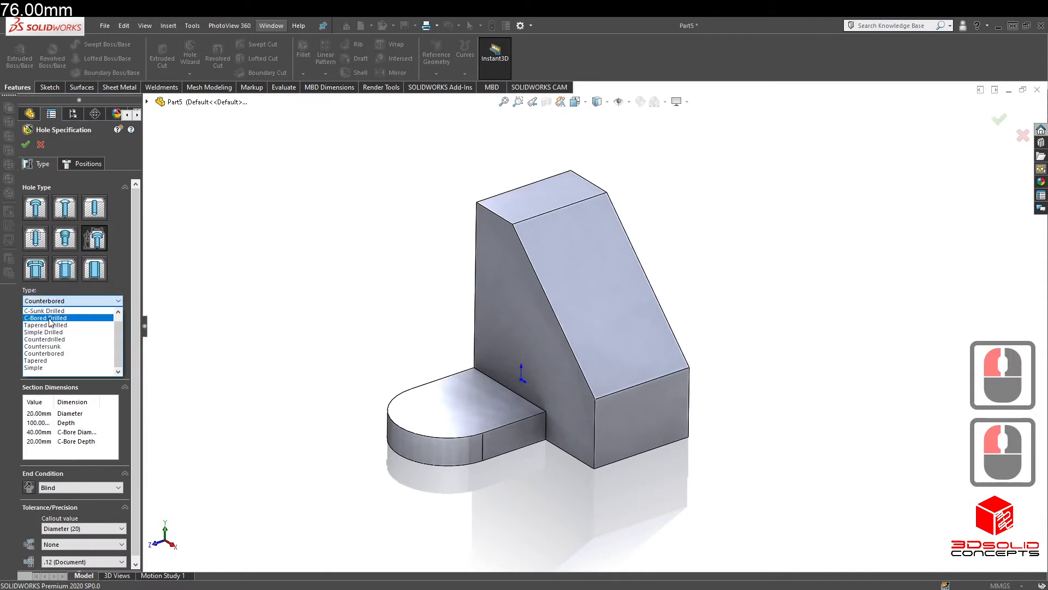
click(44, 317)
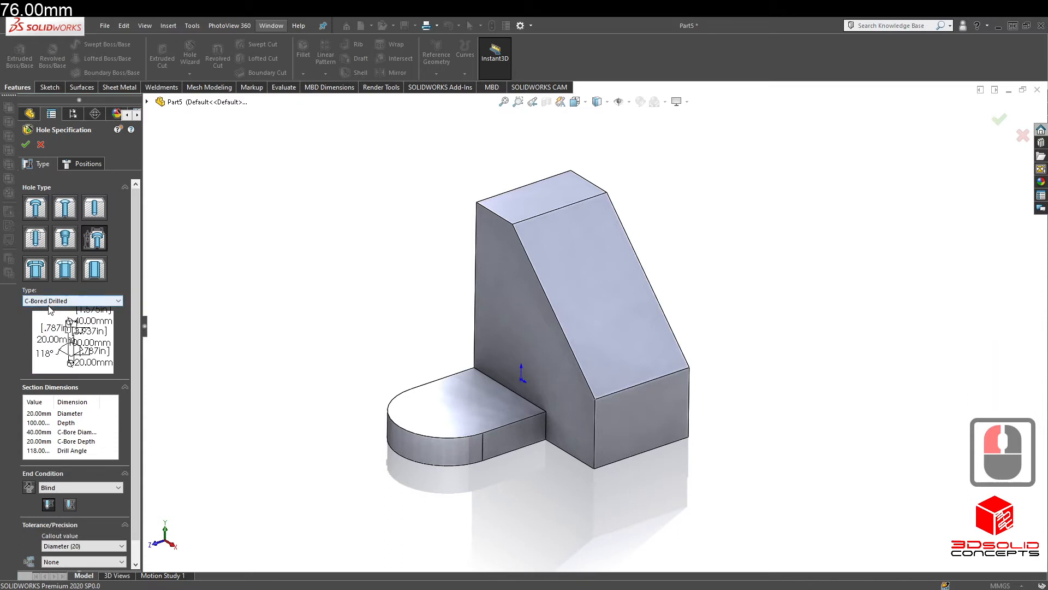
click(79, 487)
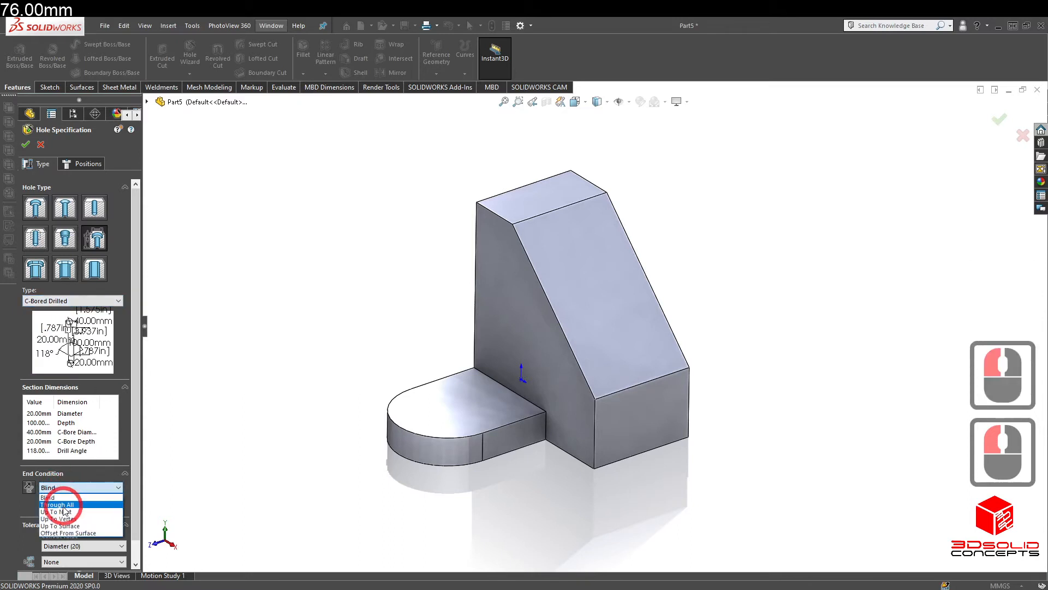
click(59, 504)
text(38)
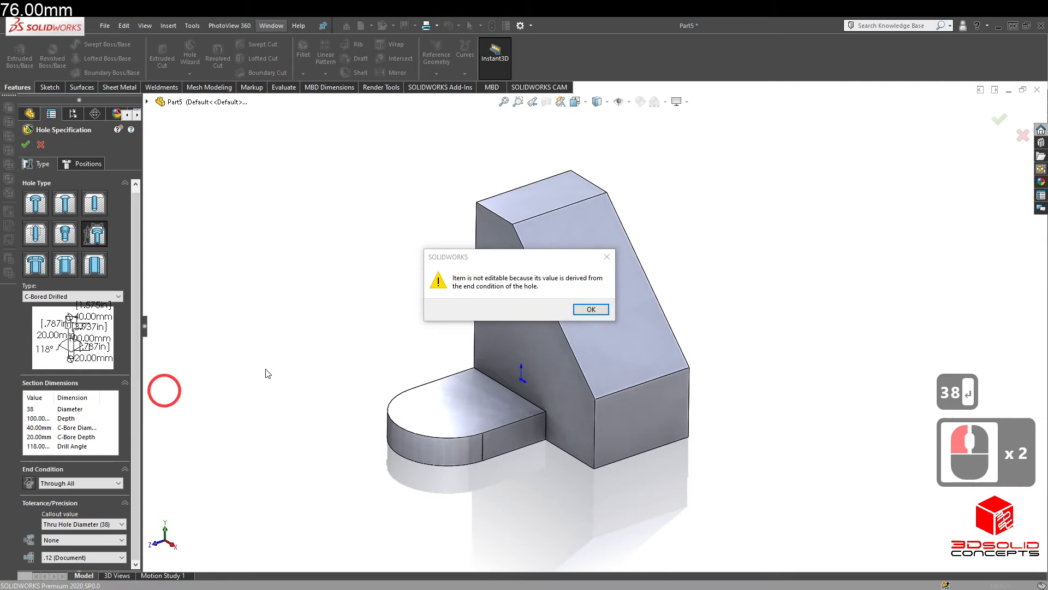
click(591, 309)
text(5)
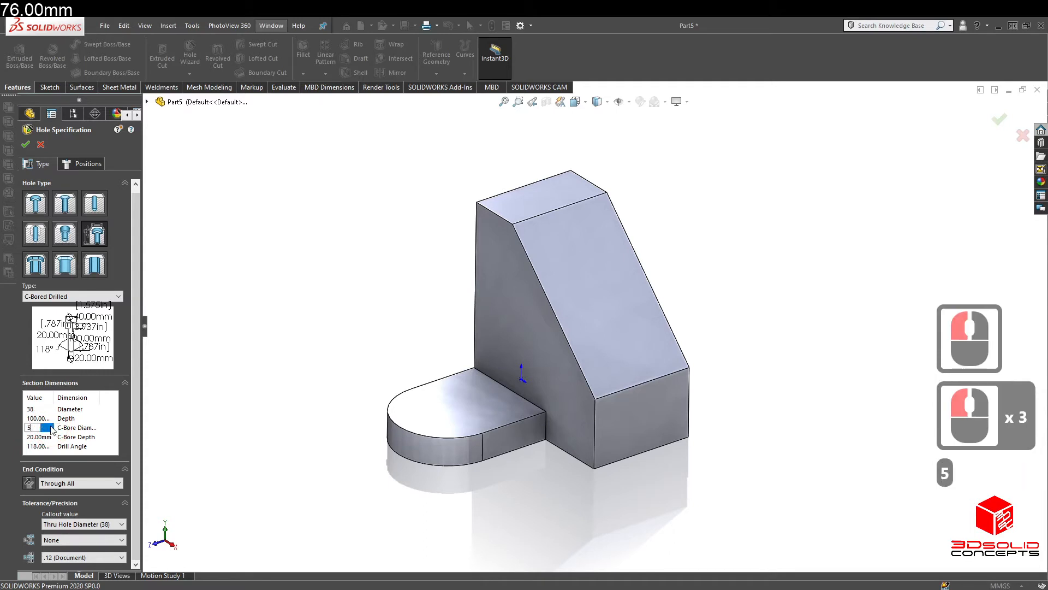
text(7)
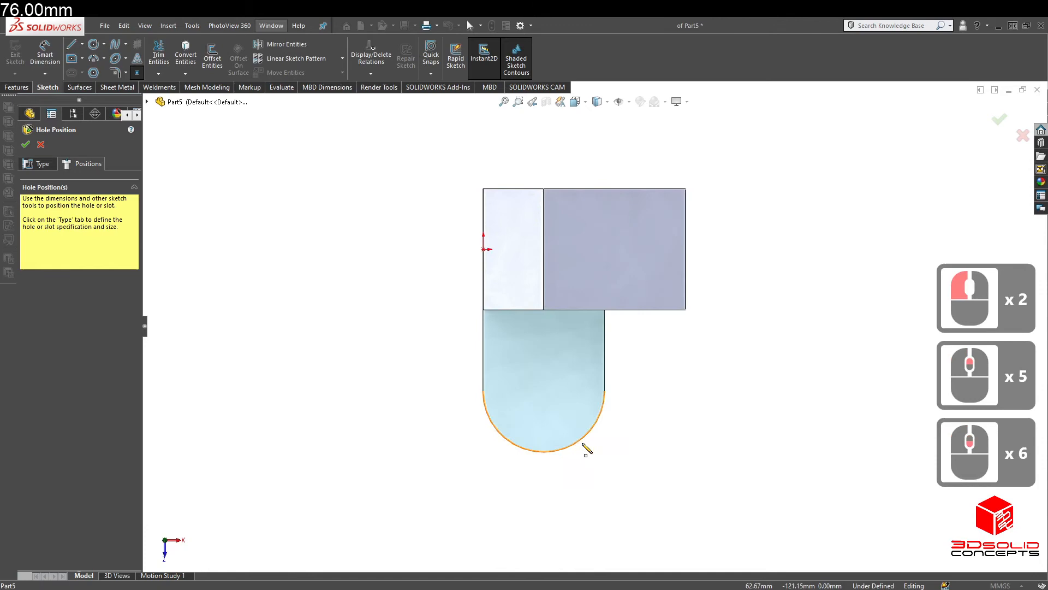
- Position Hole1 at the flange arc's centre and confirm the feature
click(545, 392)
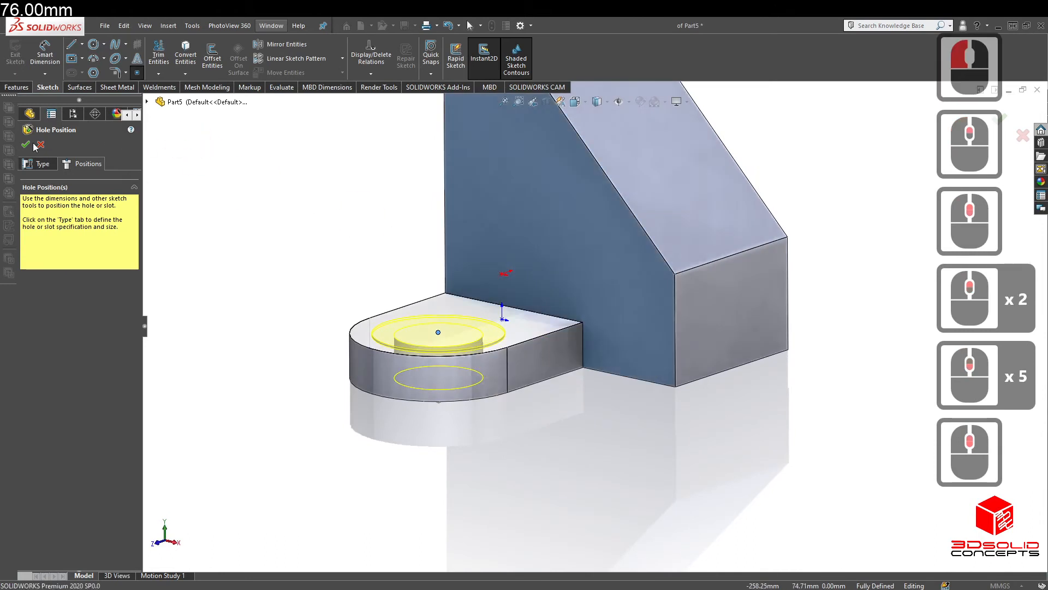
click(25, 145)
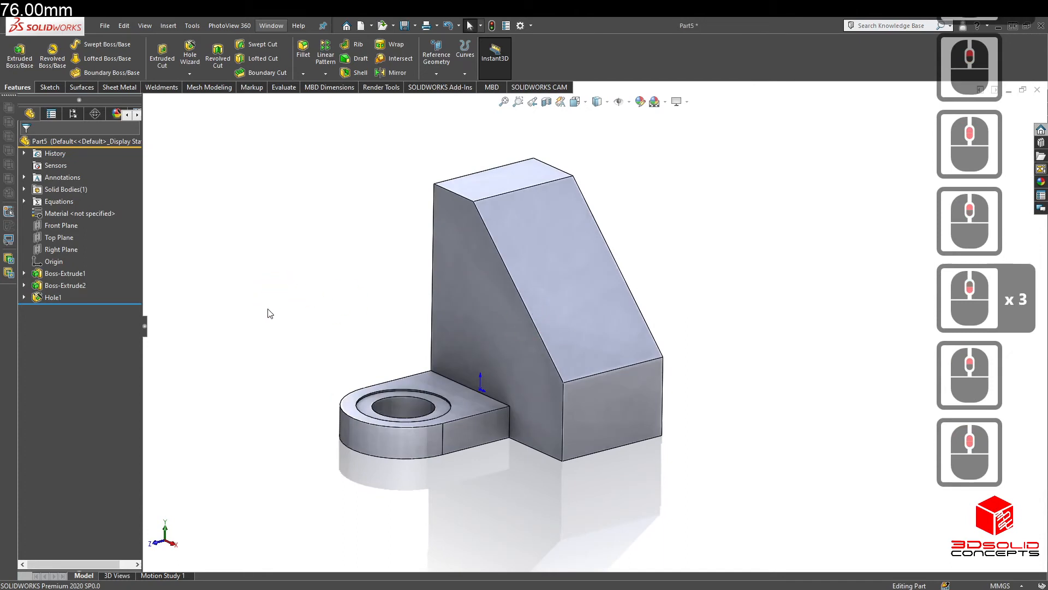
- Mirror Boss-Extrude2 and Hole1 about the Front Plane to duplicate the flange and hole
click(64, 273)
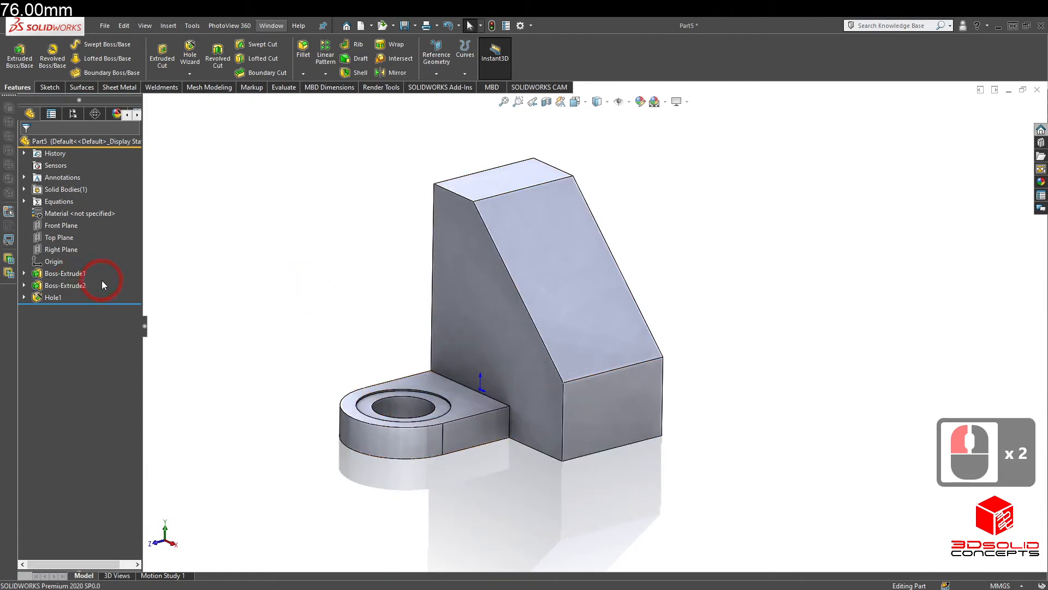
click(64, 285)
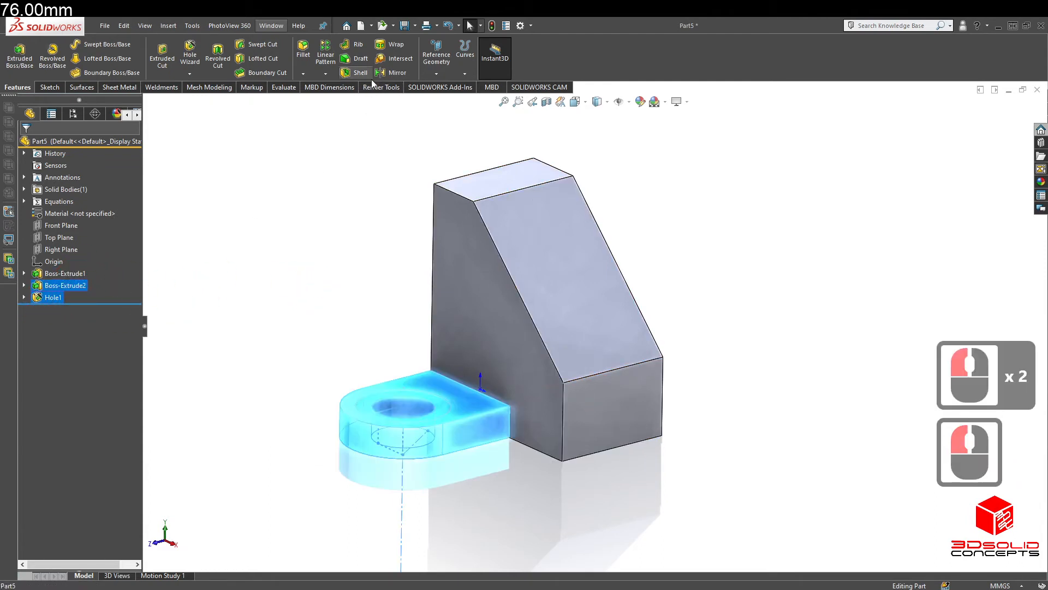
click(397, 72)
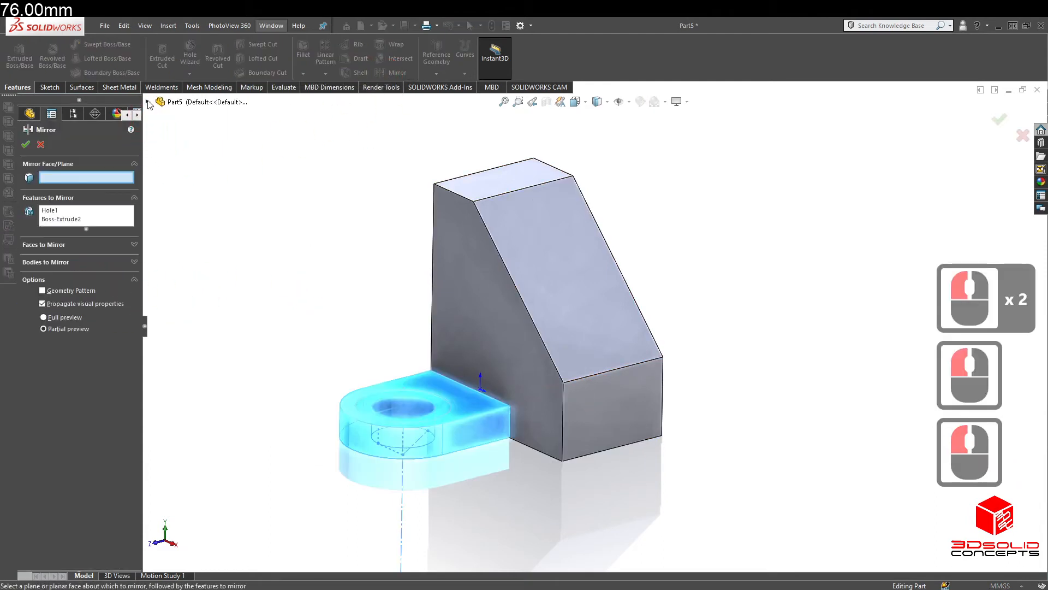
click(196, 186)
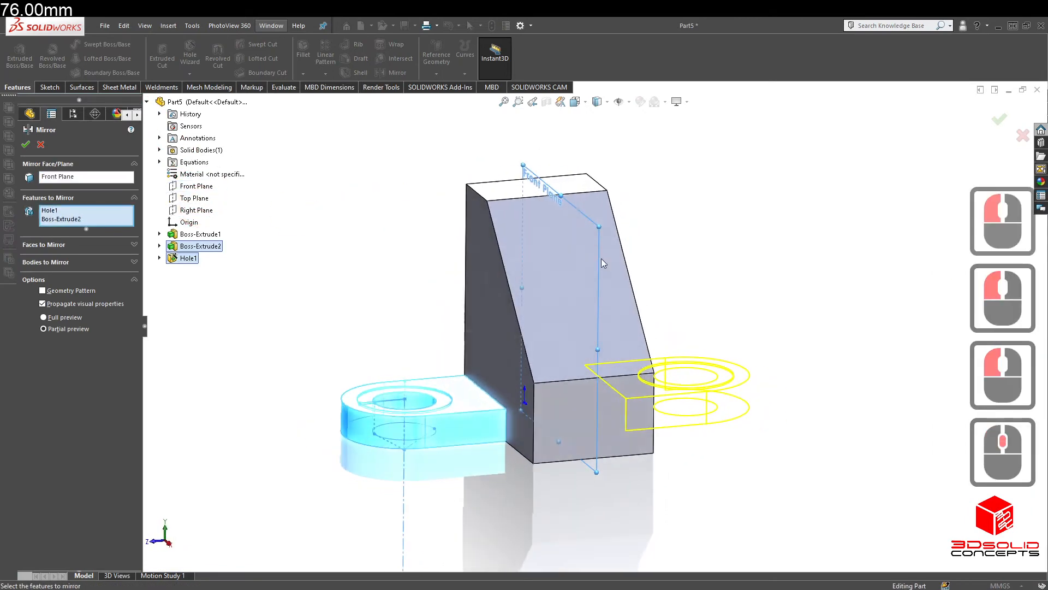
click(25, 144)
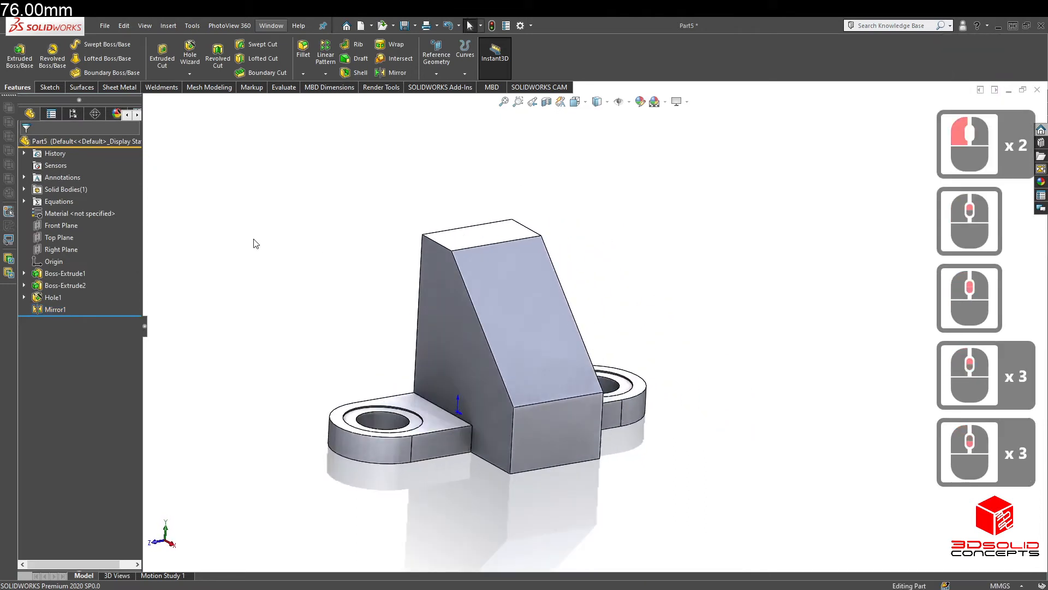
- Start a sketch on the block's top face and draw a centreline across it
click(62, 225)
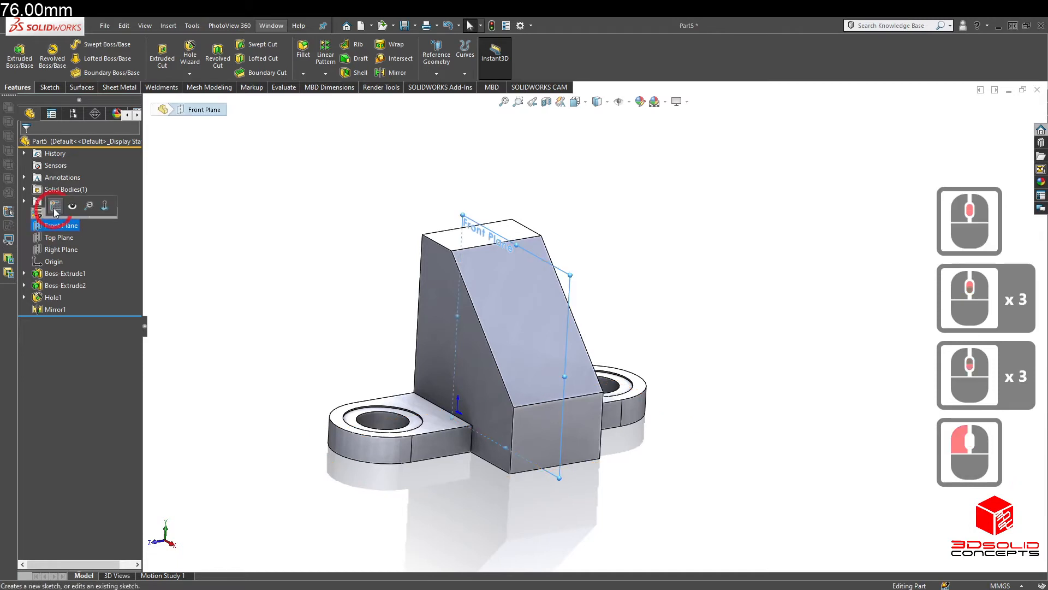
click(54, 205)
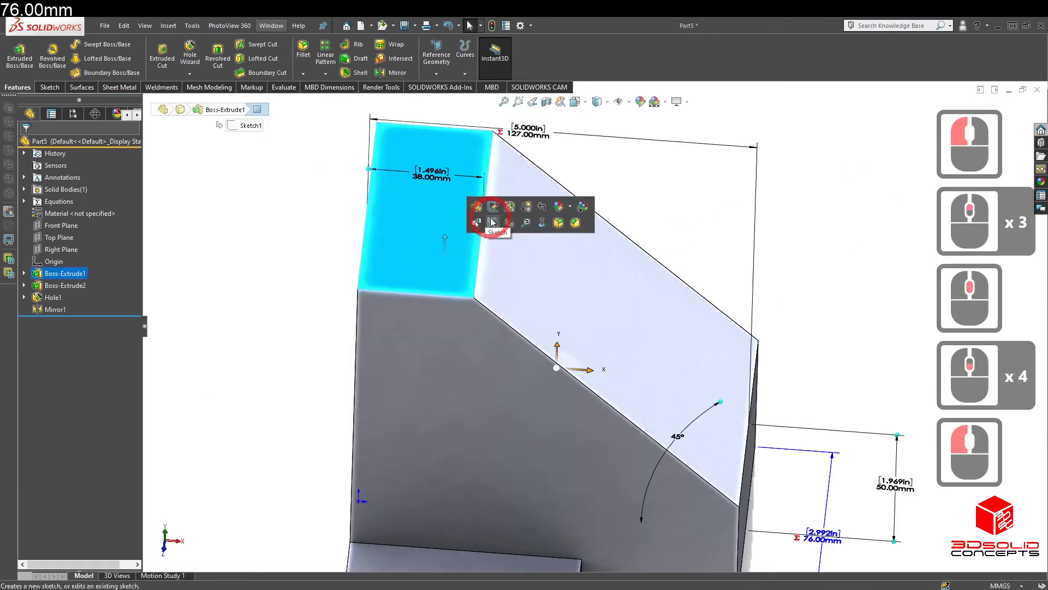
click(494, 223)
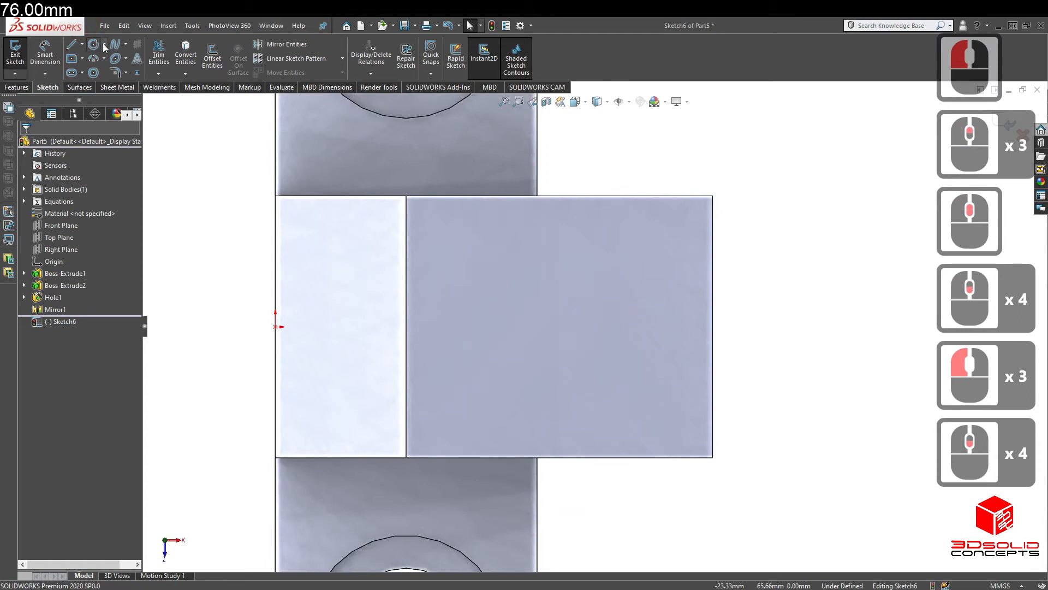
click(72, 43)
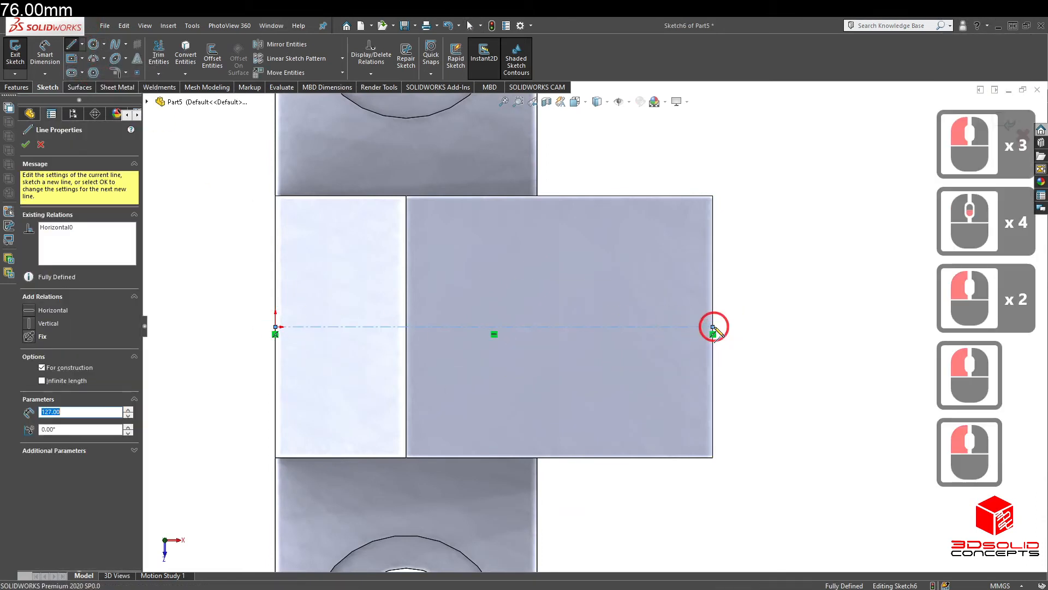
key(Escape)
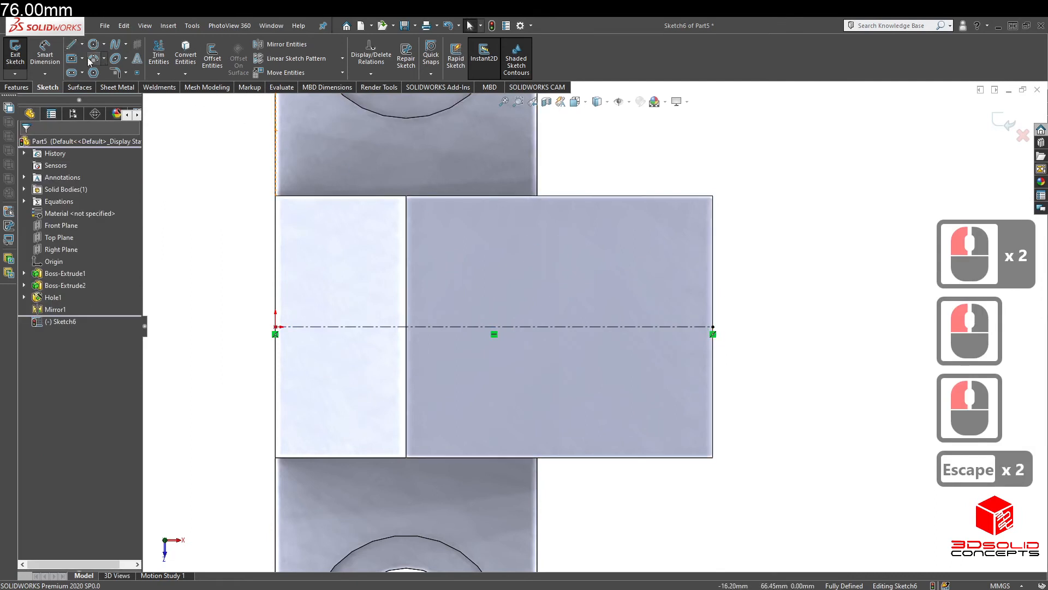
- Draw a corner rectangle on the face and dimension it 26 mm high plus its width
click(72, 44)
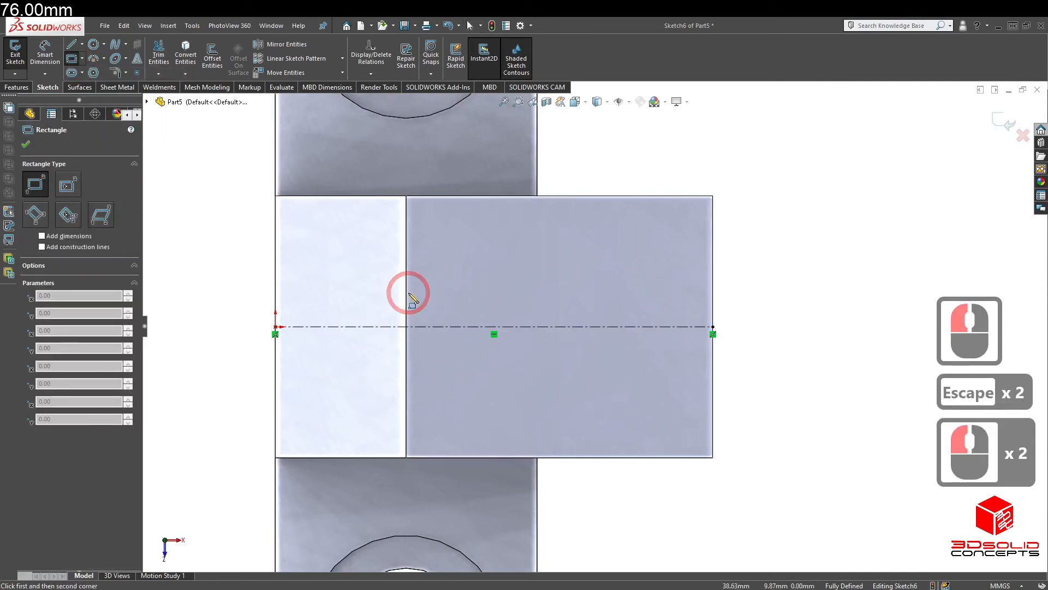
click(412, 292)
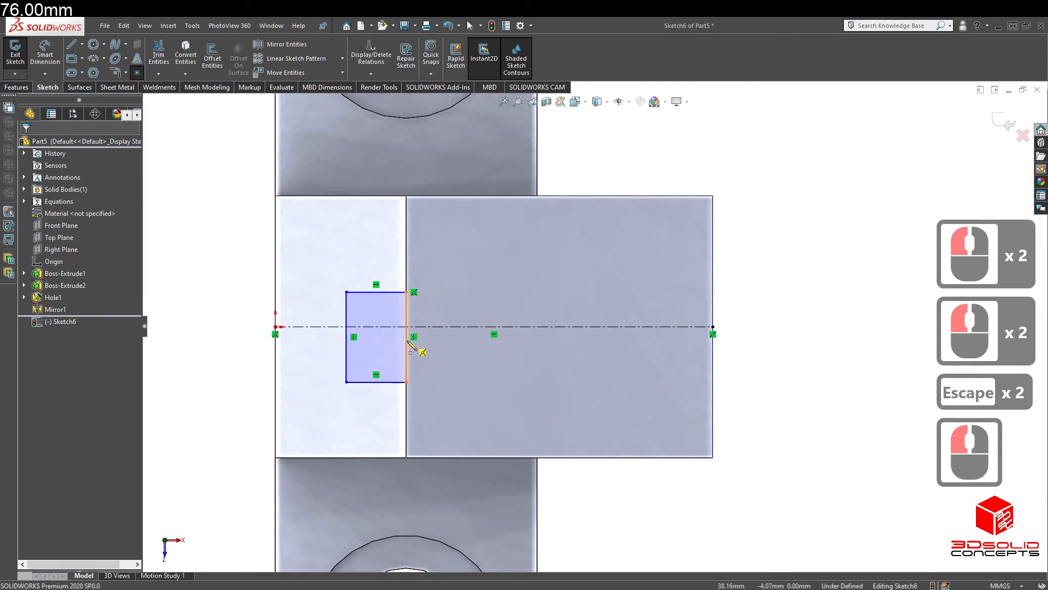
click(407, 338)
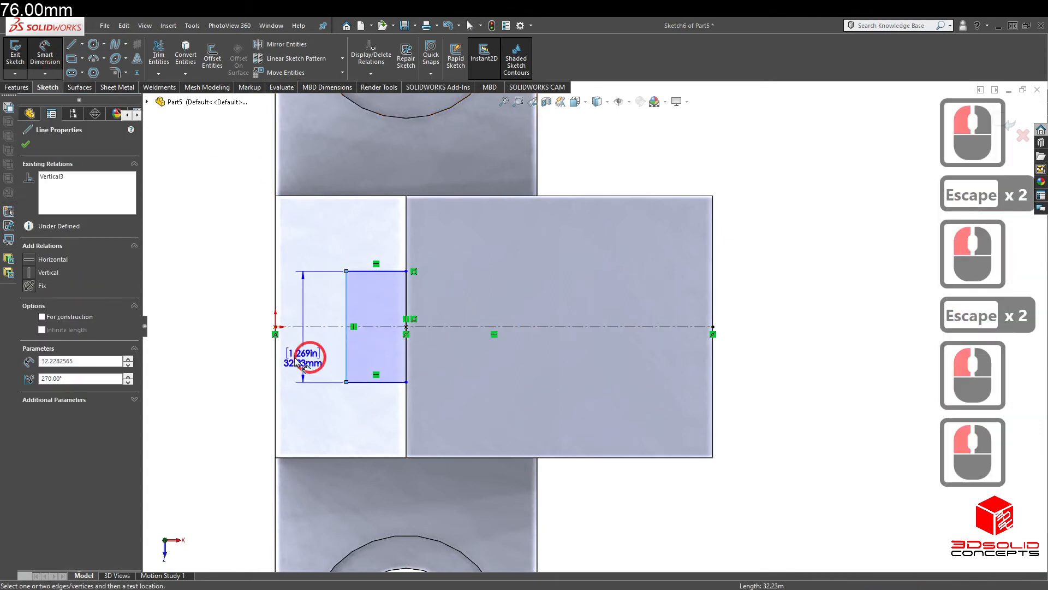
click(304, 353)
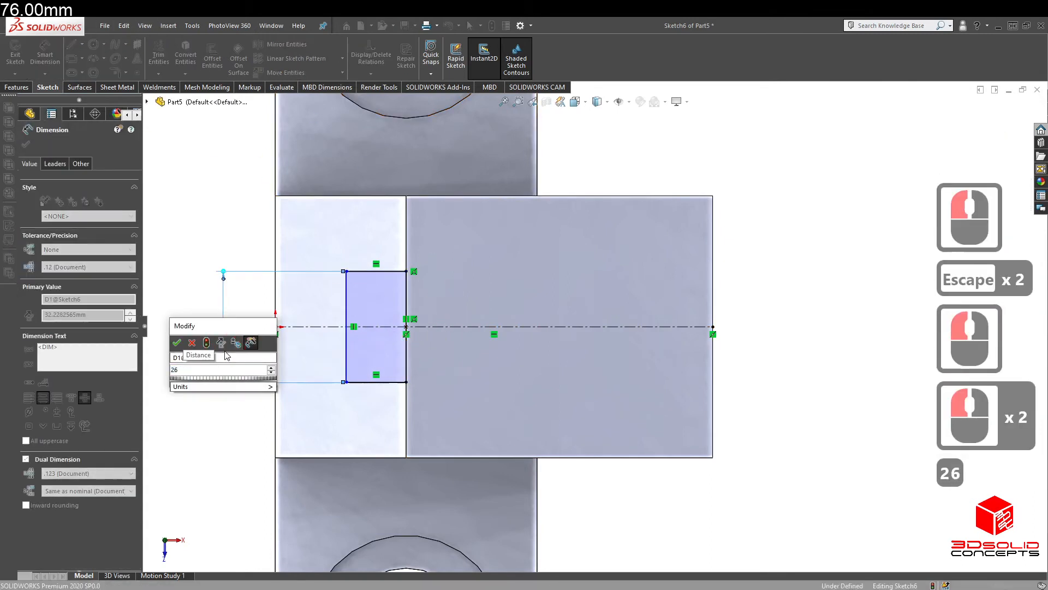
click(177, 341)
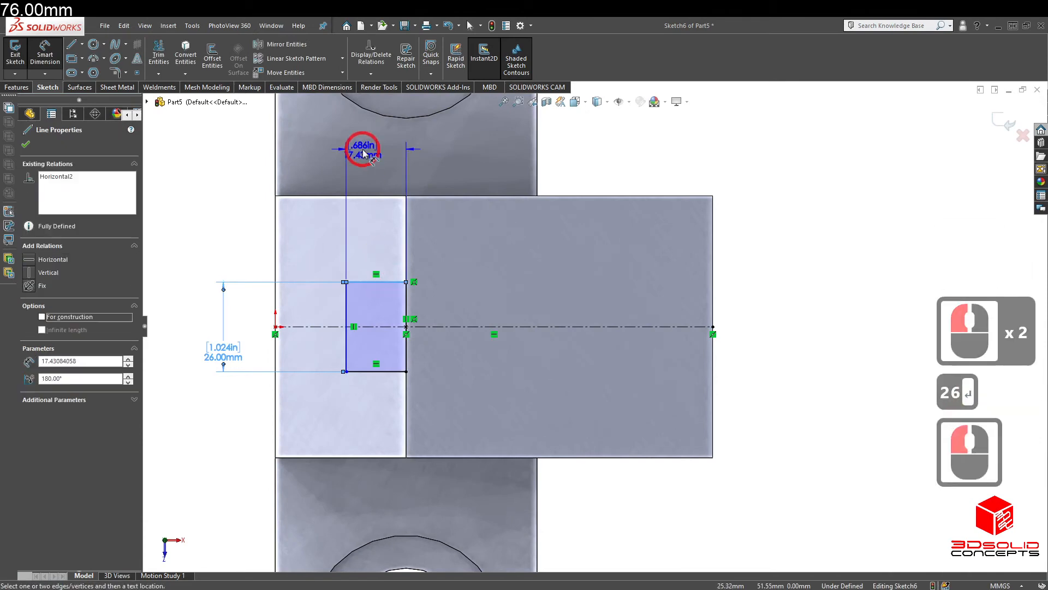
click(361, 149)
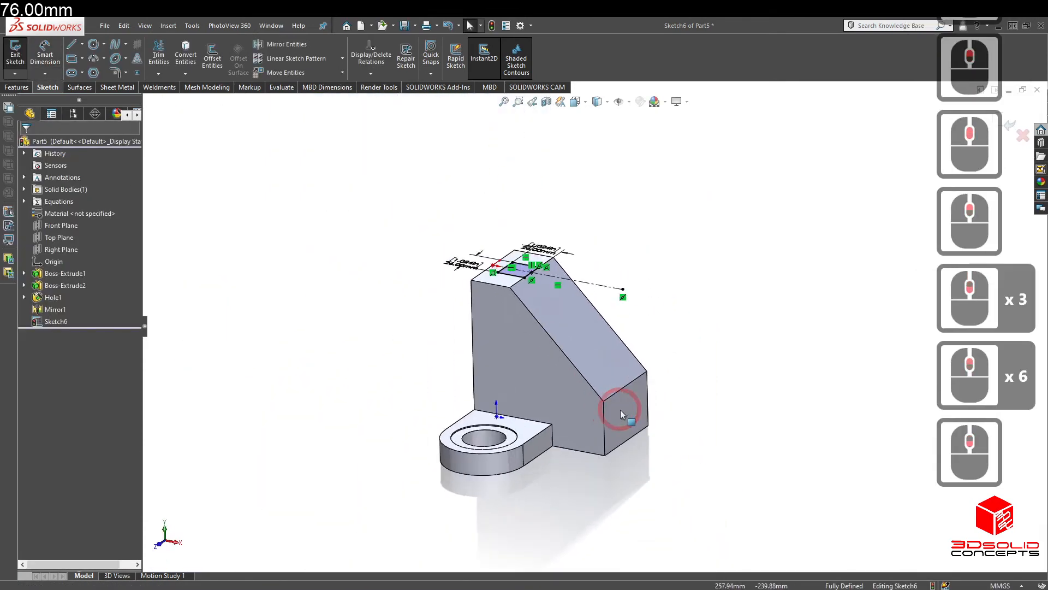
- Cut-Extrude the rectangle Through All along the sloped edge to form the slot
click(16, 88)
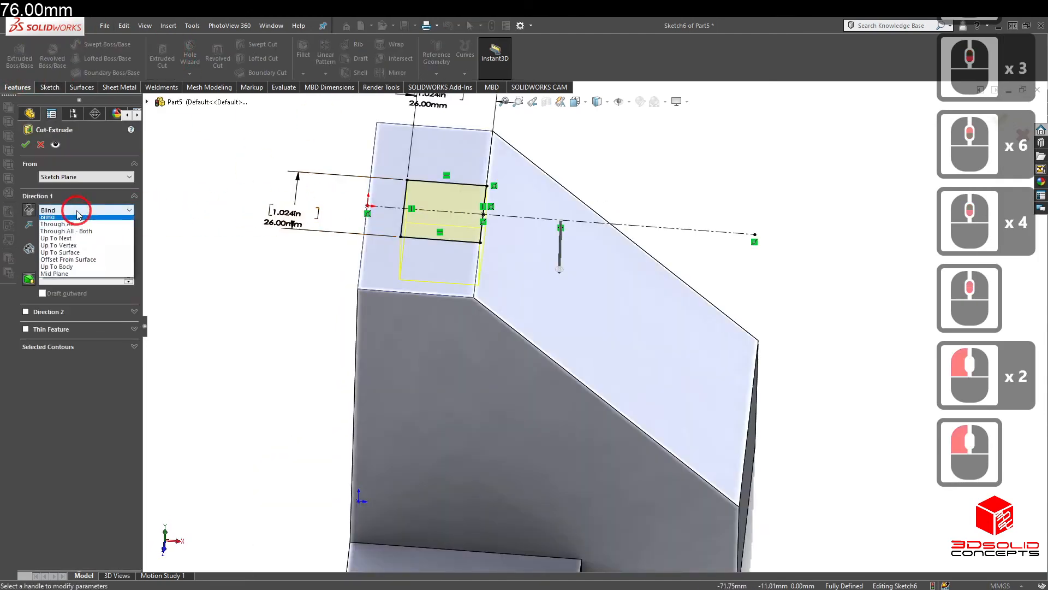
click(75, 209)
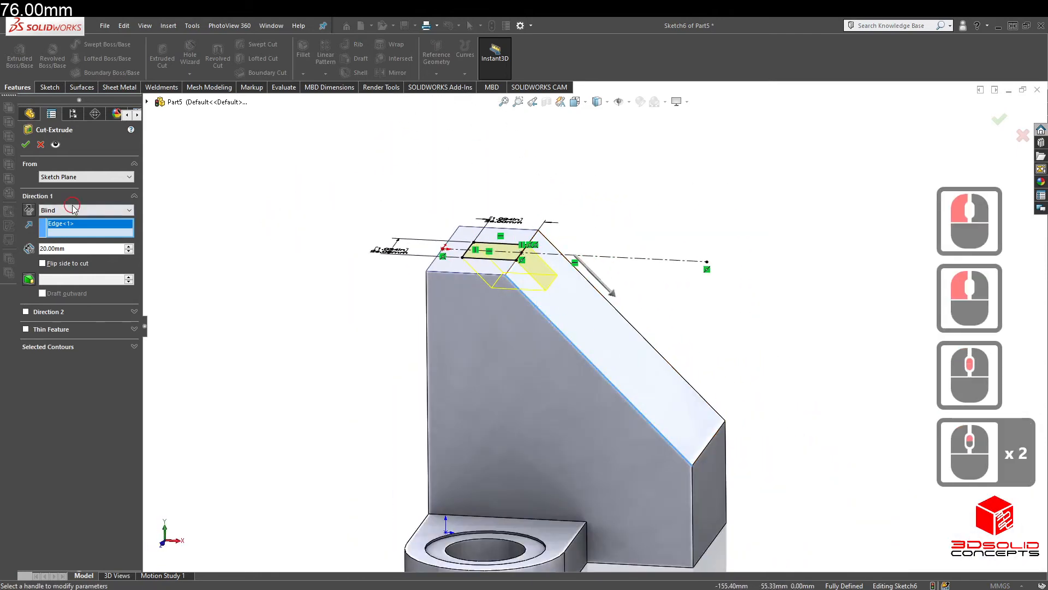
click(86, 209)
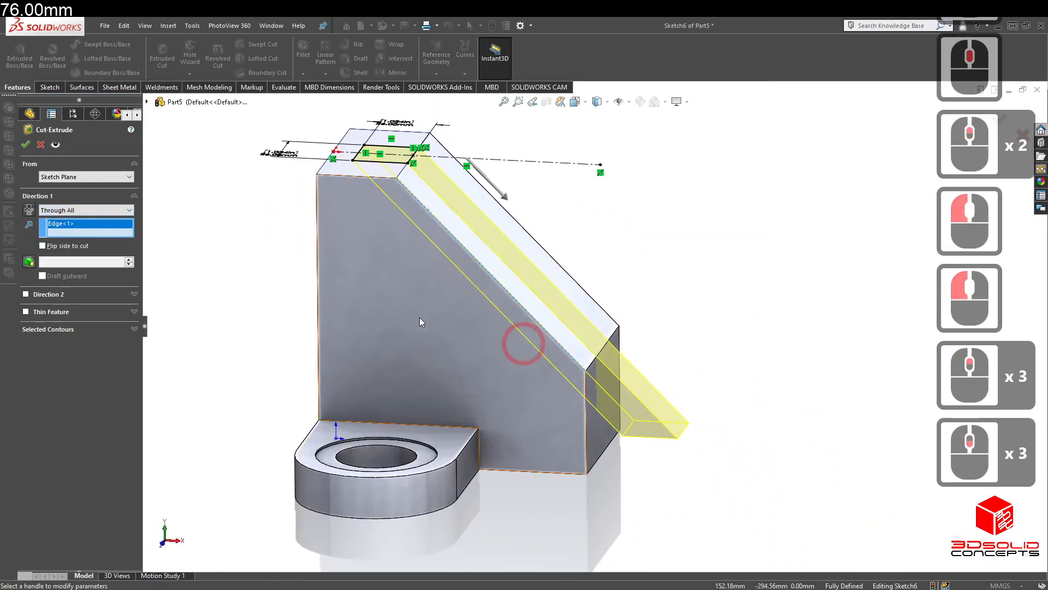
click(26, 144)
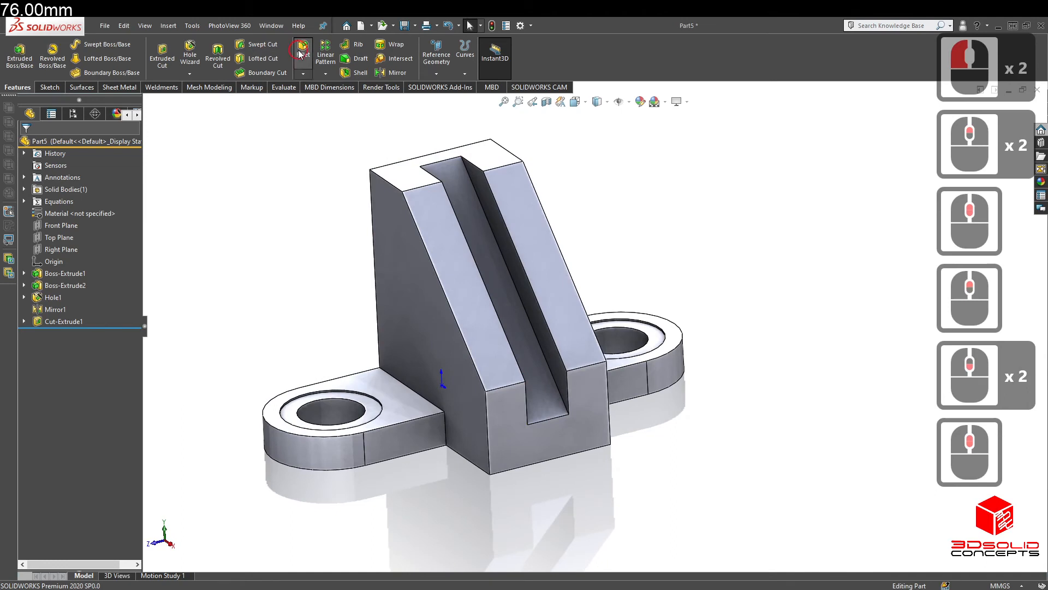
- Fillet the flange edges and flange-to-block junctions with radius =R (6 mm)
click(303, 47)
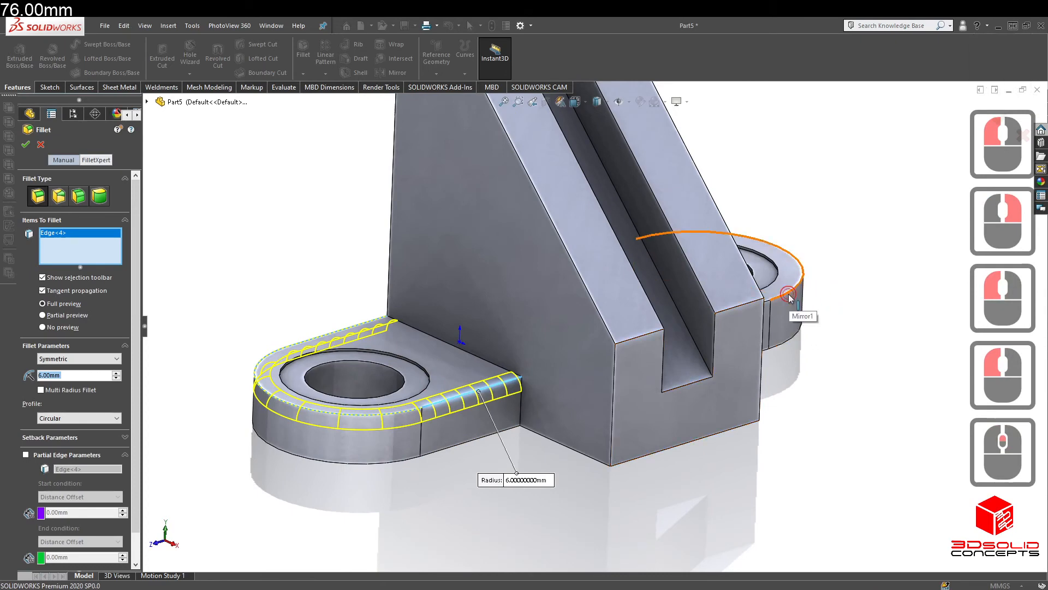
click(25, 144)
text(=)
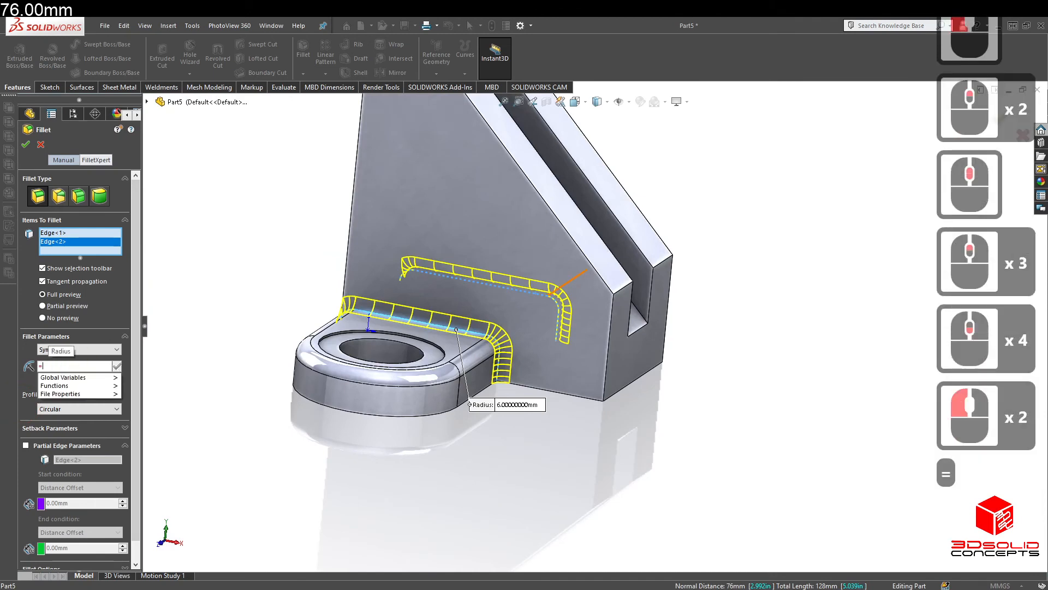
text(R)
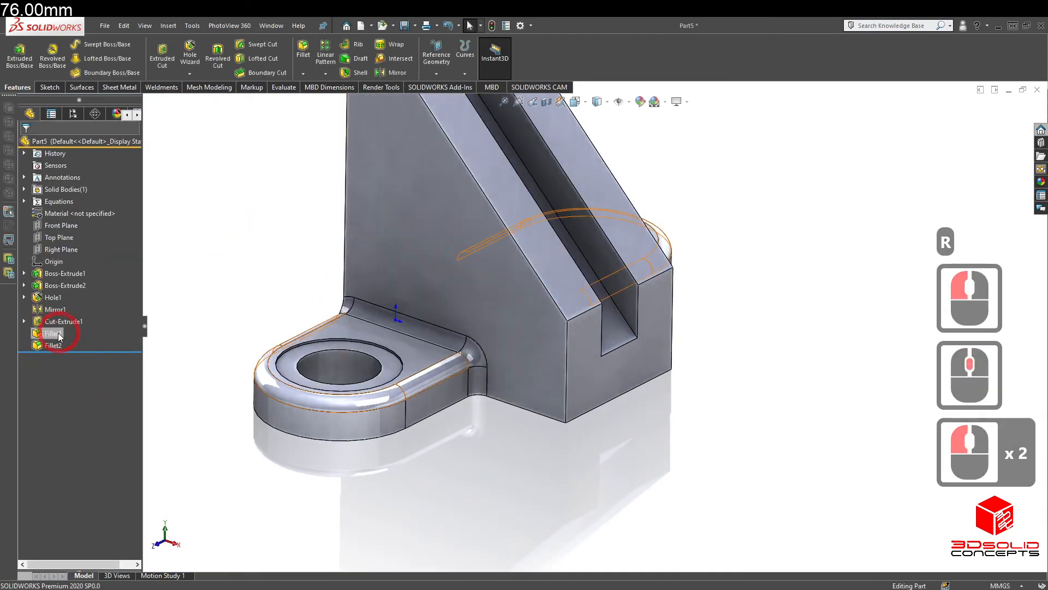
double_click(53, 333)
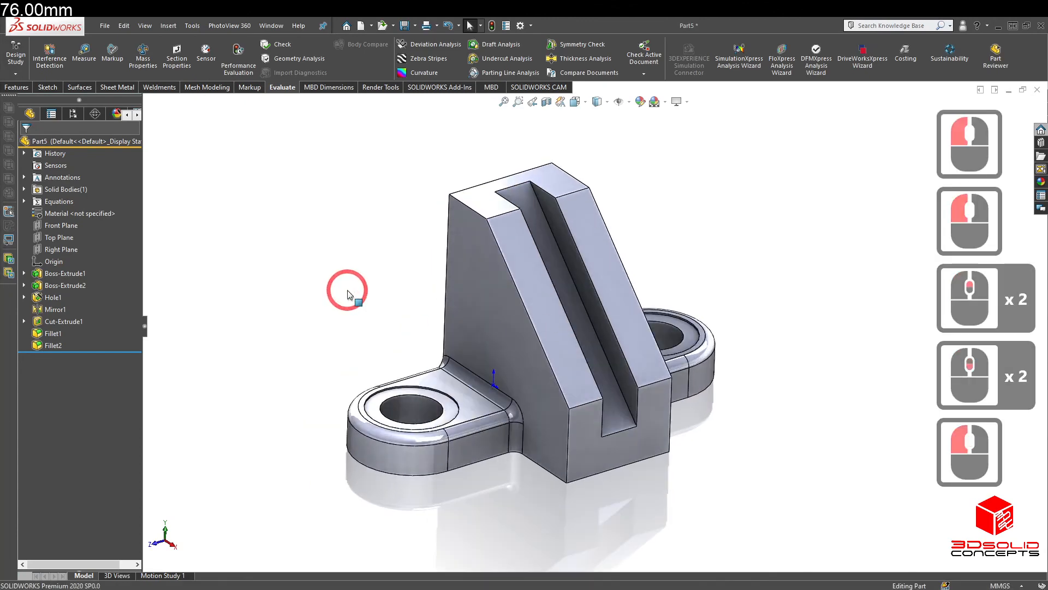
mouse_move(453, 65)
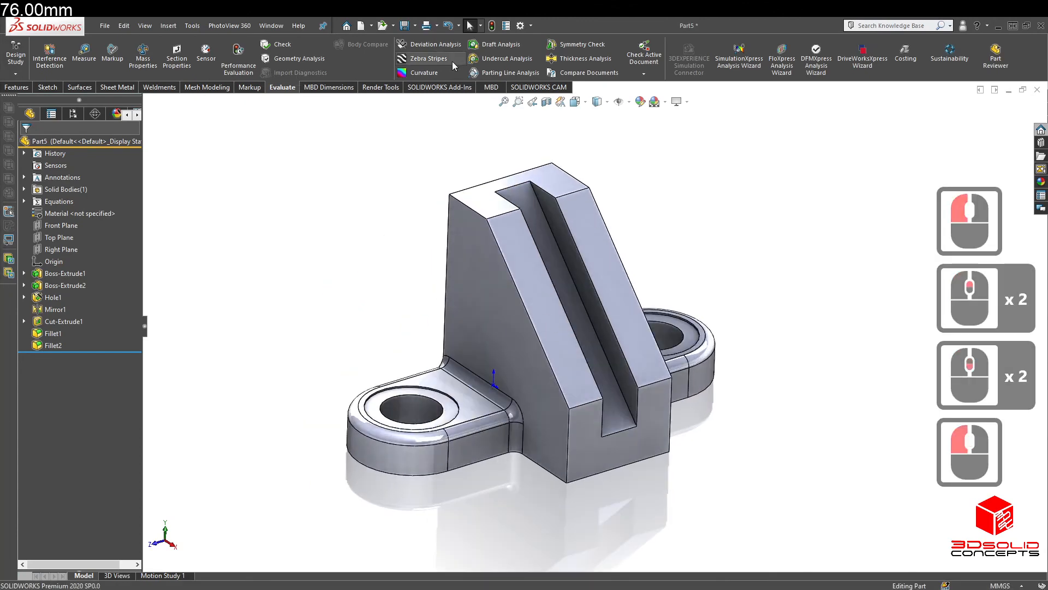
click(142, 57)
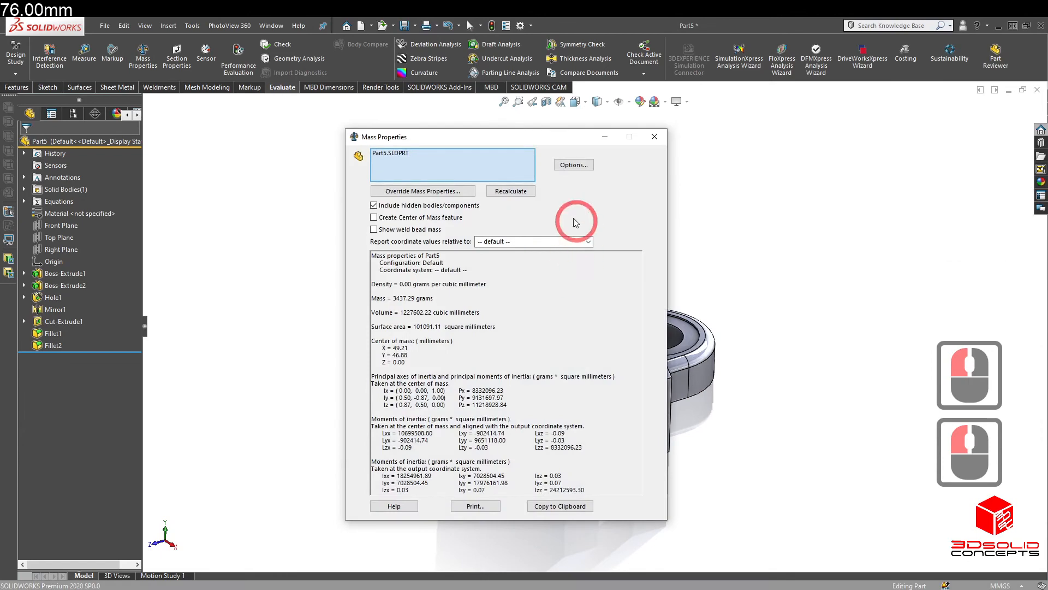
double_click(401, 297)
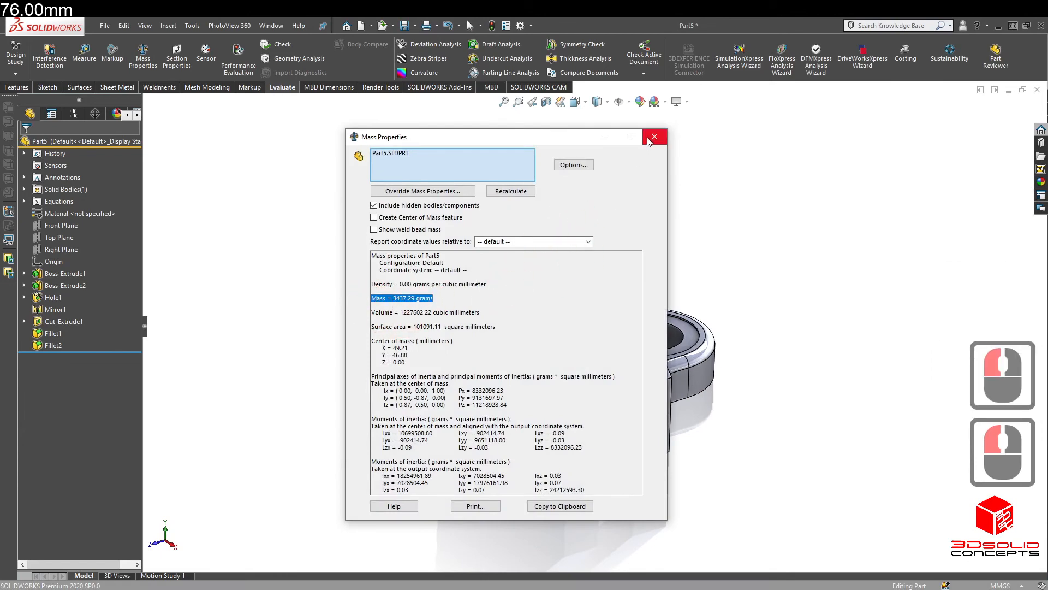
click(655, 136)
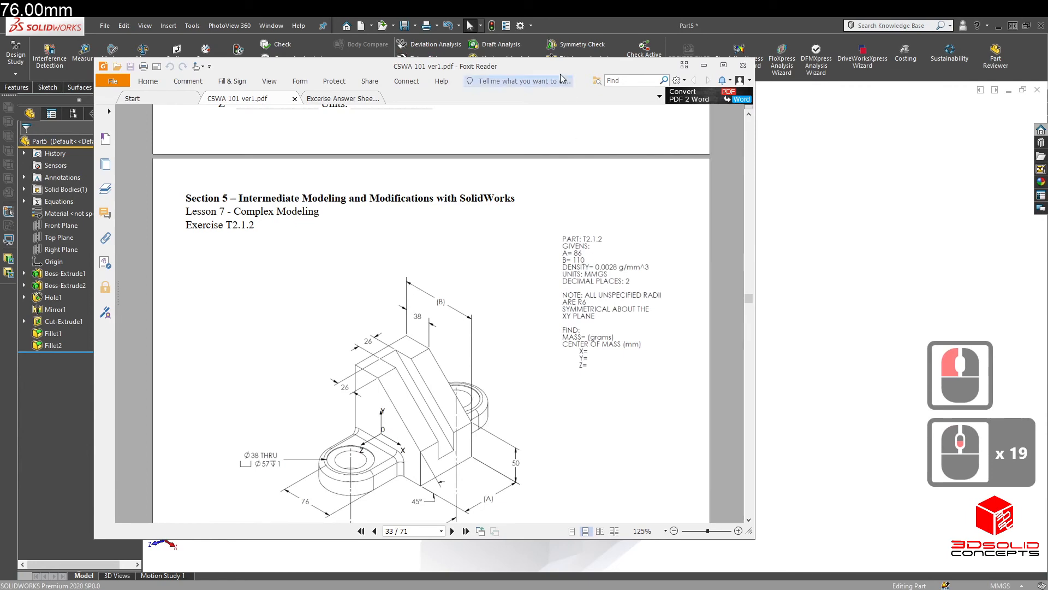
click(744, 66)
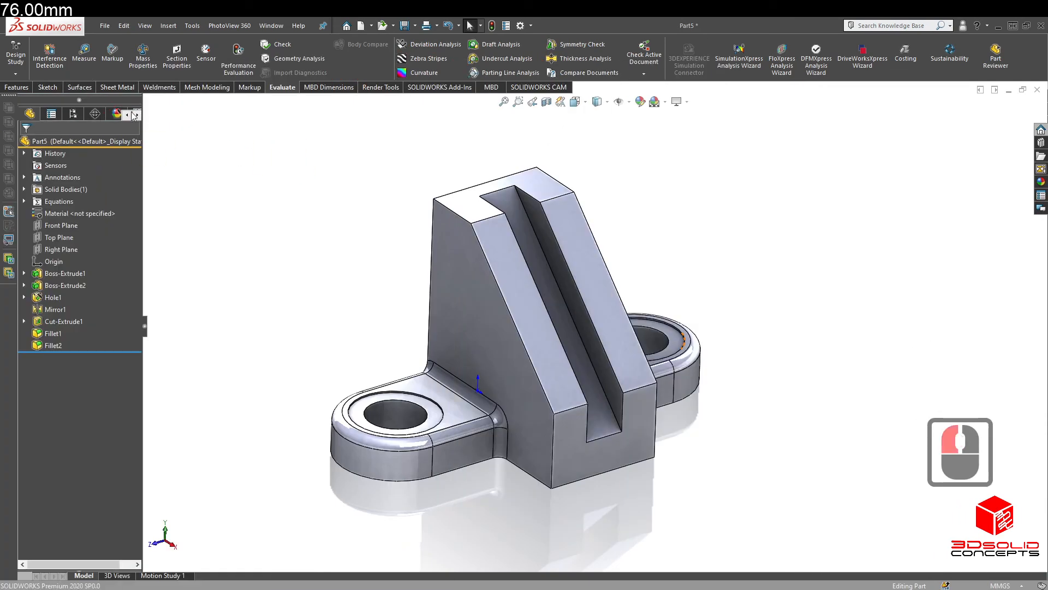
- Rename the Default configuration to T2.1.1 and add a new configuration T2.1.2
right_click(84, 162)
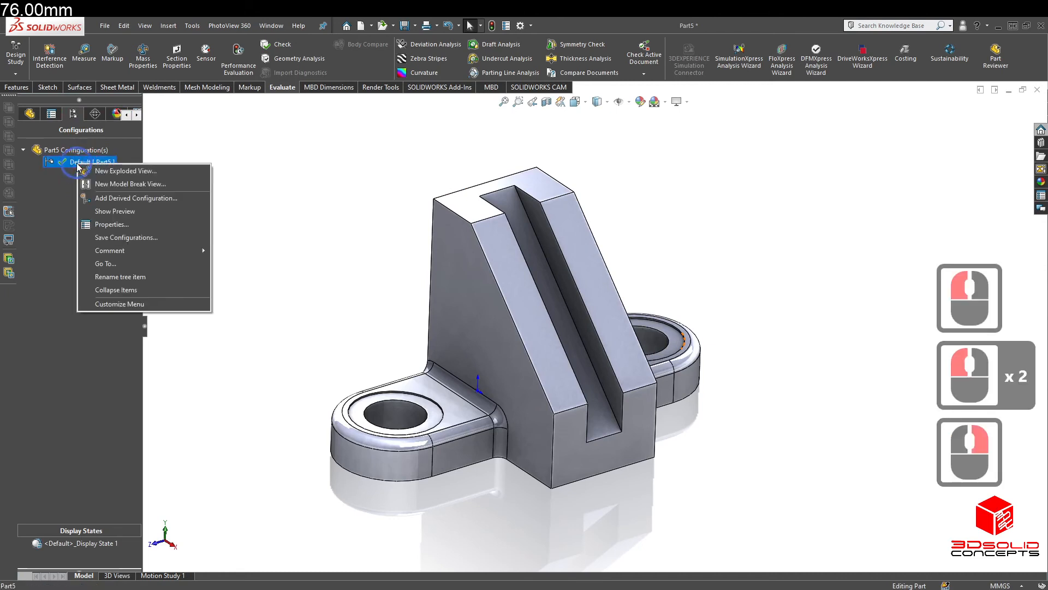
click(120, 277)
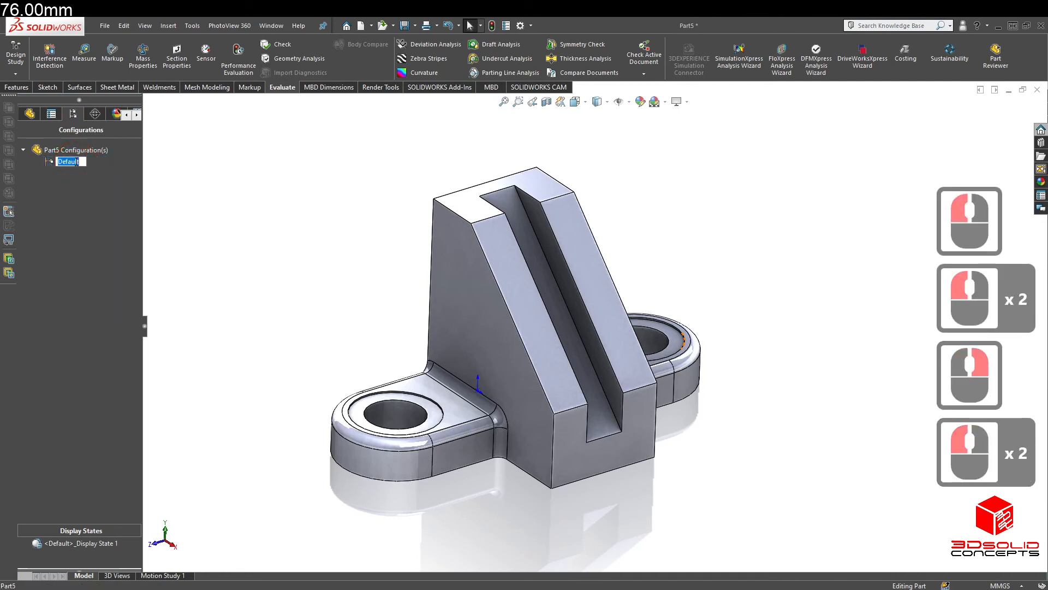
text(T2.)
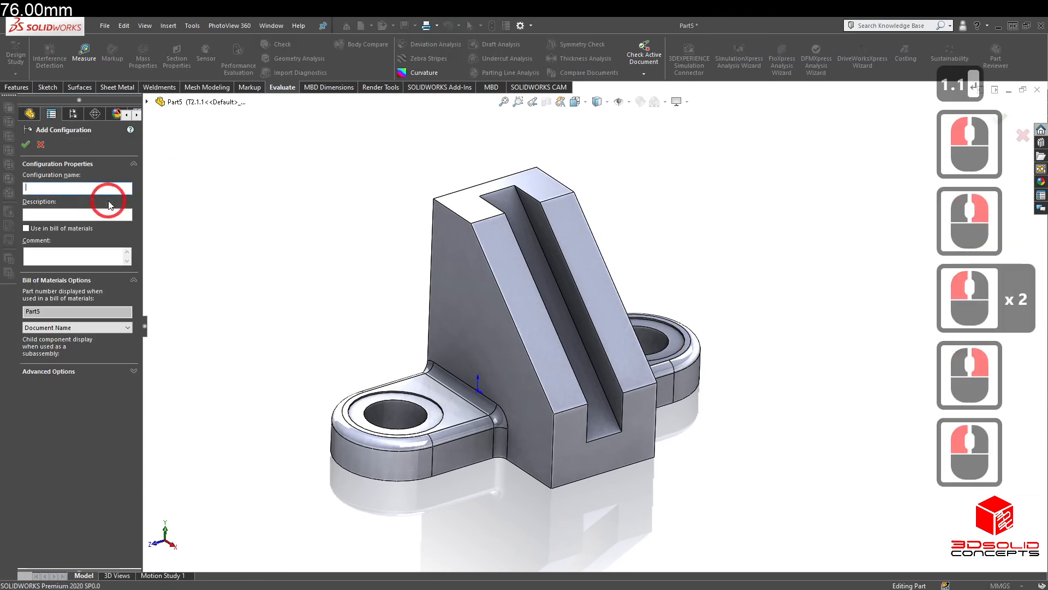
text(T2.)
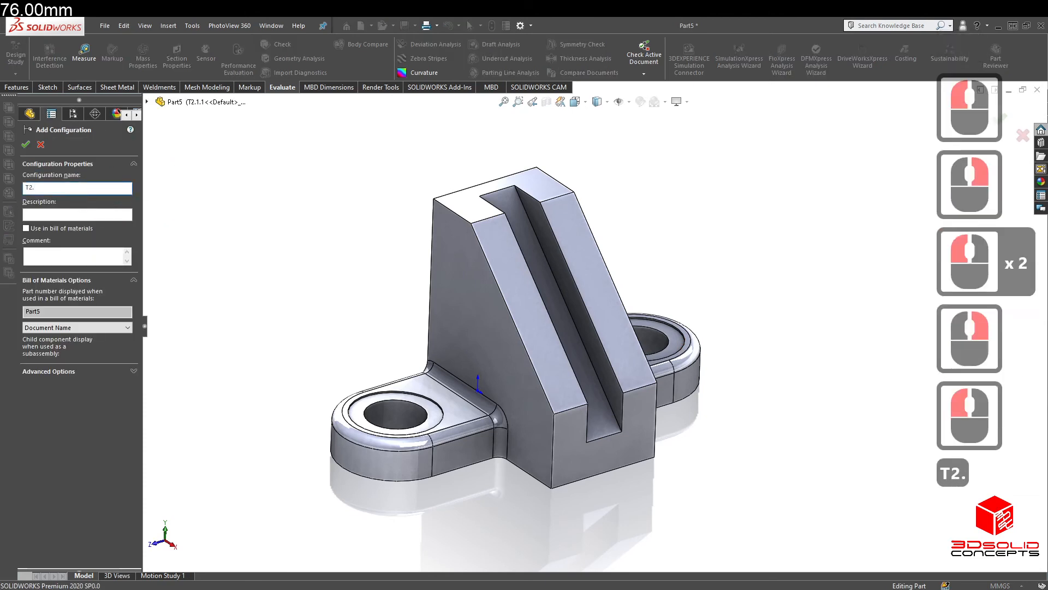
click(25, 146)
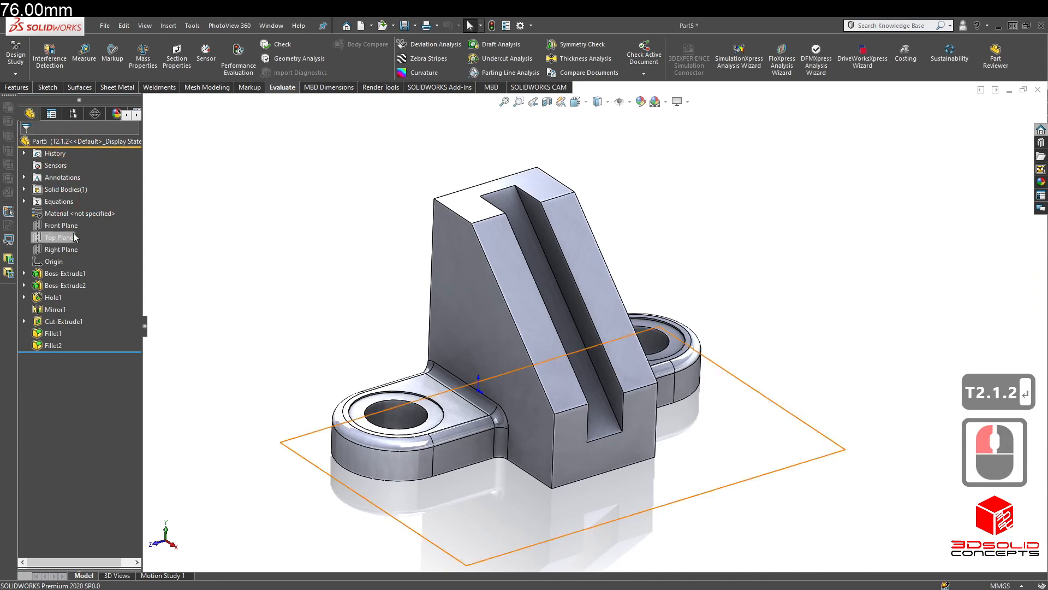
- In Manage Equations set A = 86 and B = 110 for this configuration only
right_click(59, 201)
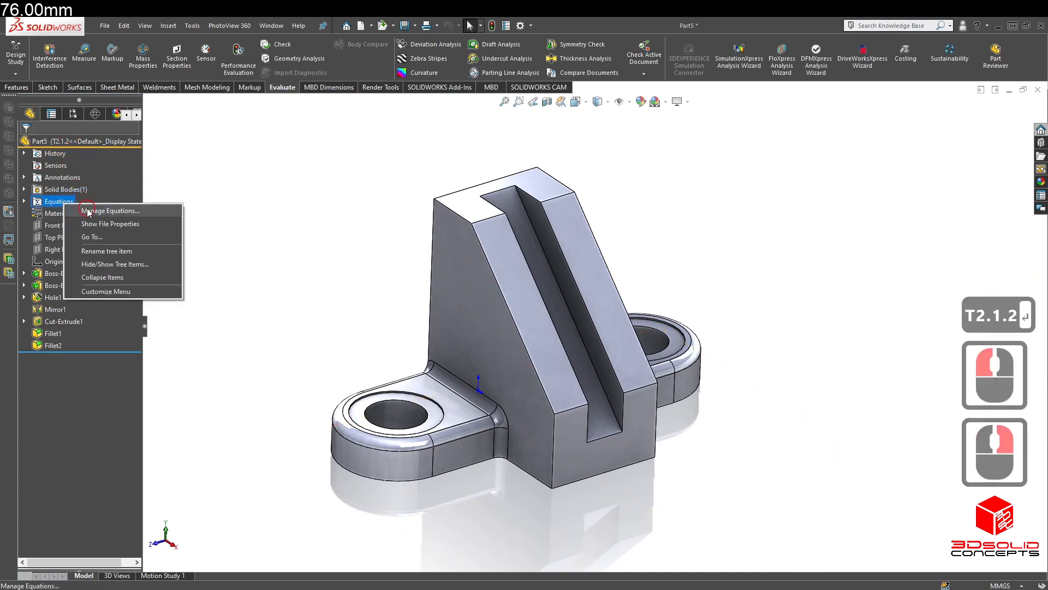
click(113, 210)
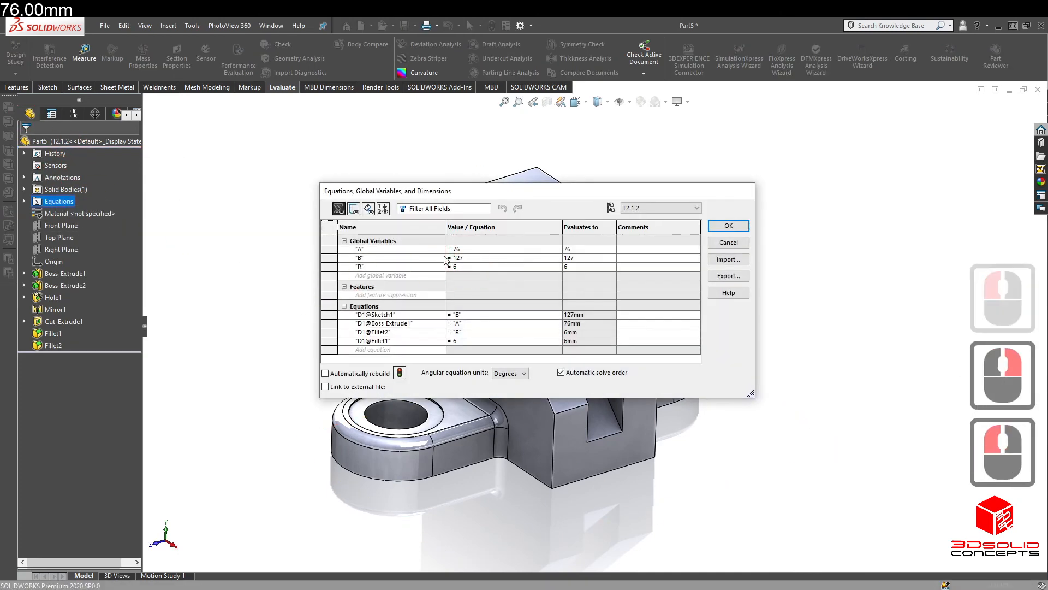
click(545, 249)
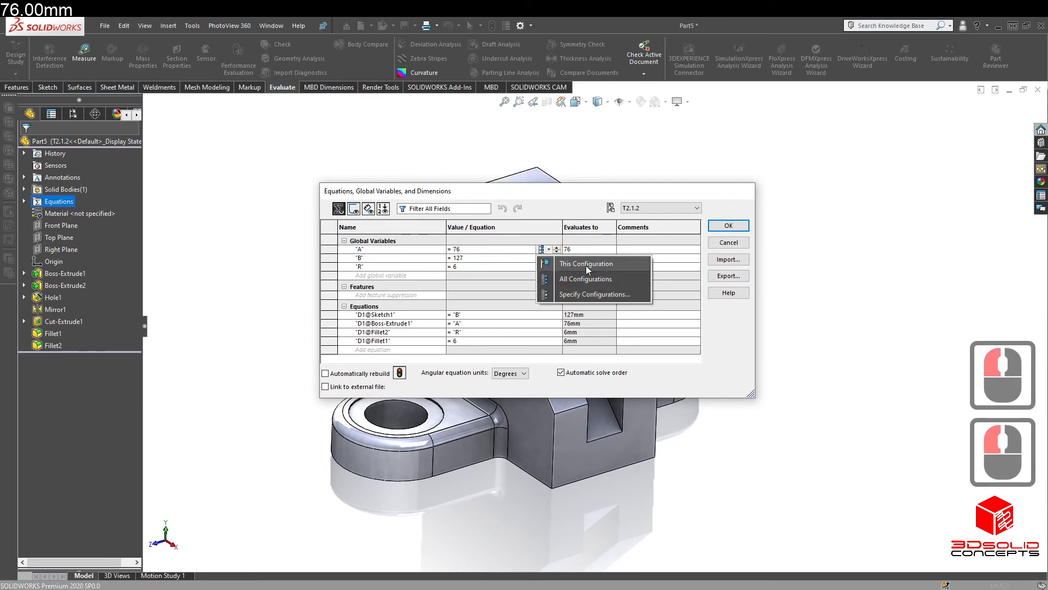
click(545, 258)
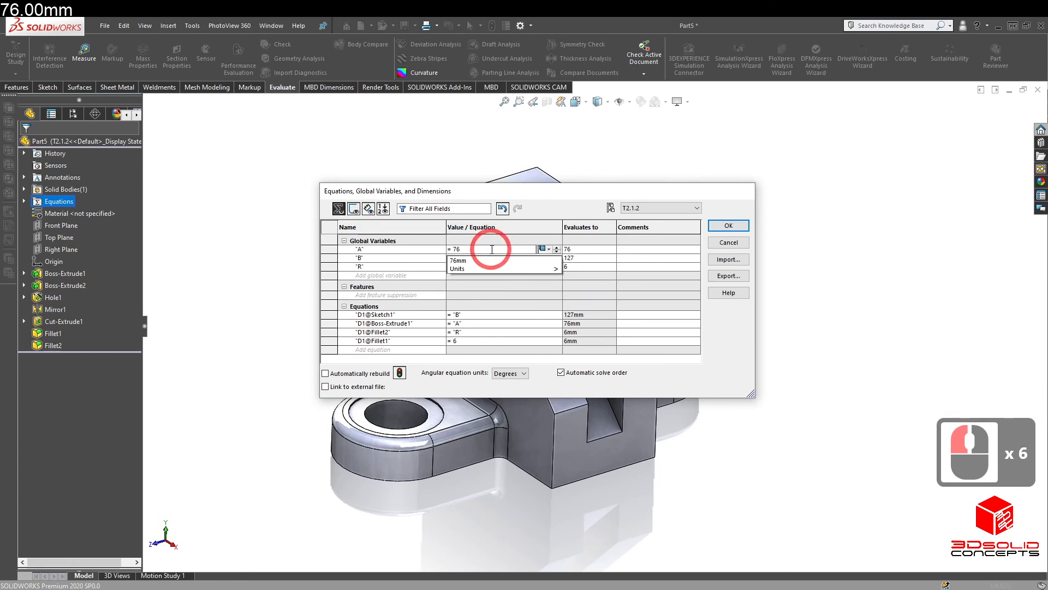
key(backspace)
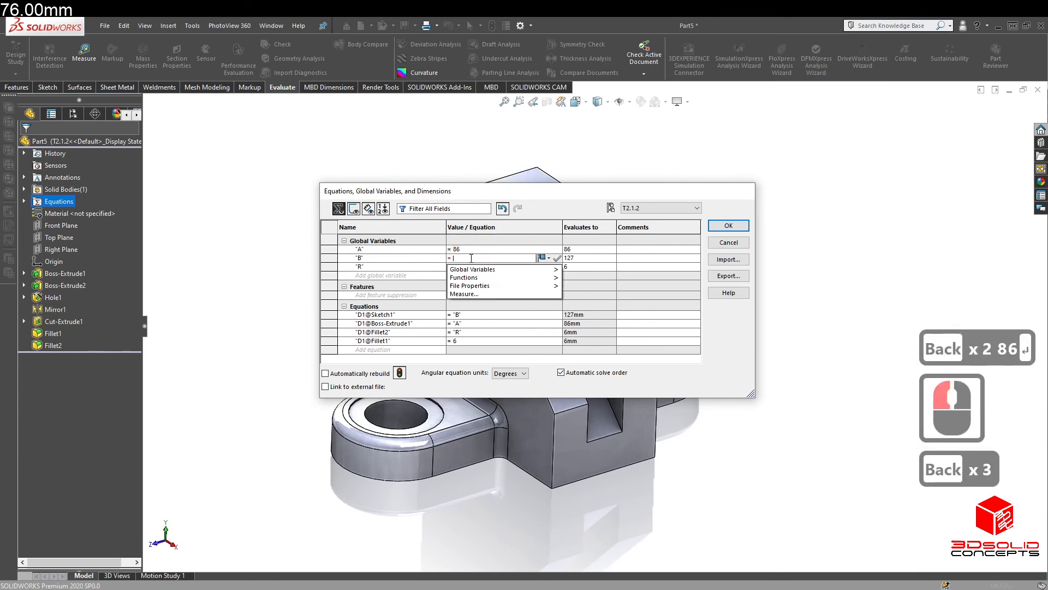
text(110)
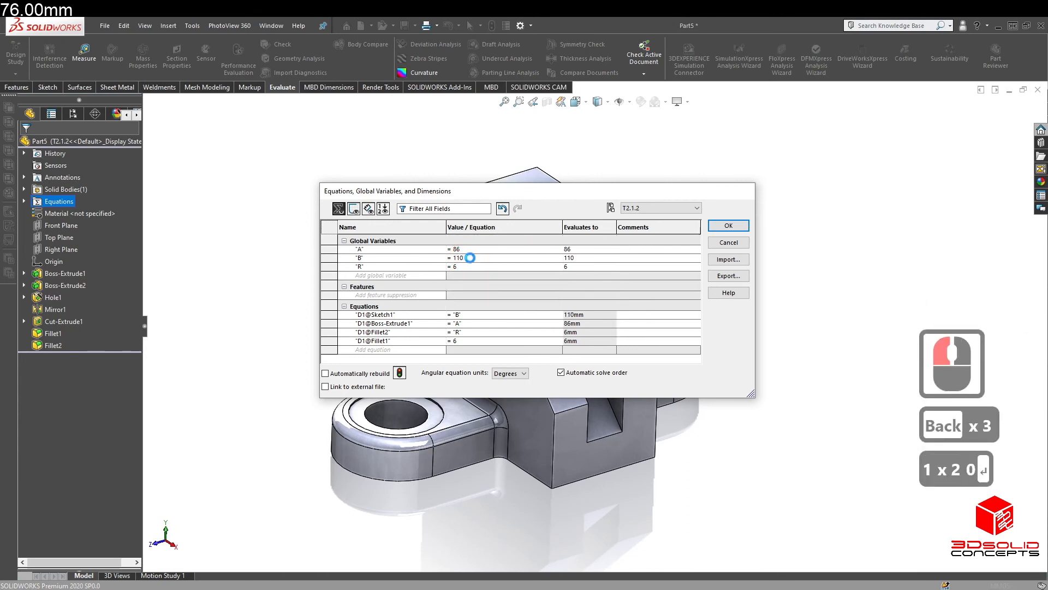
mouse_move(727, 225)
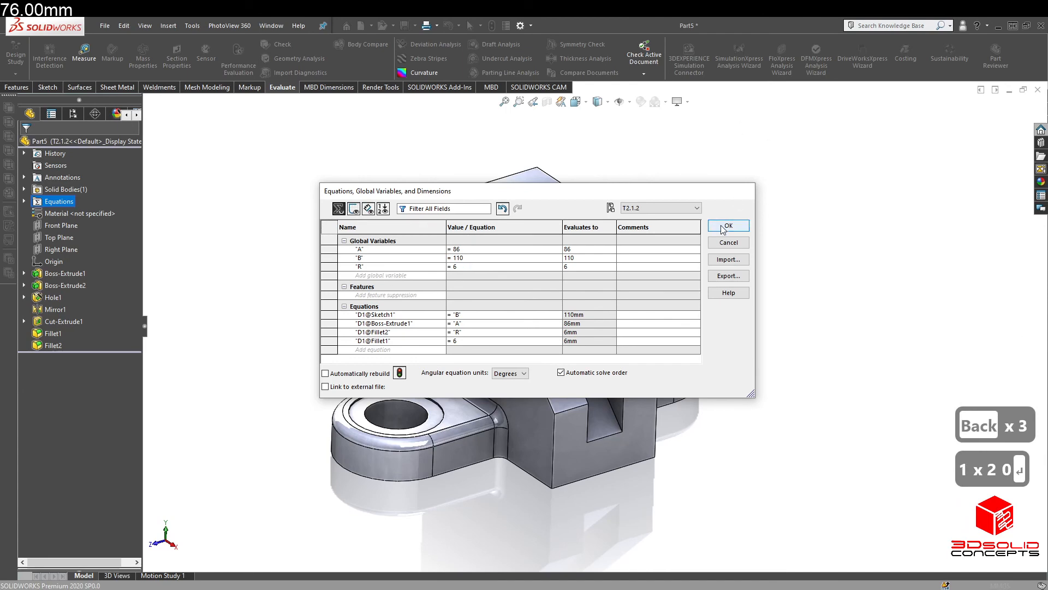
click(729, 225)
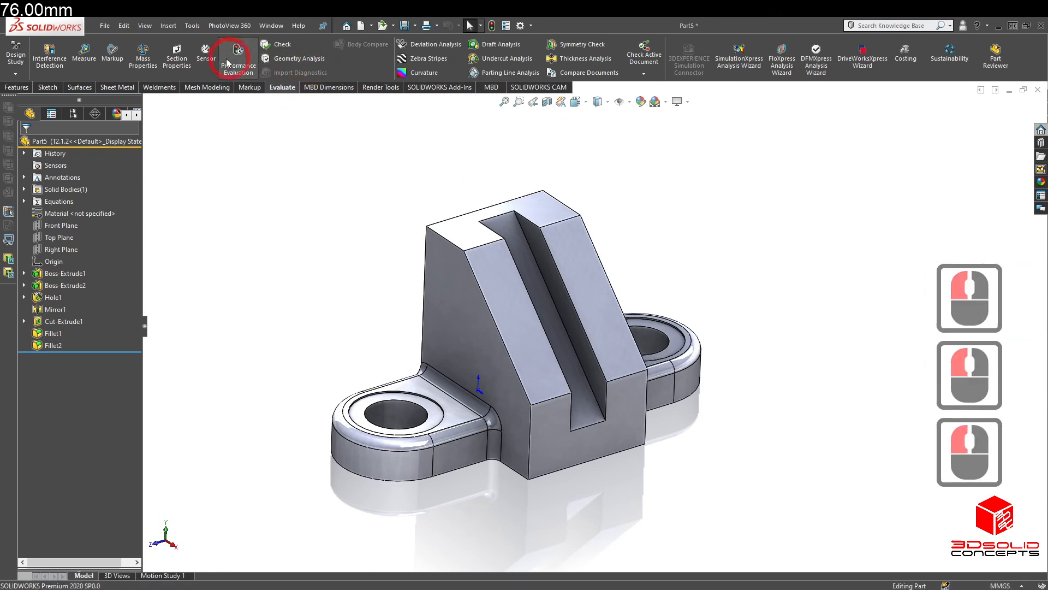
- Read the T2.1.2 mass of 3108.19 grams in Mass Properties and close the report
click(142, 55)
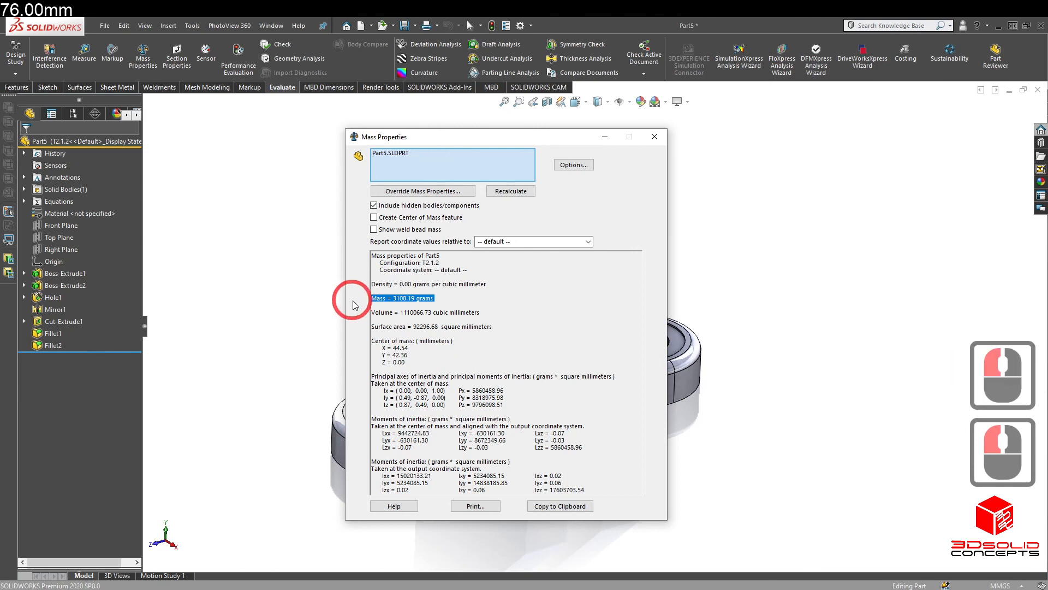
mouse_move(434, 320)
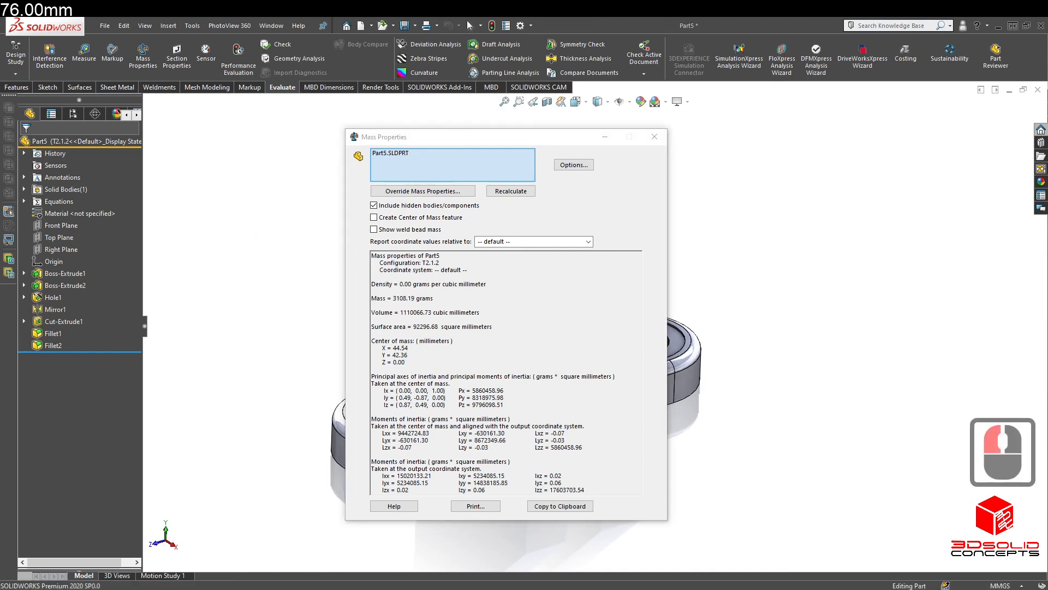
click(654, 137)
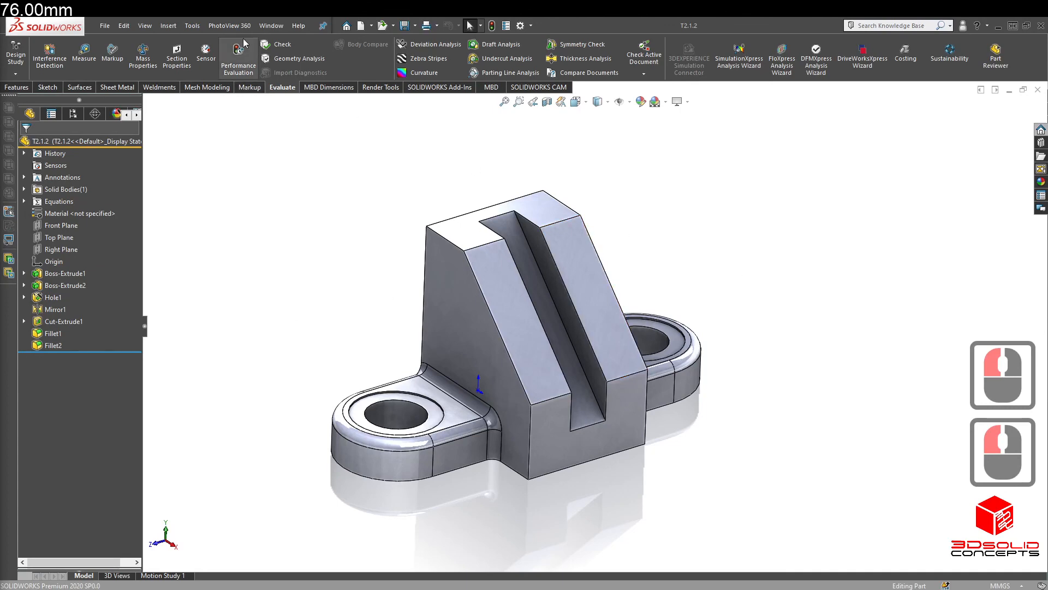
mouse_move(367, 264)
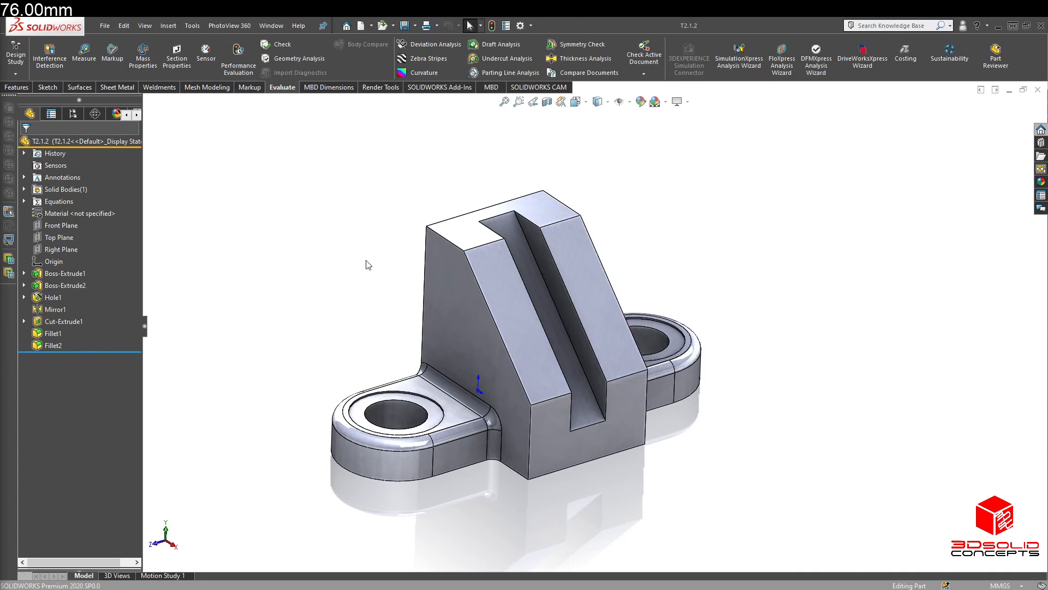
- Activate the T2.1.1 configuration again from the ConfigurationManager
click(72, 112)
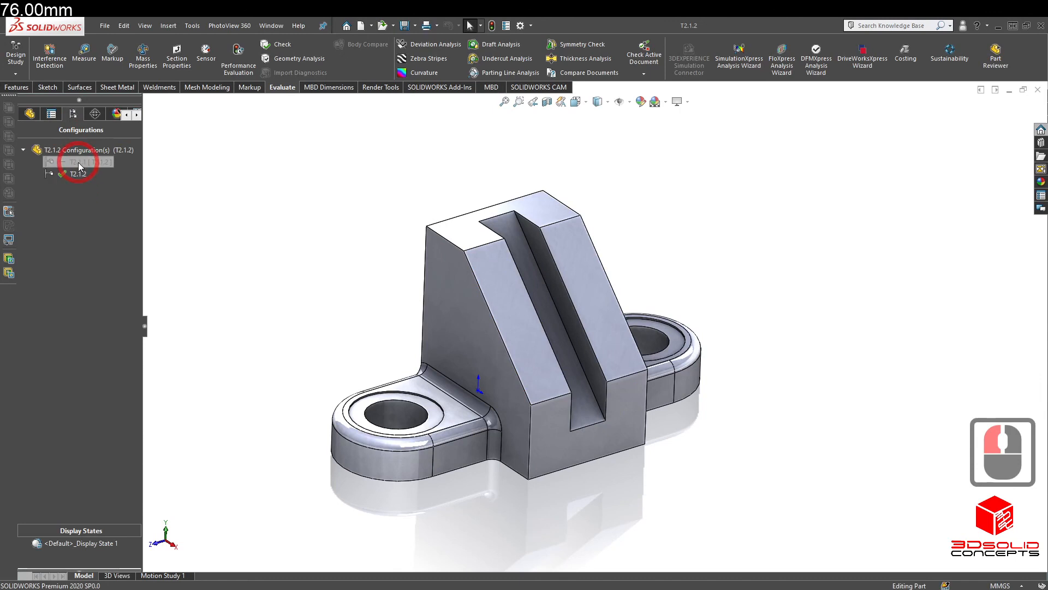
click(105, 25)
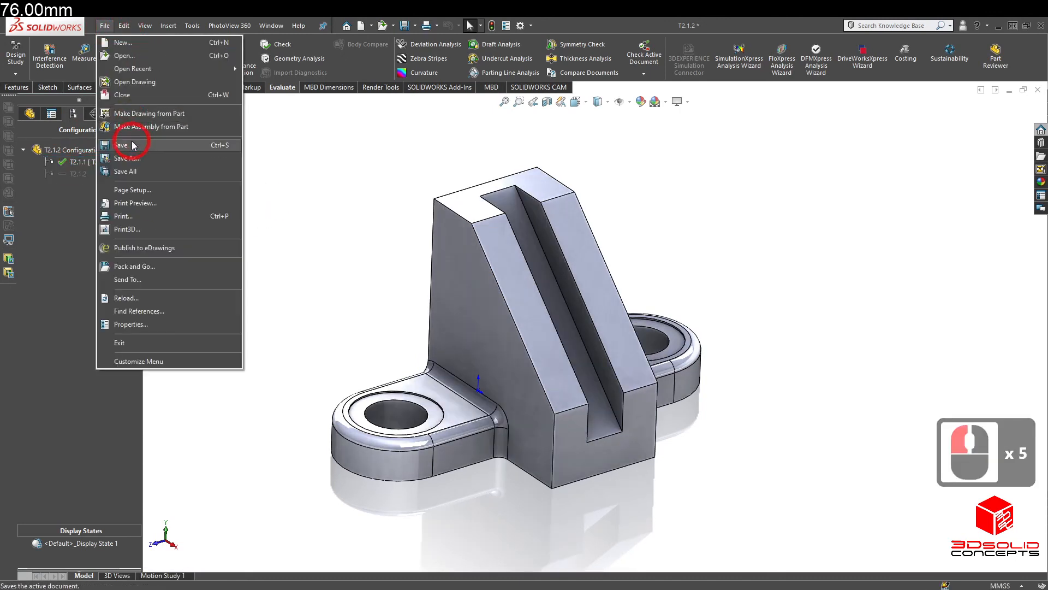